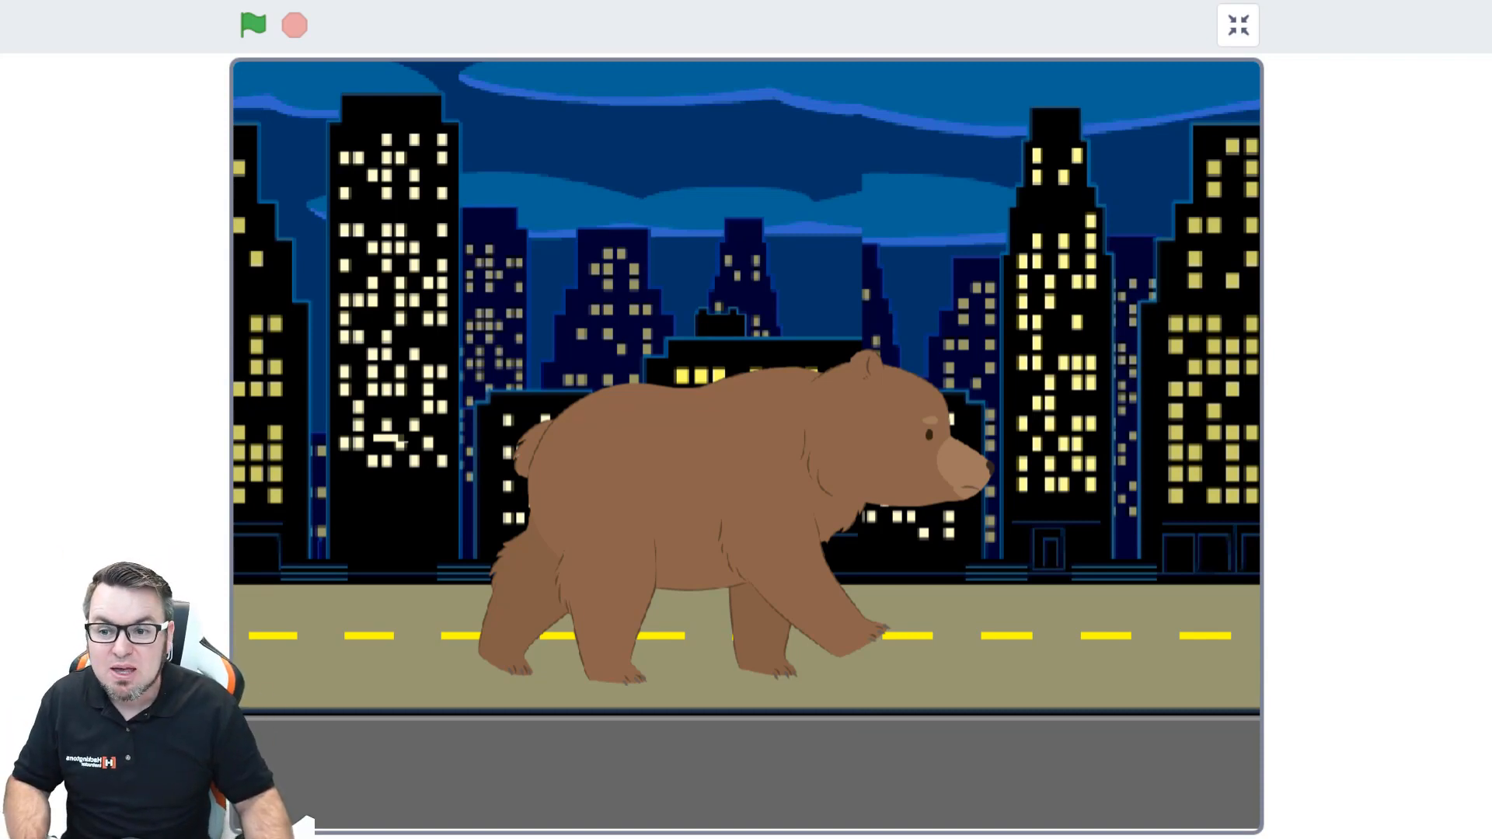
Step: Browse the backdrop library down to the Night City options
click(254, 25)
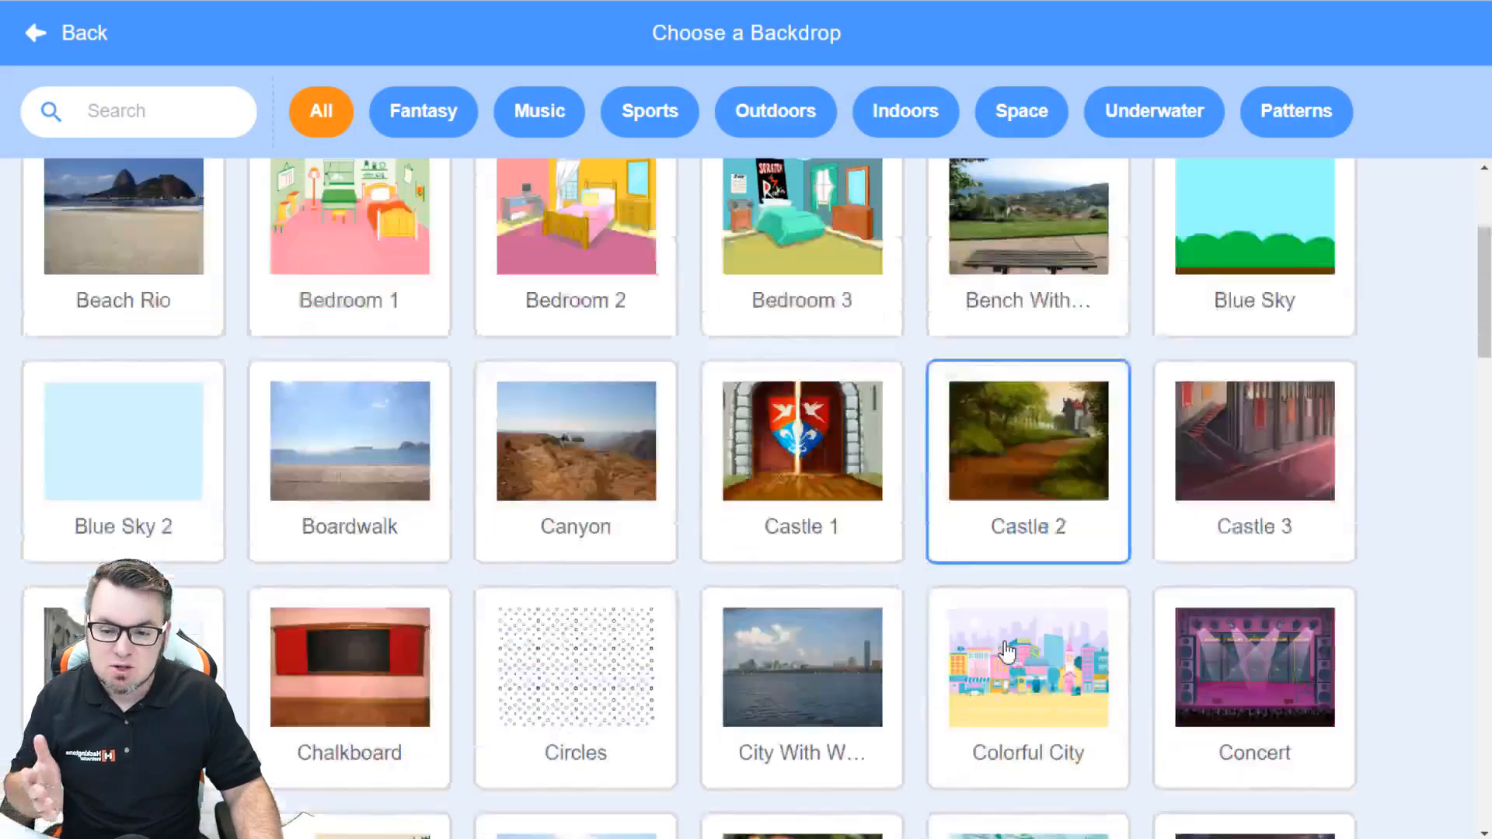
scroll(down, 3)
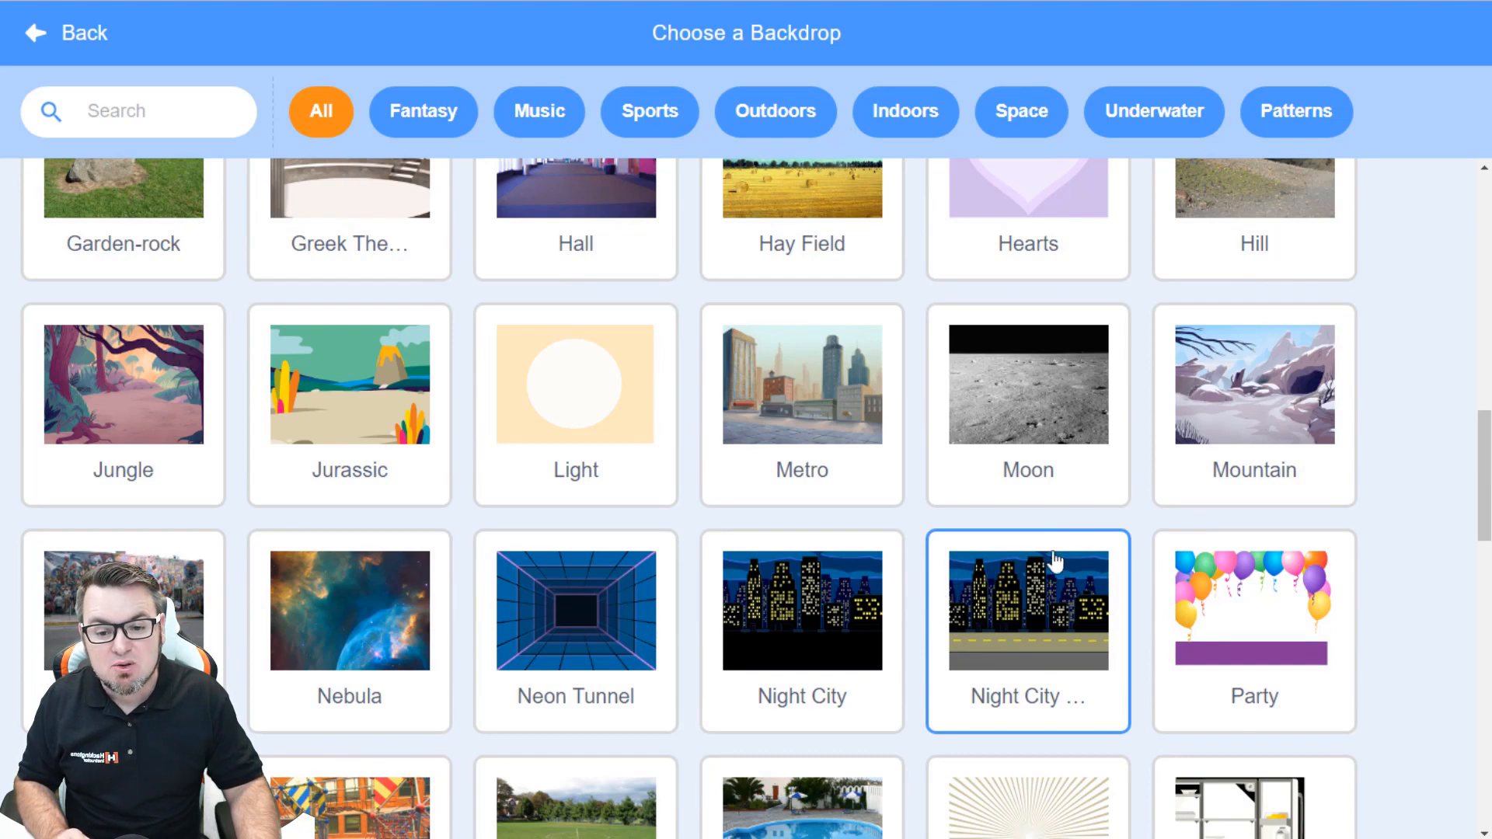
mouse_move(1099, 619)
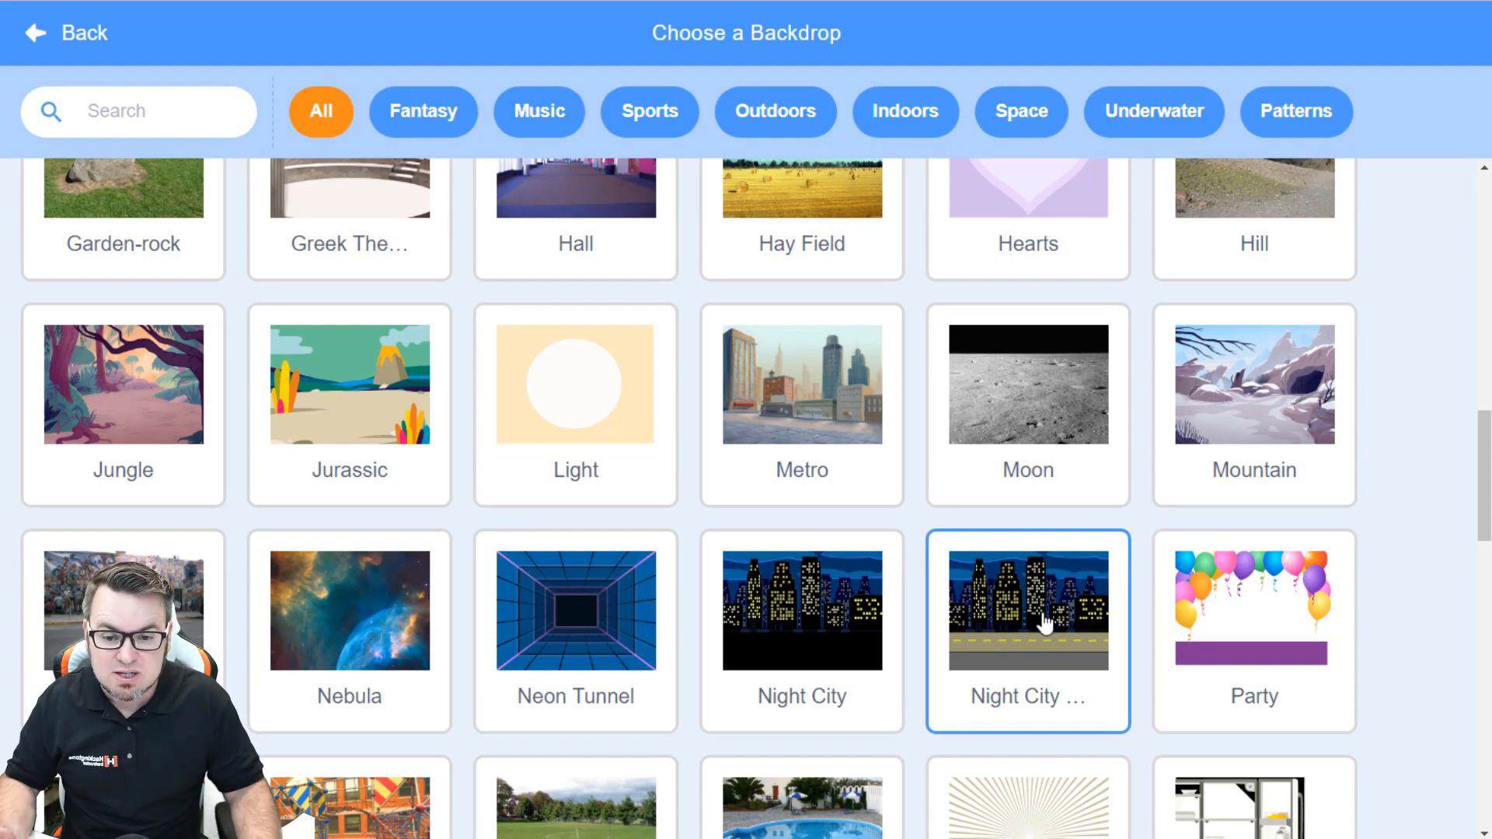
Step: Add the Night City With Street backdrop and select the Stage for editing
click(1027, 609)
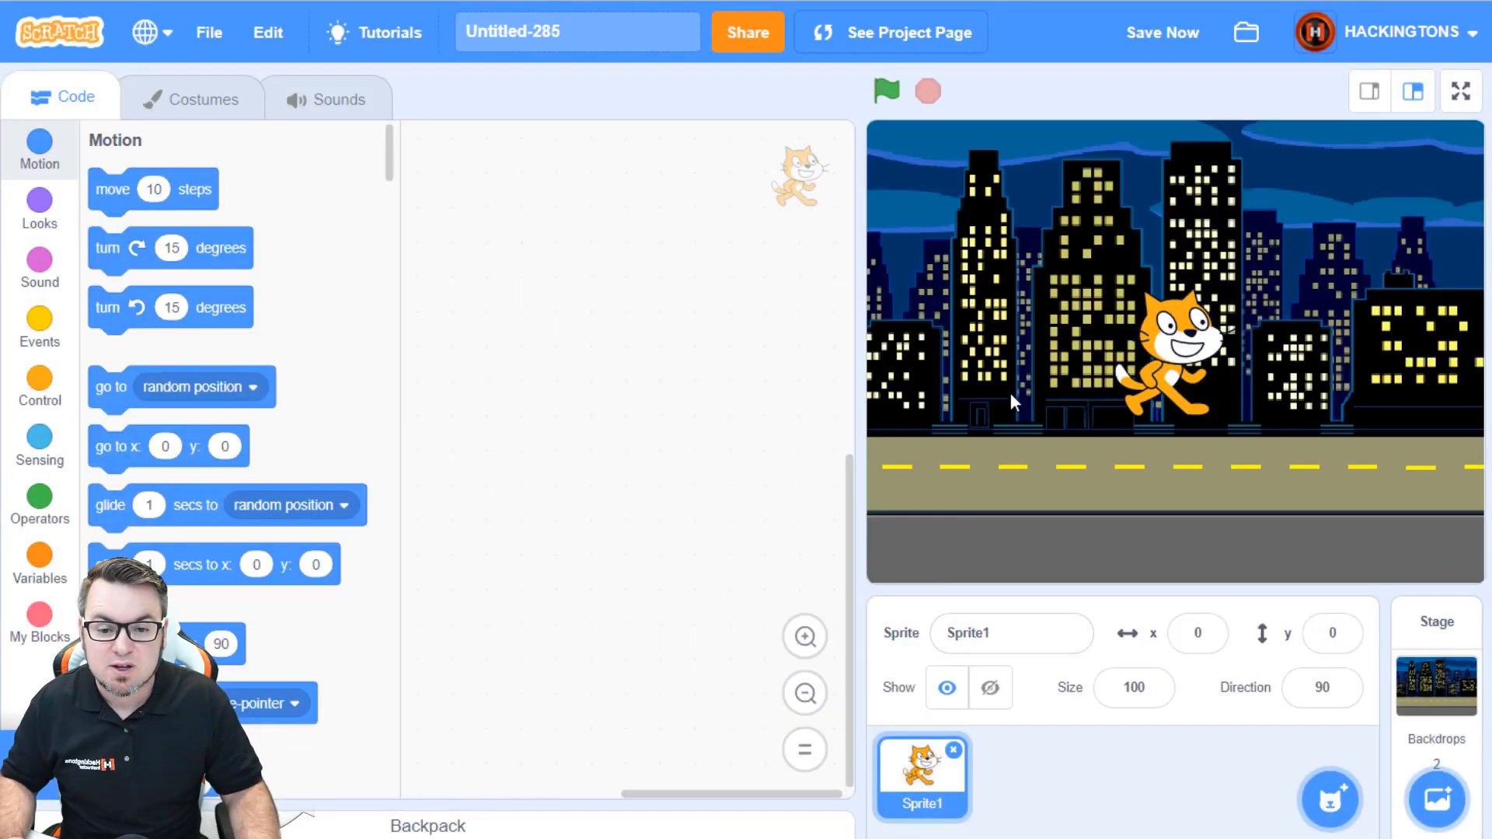
mouse_move(1413, 609)
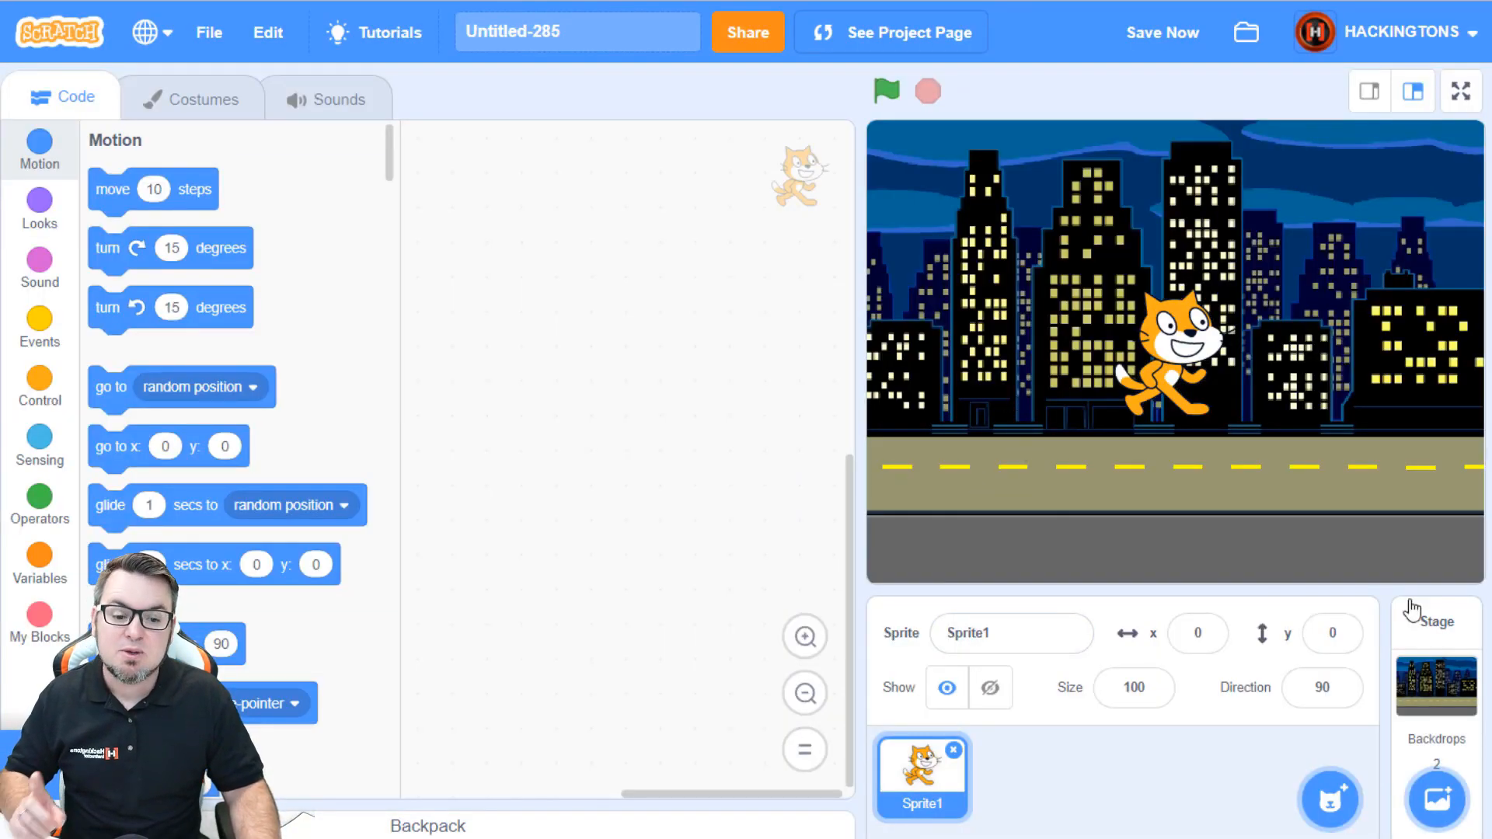
mouse_move(1303, 519)
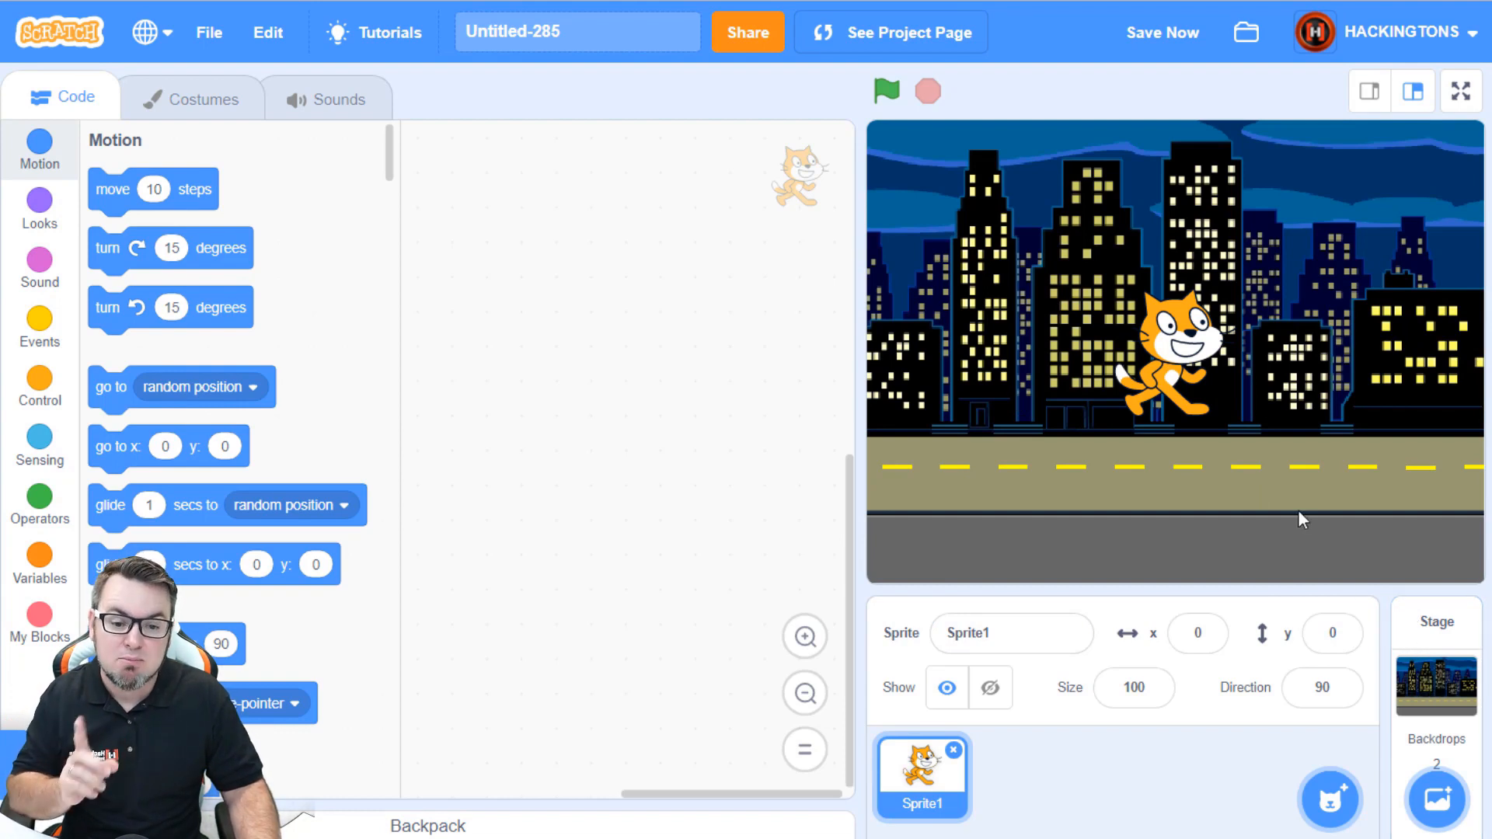
click(1434, 687)
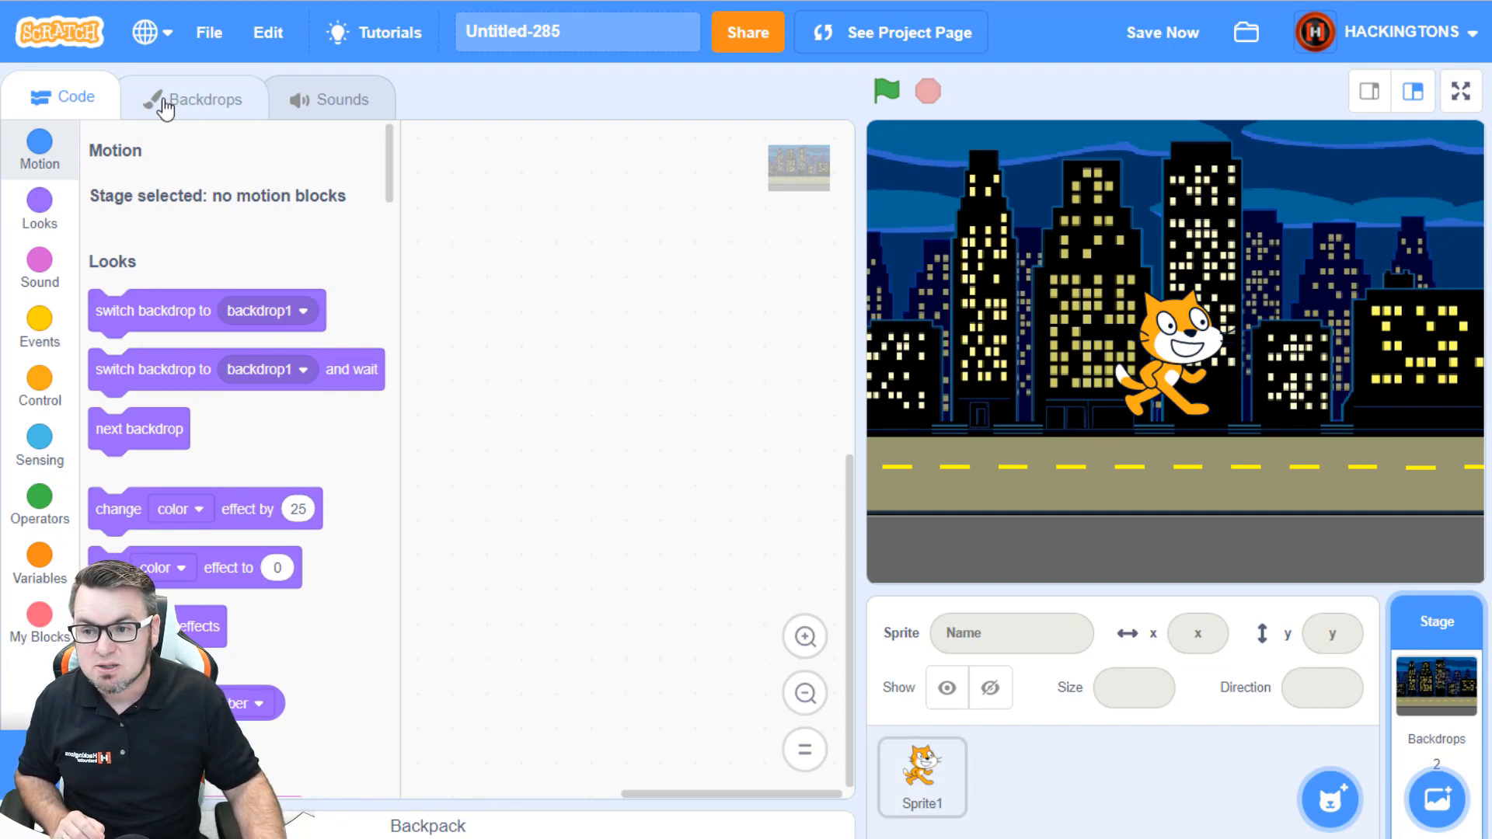
Step: Copy the Night City backdrop into Sprite1 as its only costume, replacing the cat
click(195, 98)
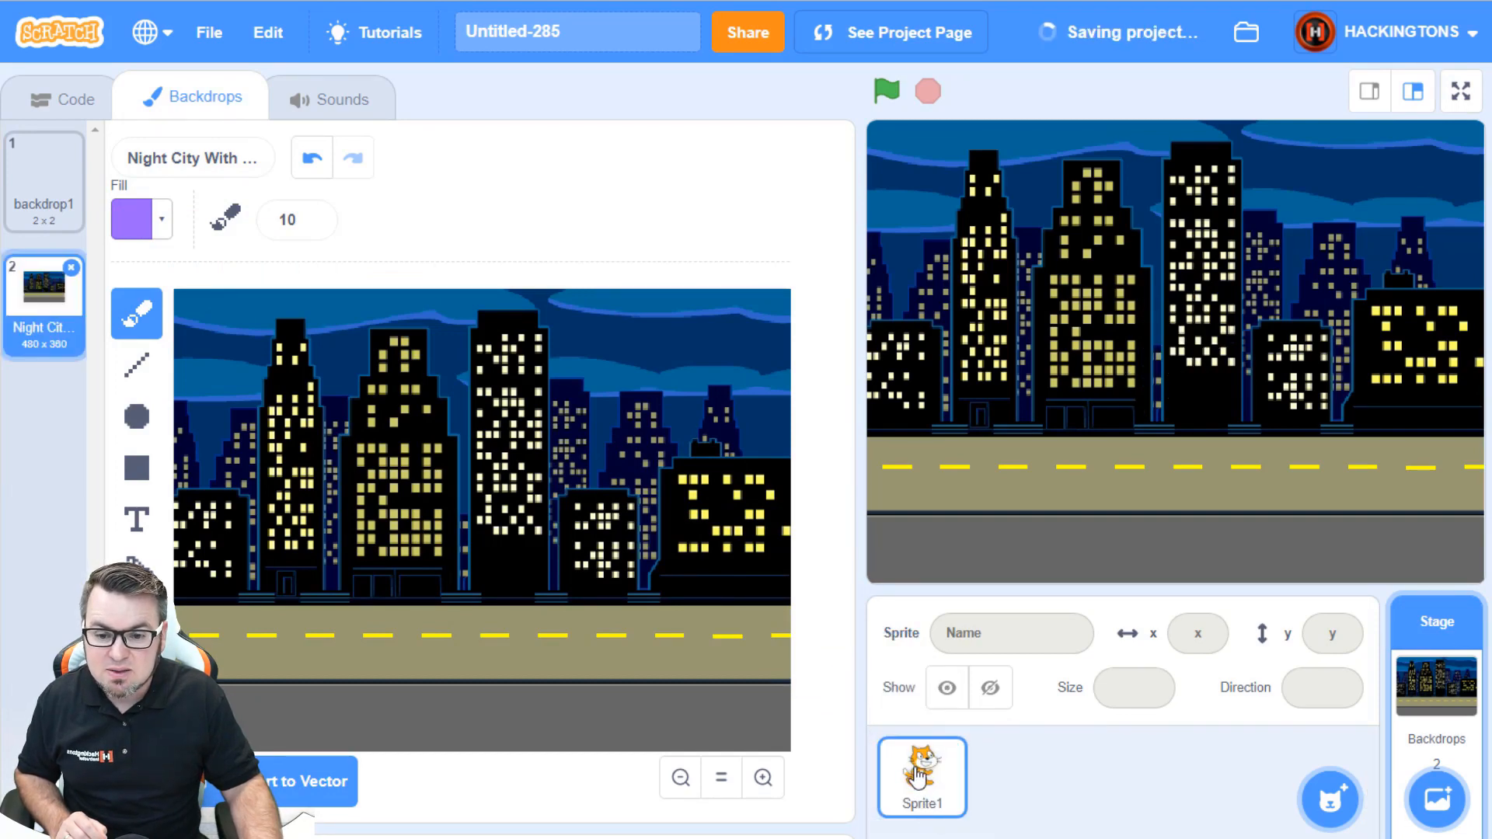
click(920, 775)
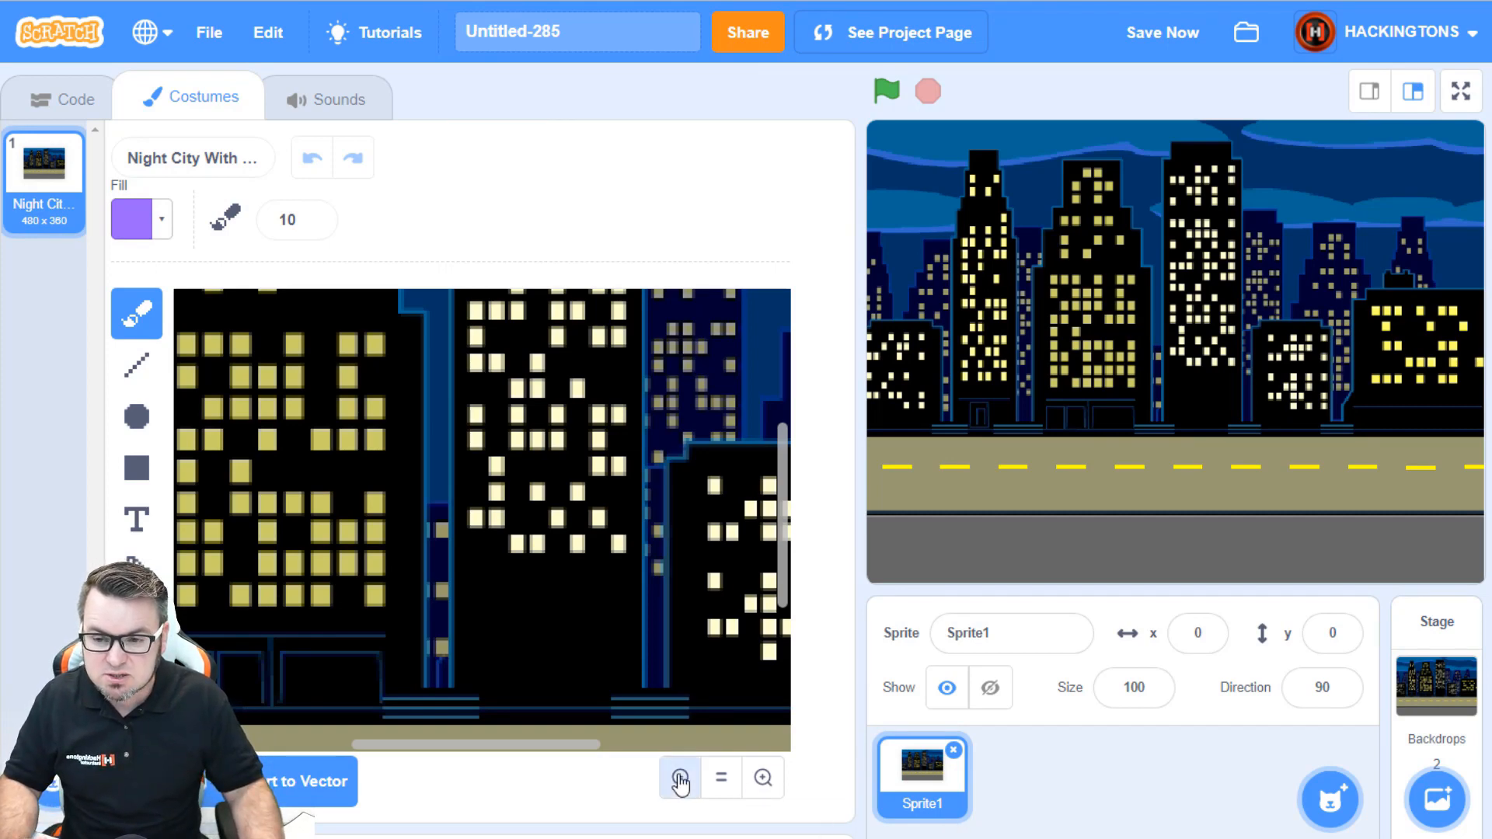
Step: Convert Sprite1's Night City costume to a 488 x 370 vector image and reselect the Stage
click(679, 777)
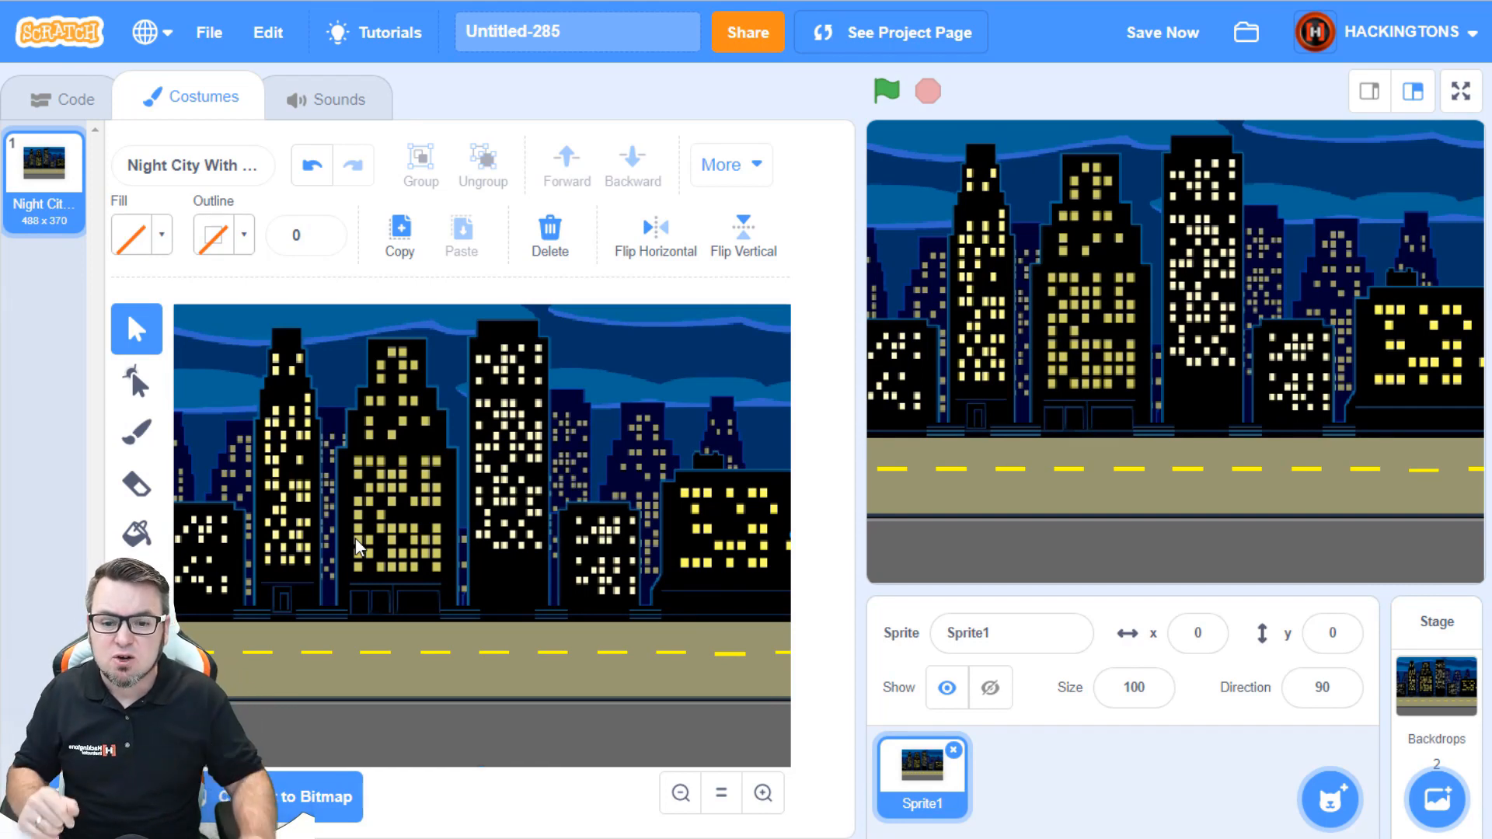
mouse_move(808, 559)
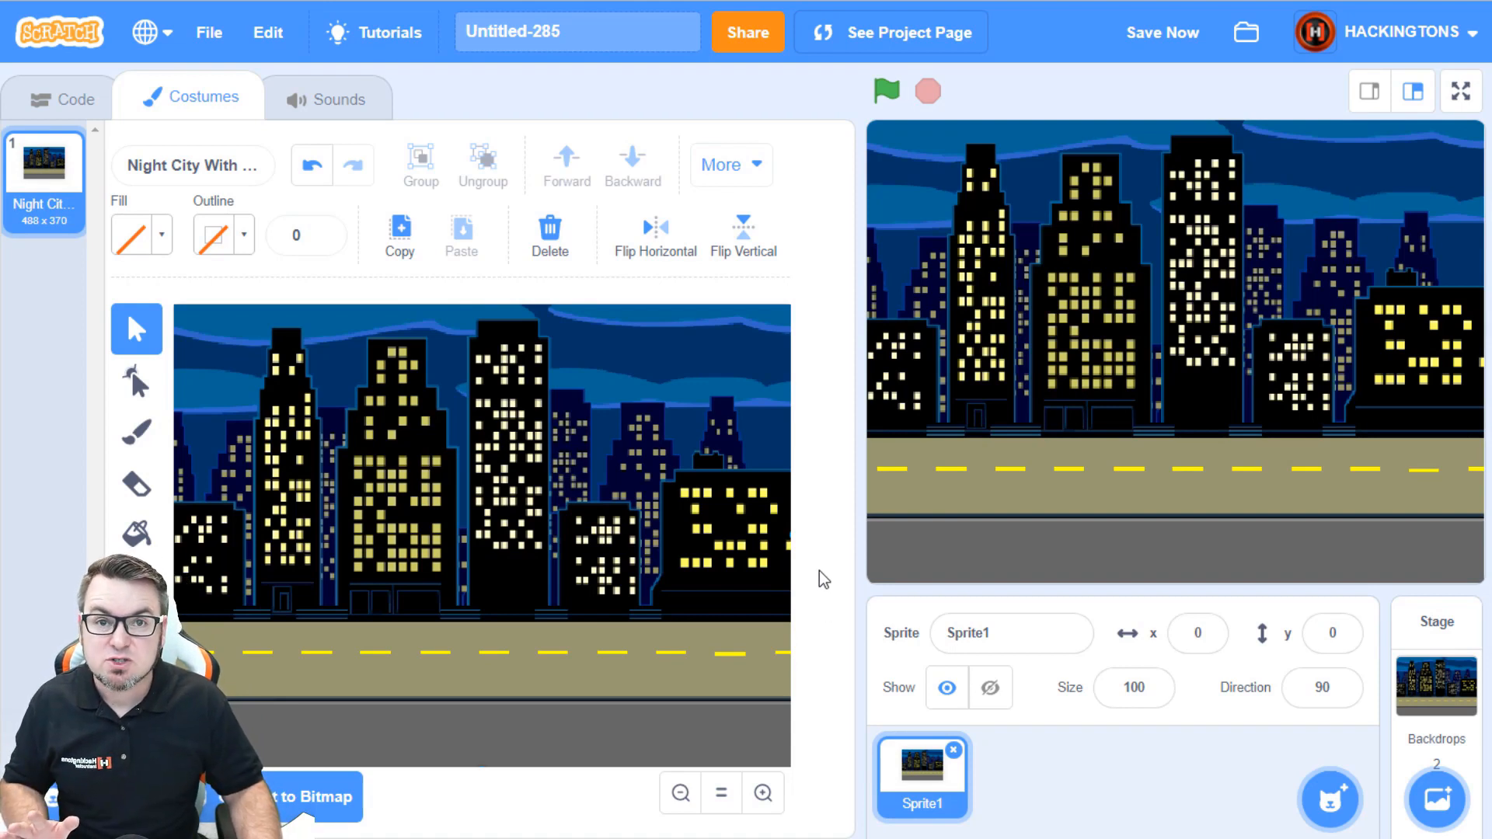
mouse_move(806, 563)
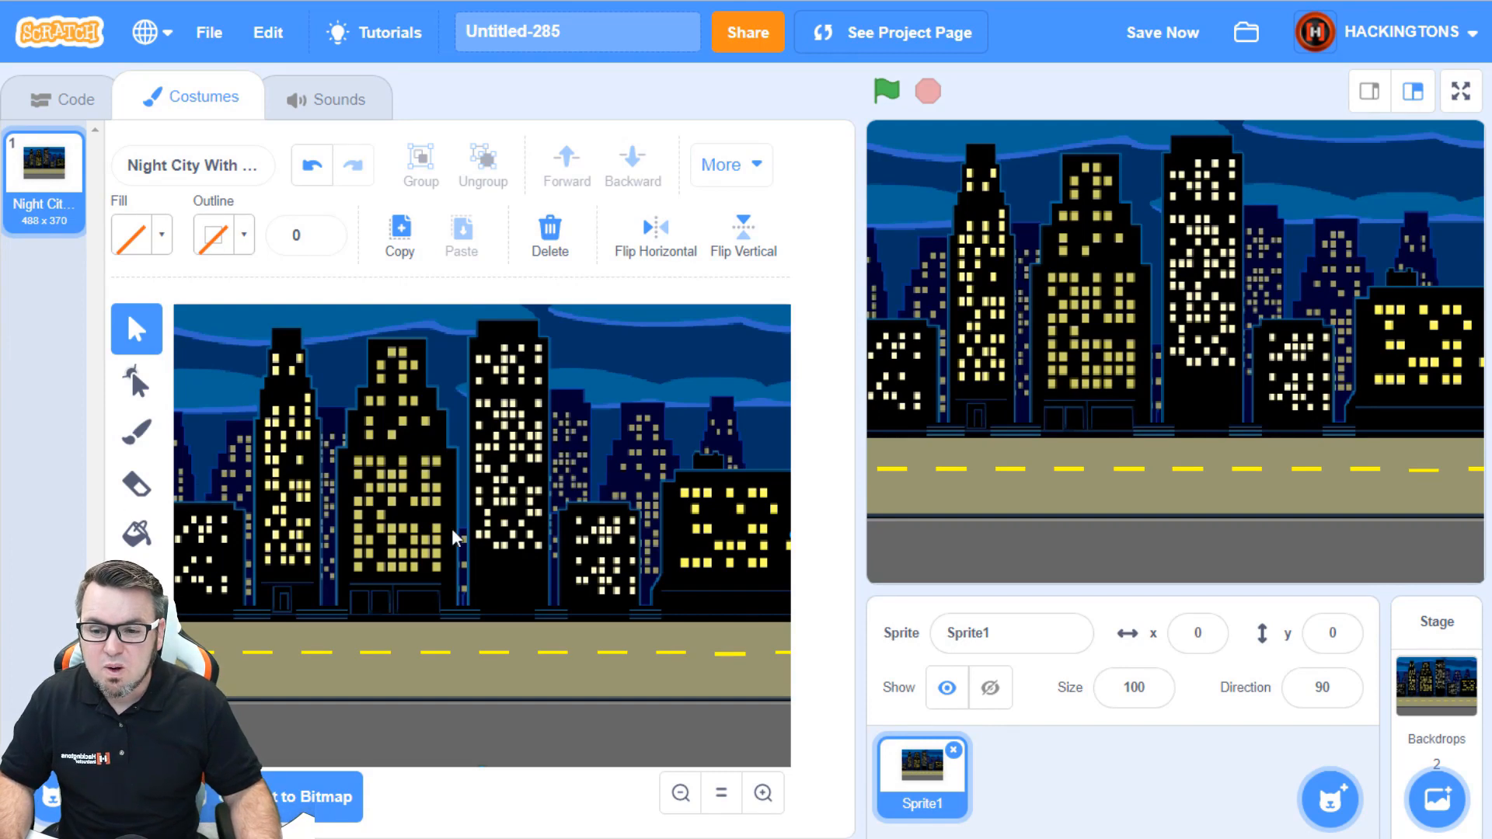
mouse_move(580, 507)
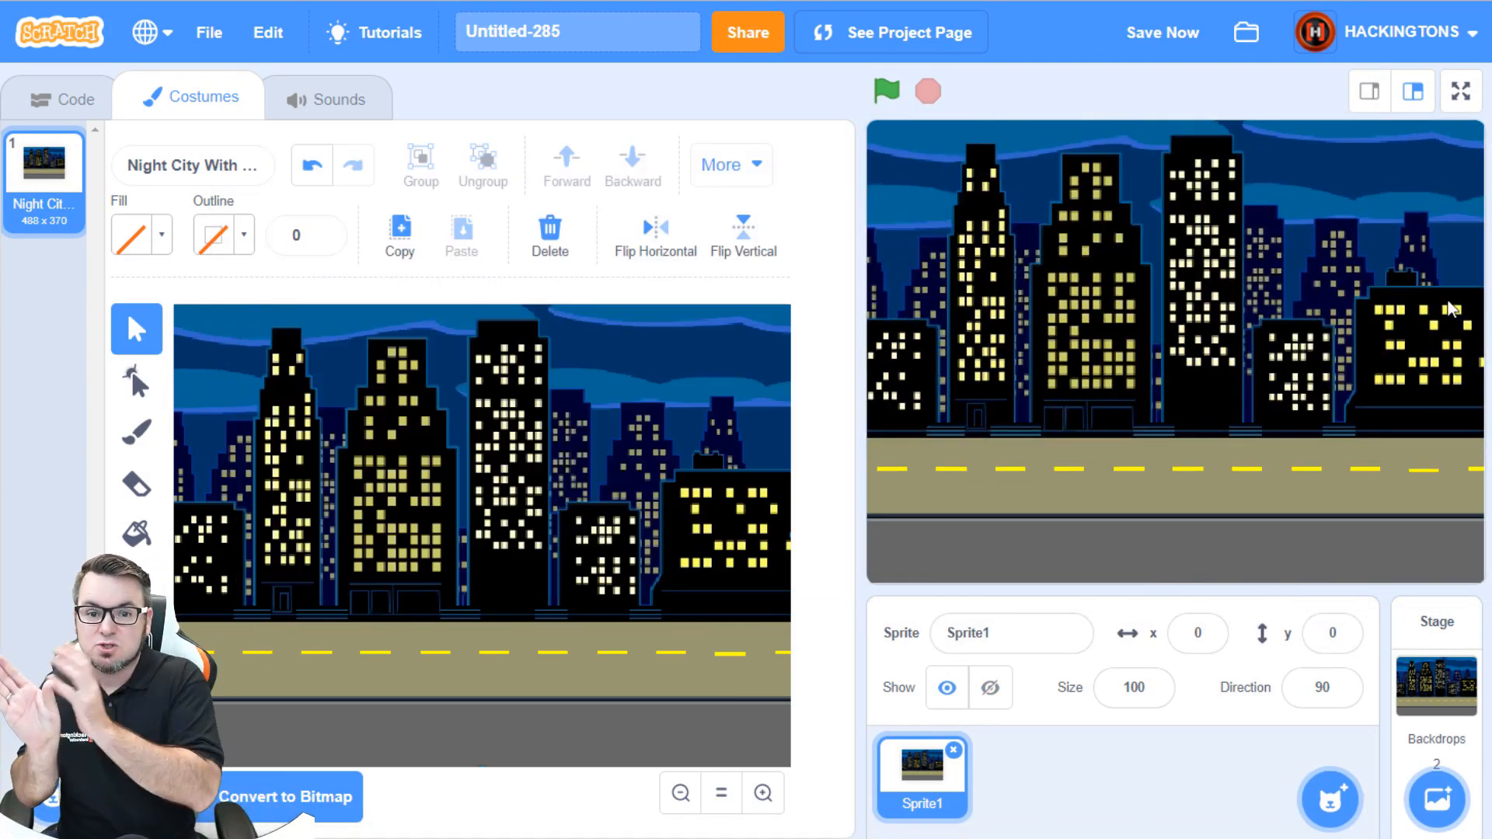
click(1435, 681)
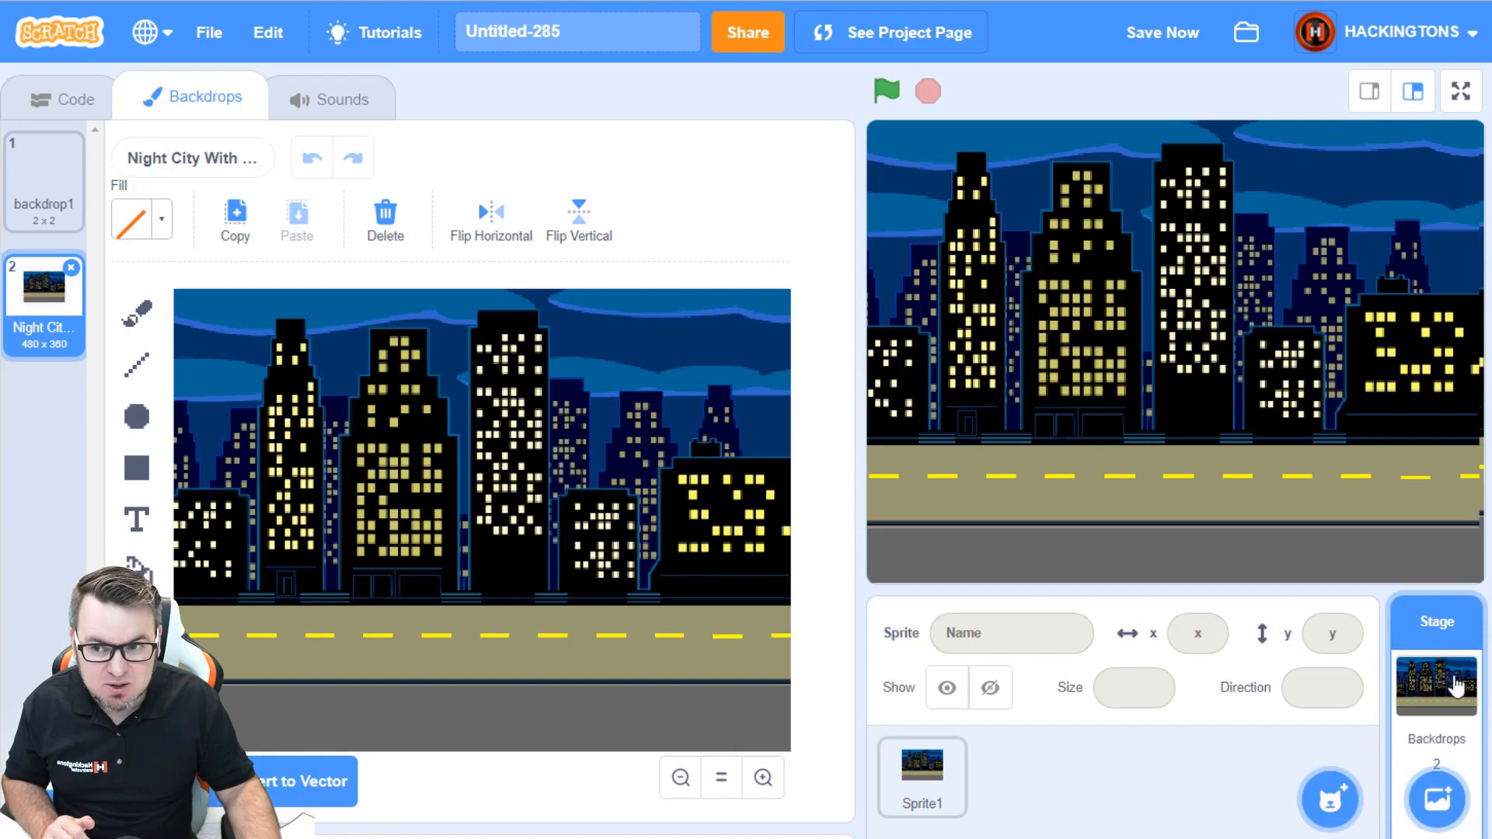
Step: Switch the Stage to blank backdrop1 so Sprite1's city picture covers the stage alone
click(43, 180)
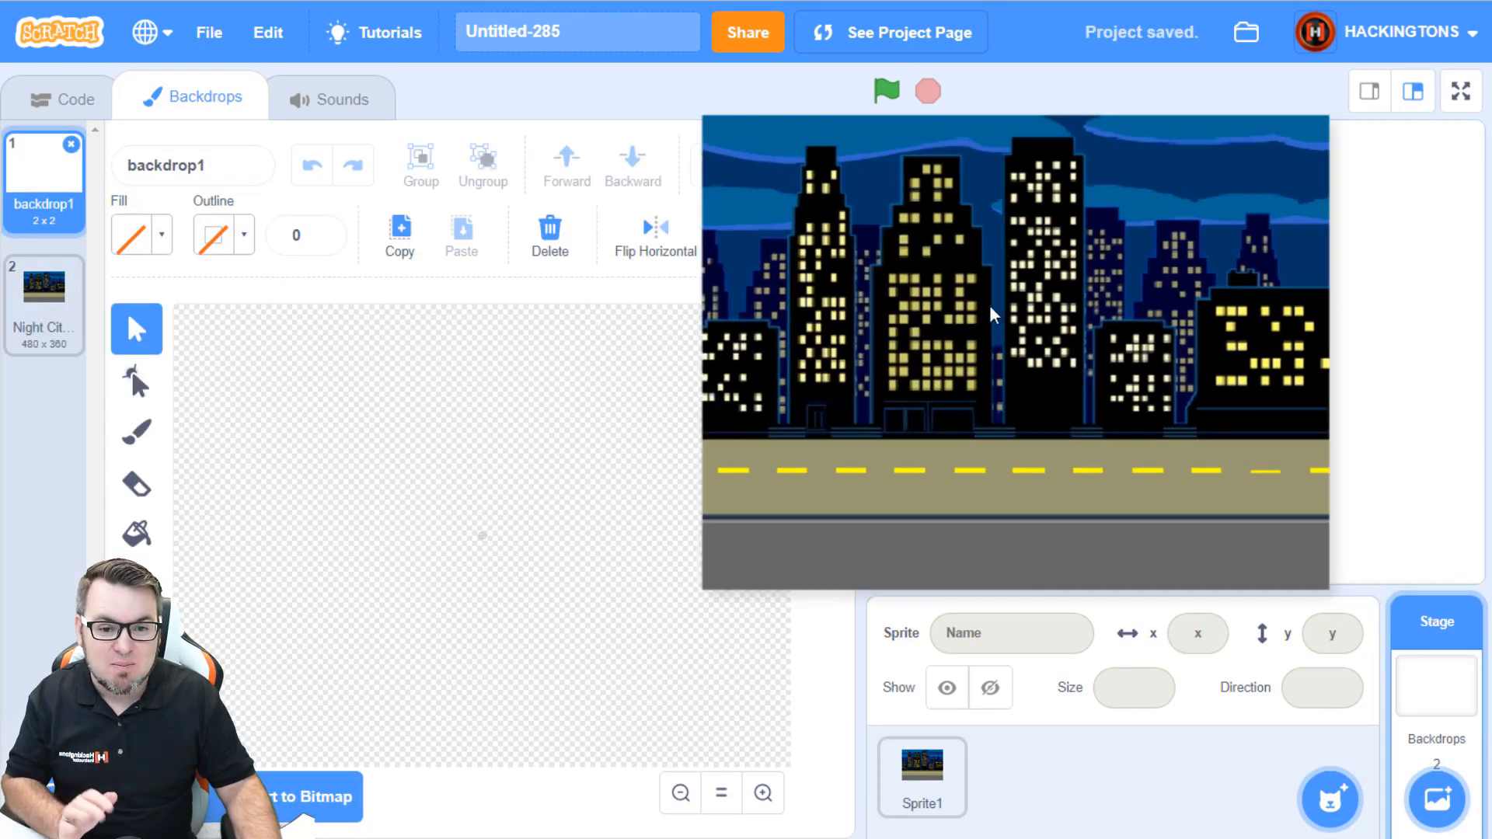
click(919, 776)
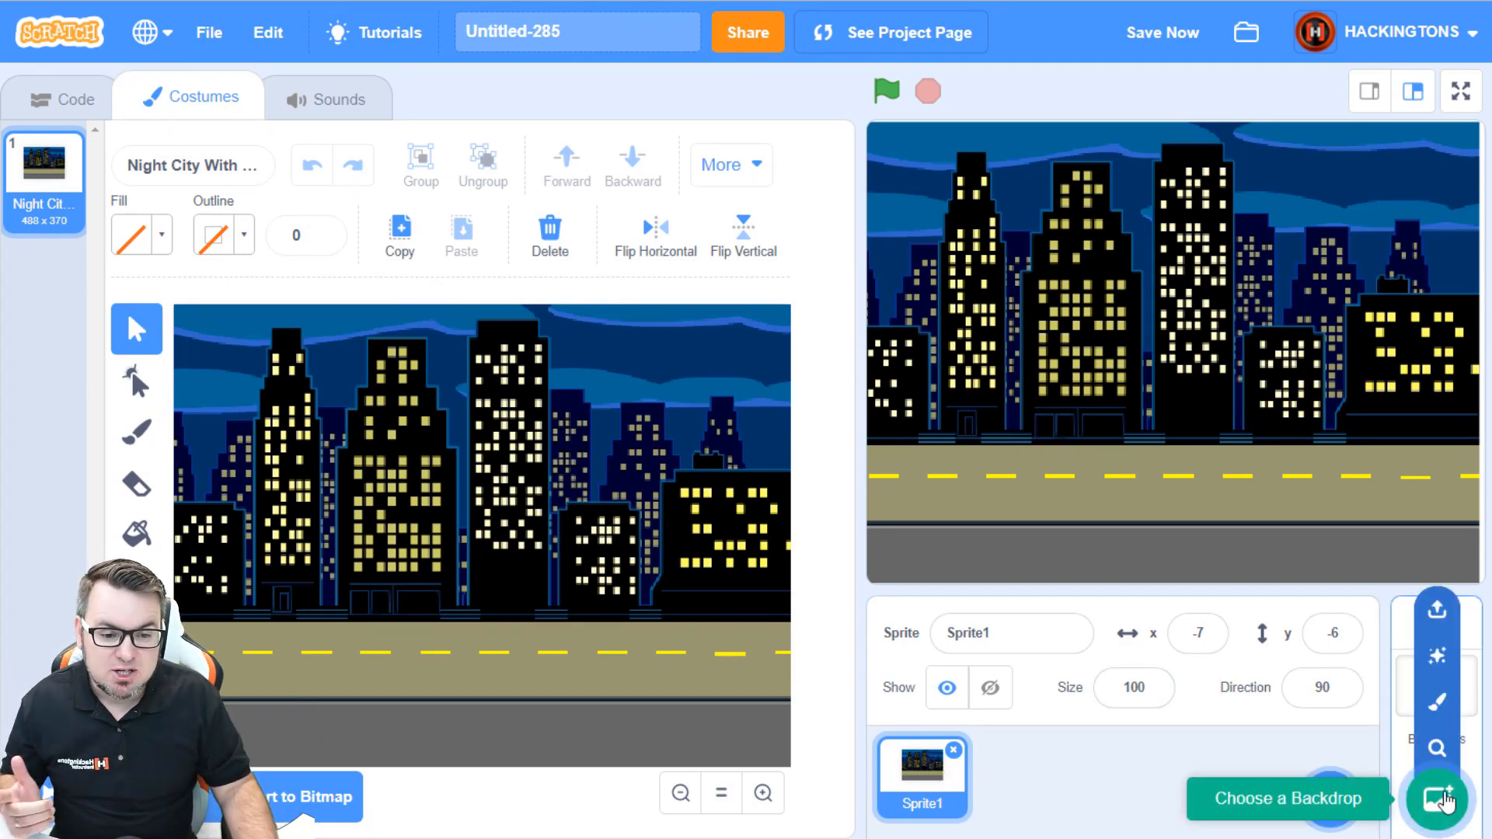
click(1436, 798)
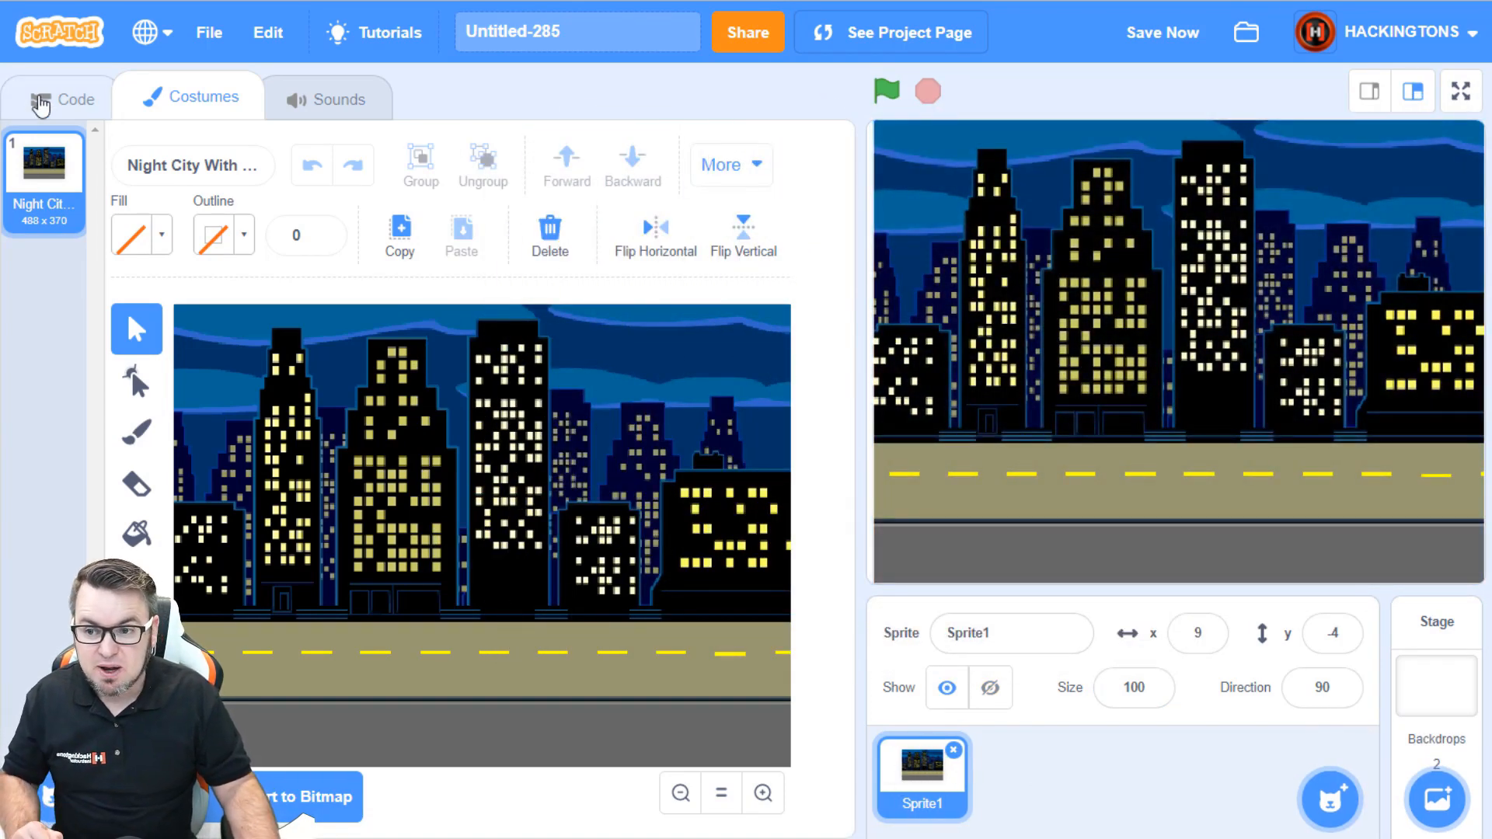
Step: Create variables xPos1 and yPos1 for all sprites from Sprite1's Variables palette
click(65, 98)
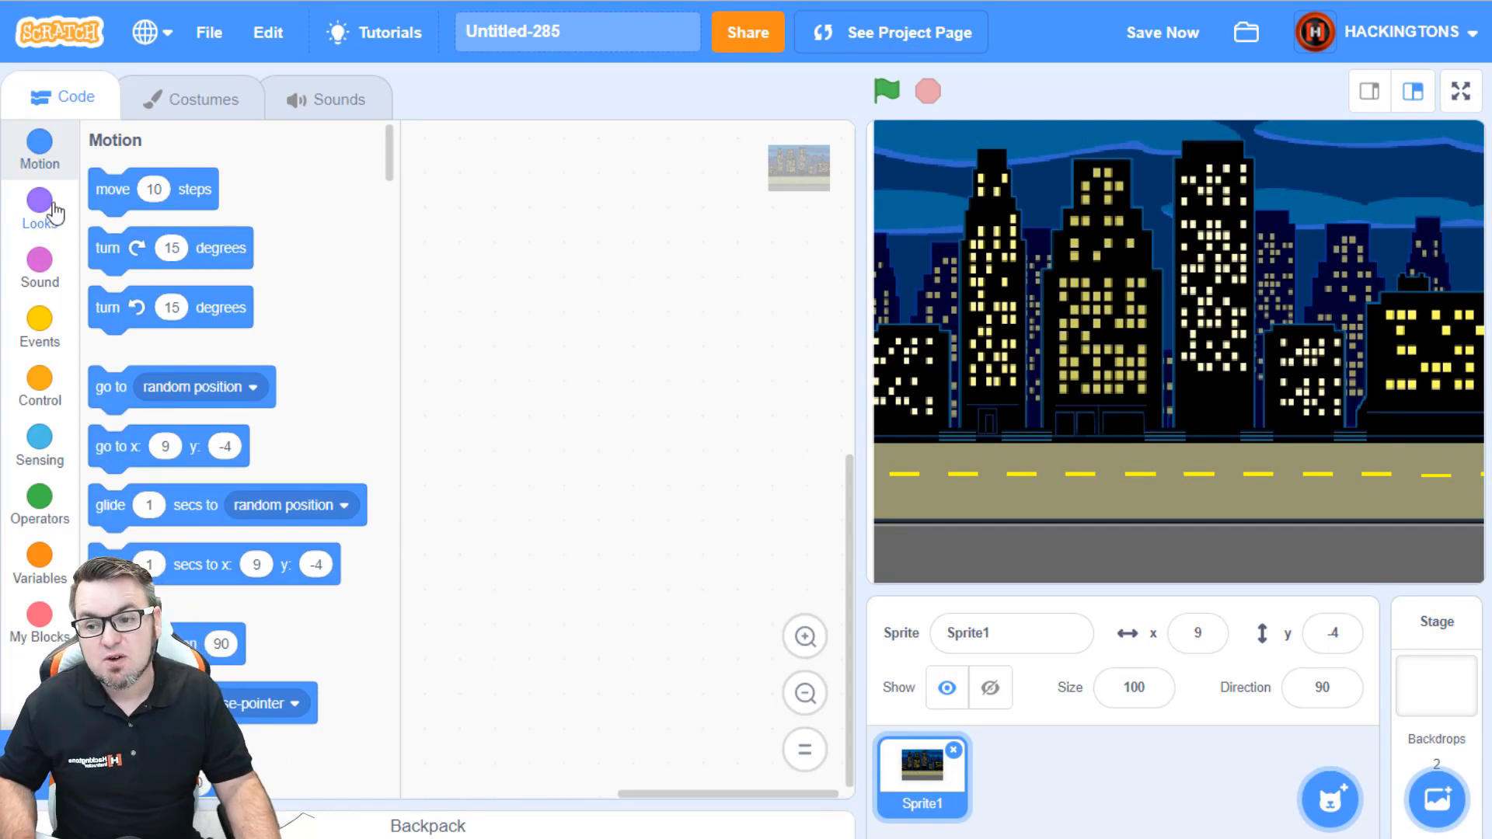
mouse_move(76, 367)
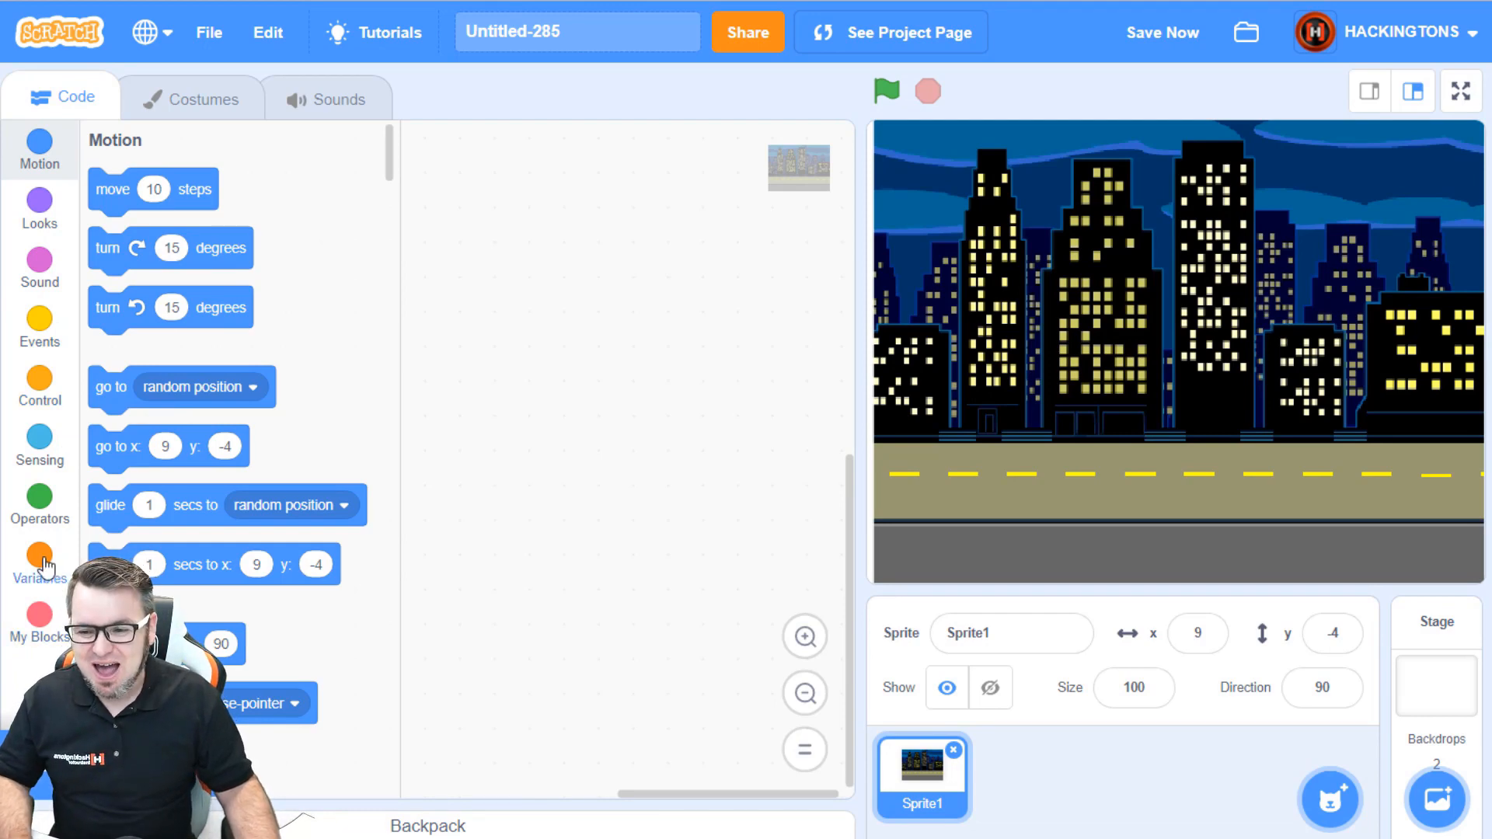
click(39, 561)
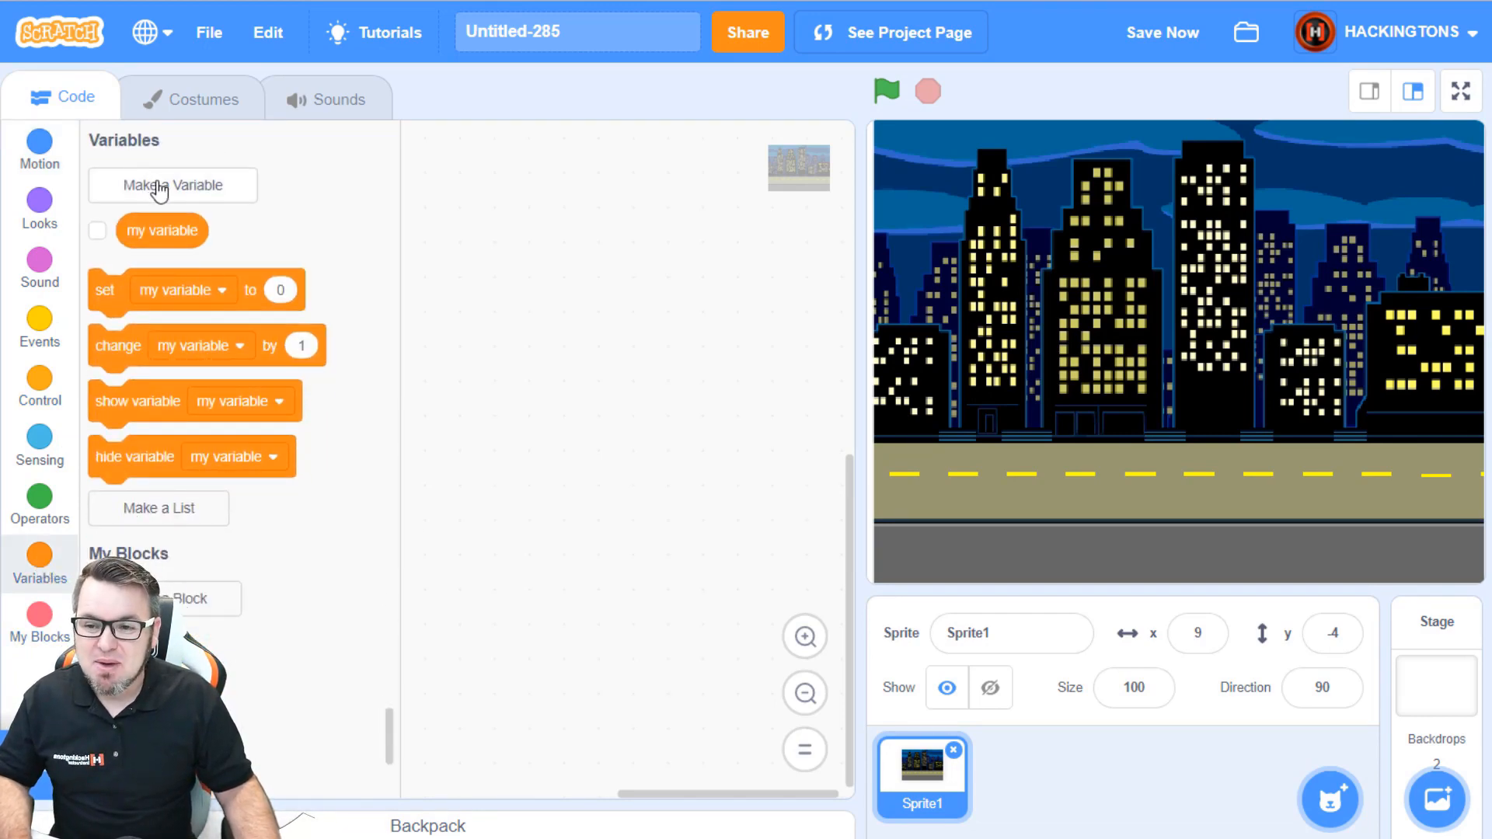
click(173, 185)
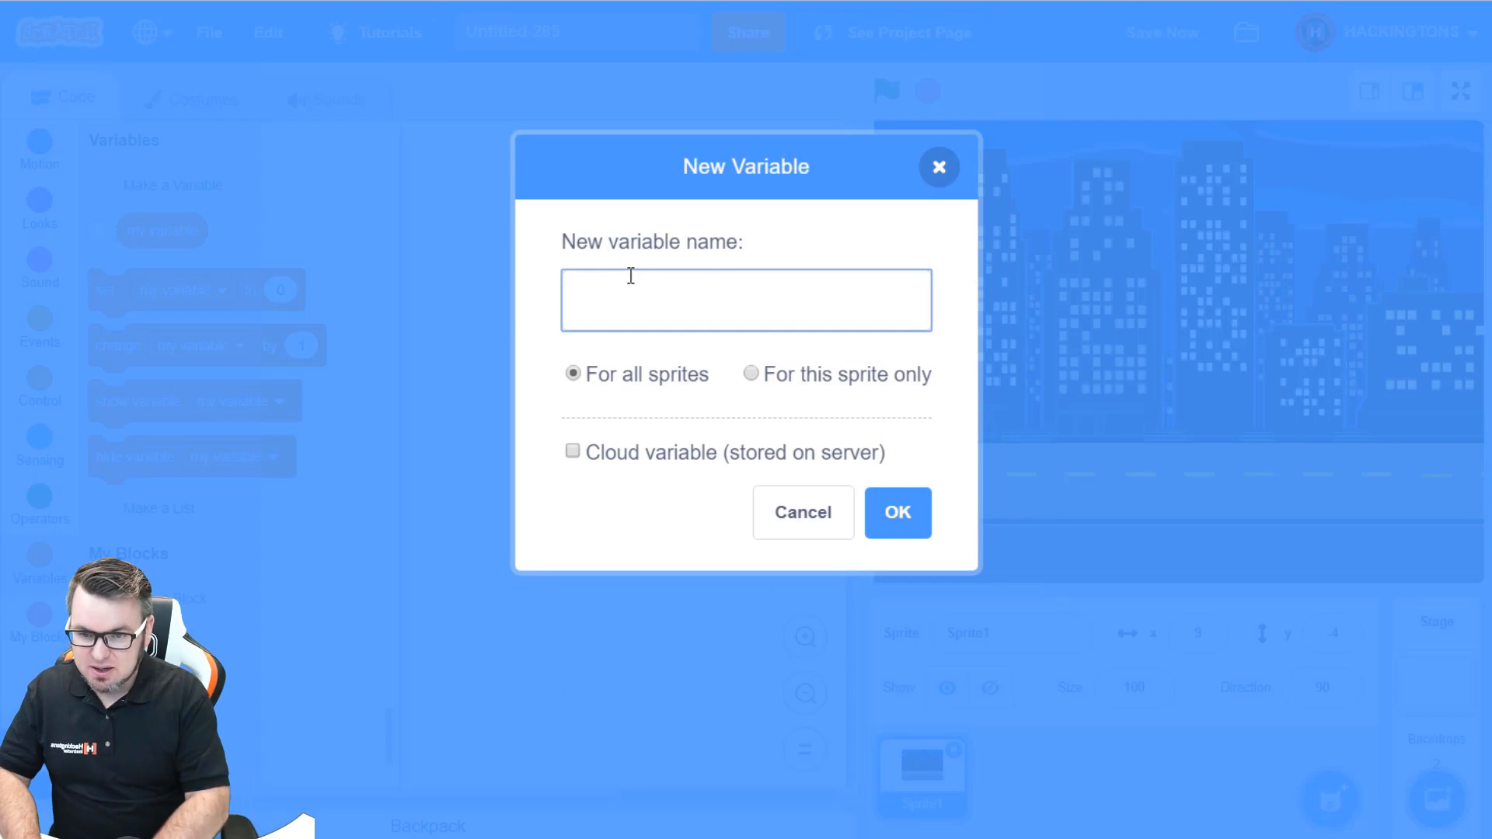
text(xPos)
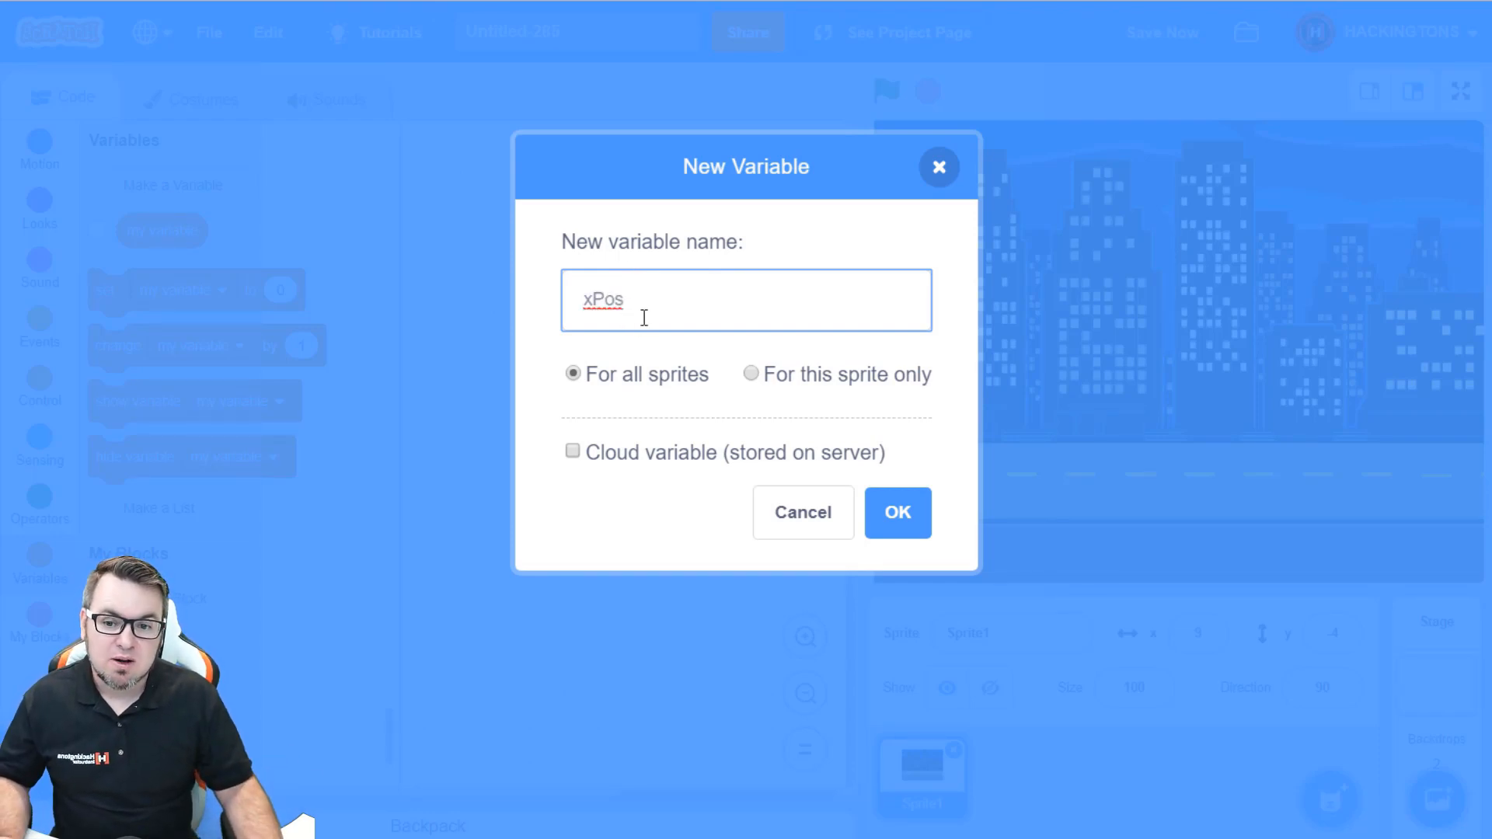
text(1)
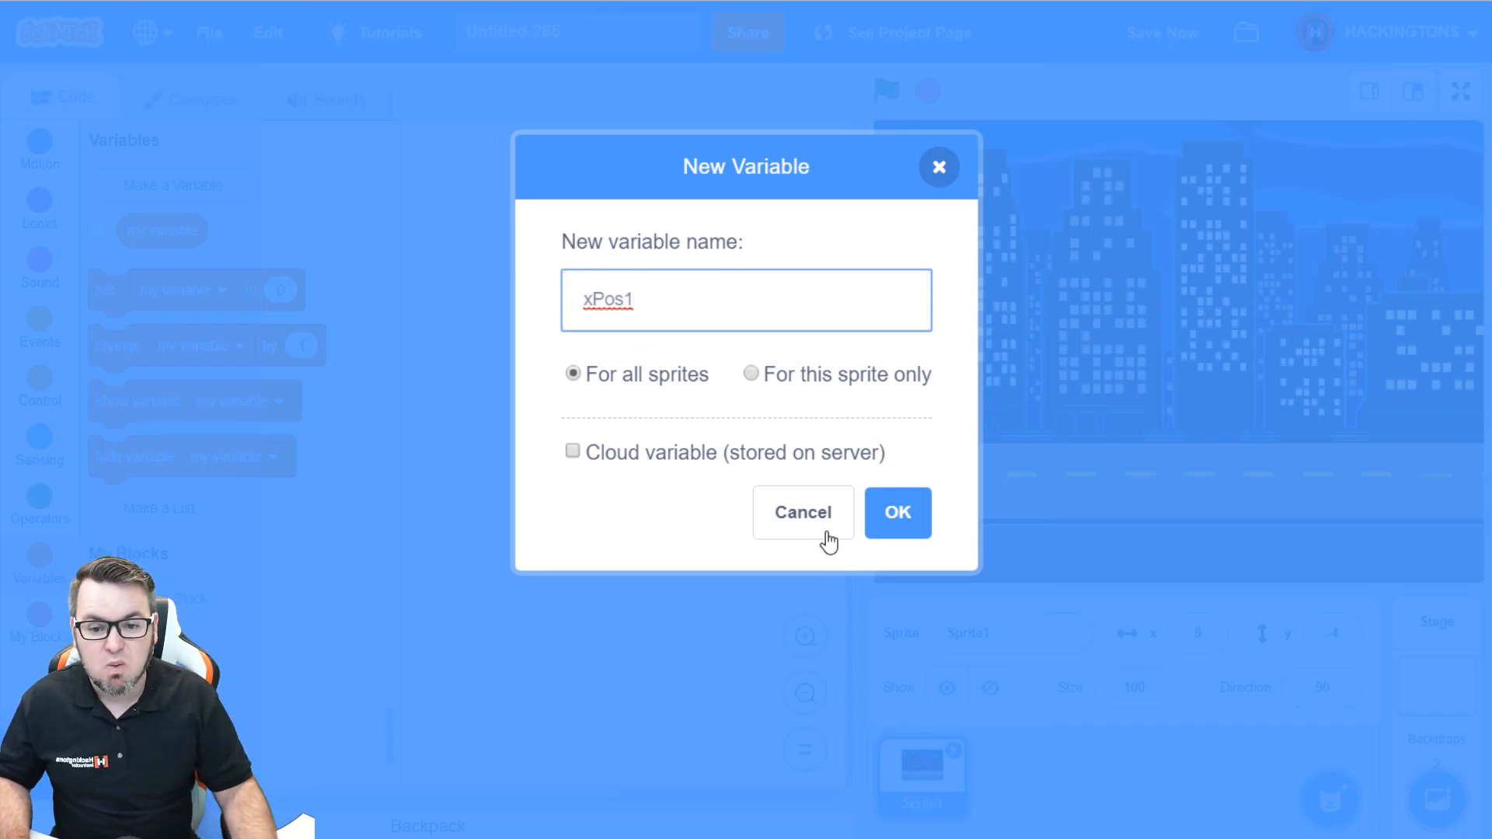
click(895, 512)
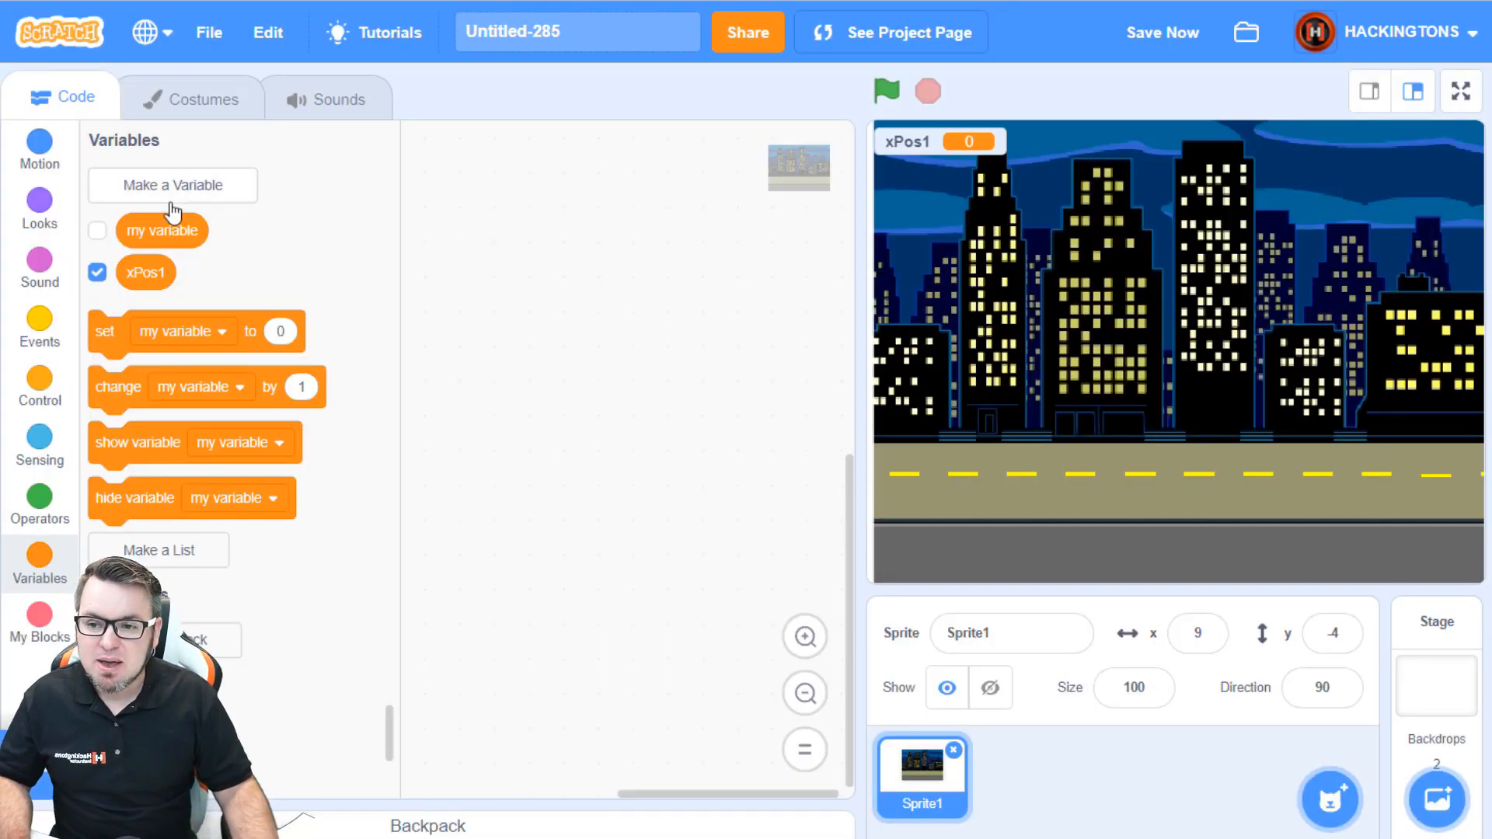
click(172, 185)
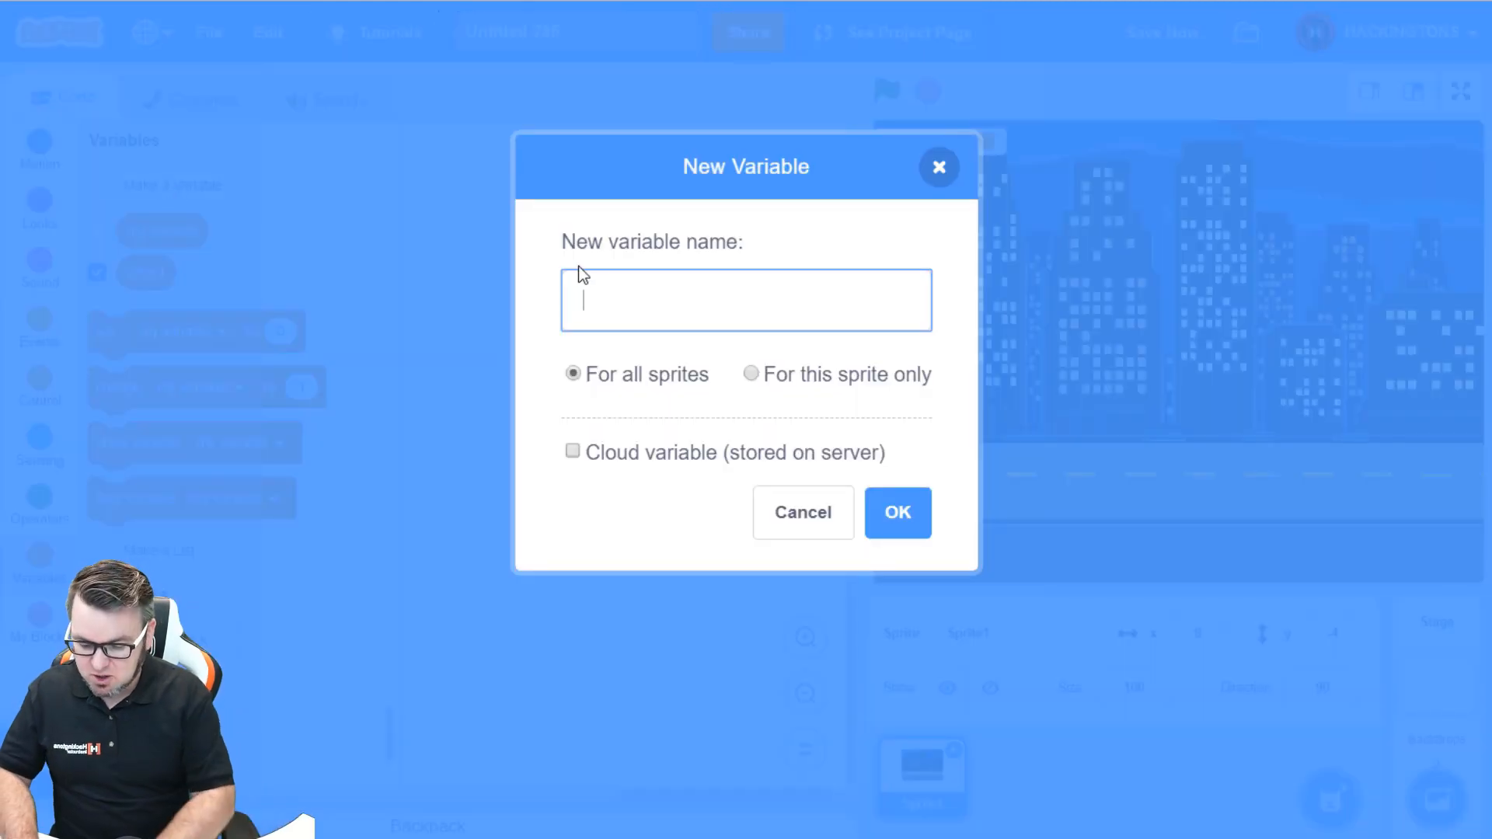
text(yPos1)
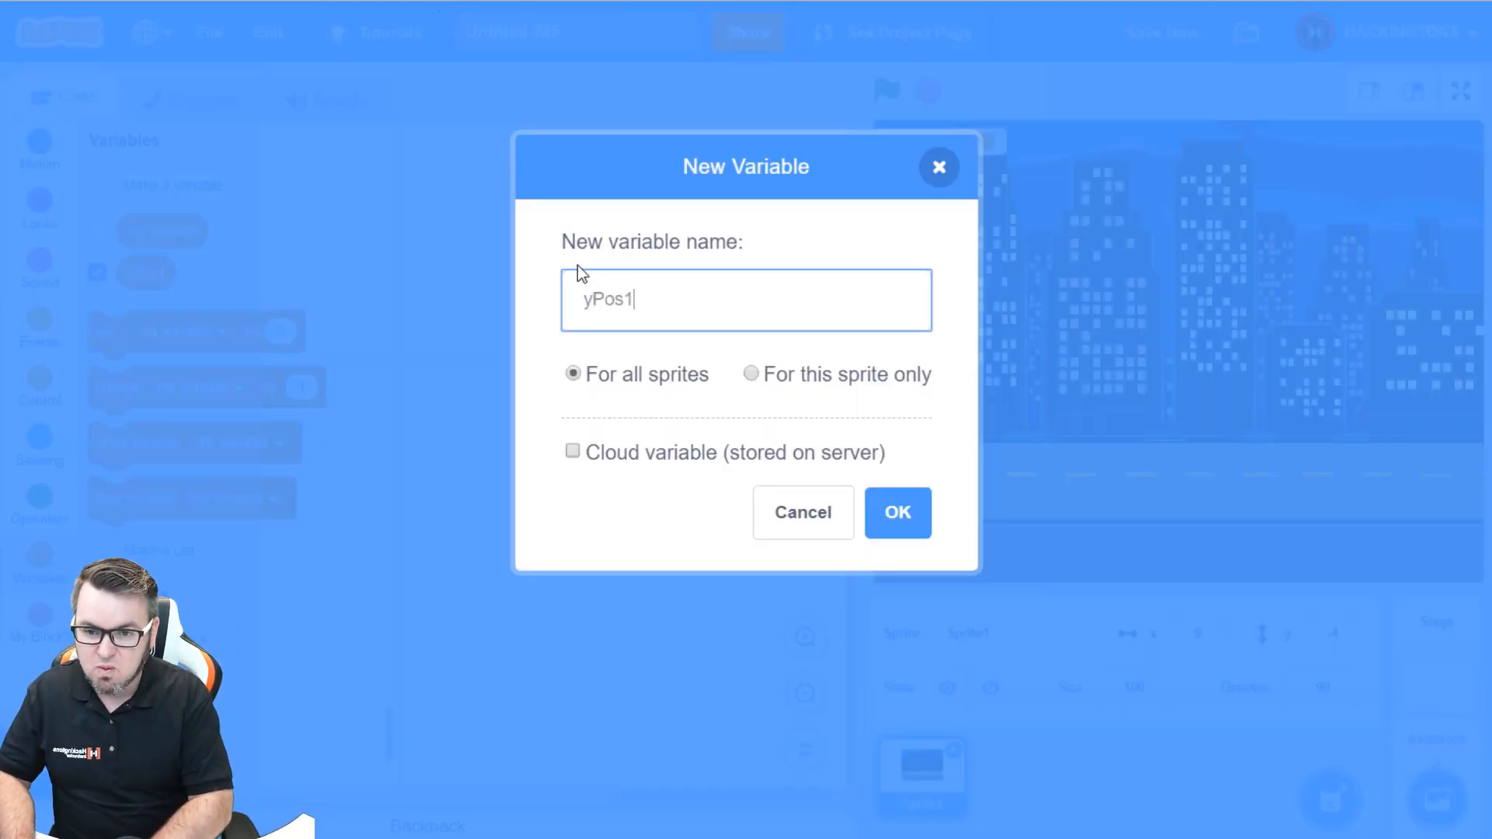
click(896, 511)
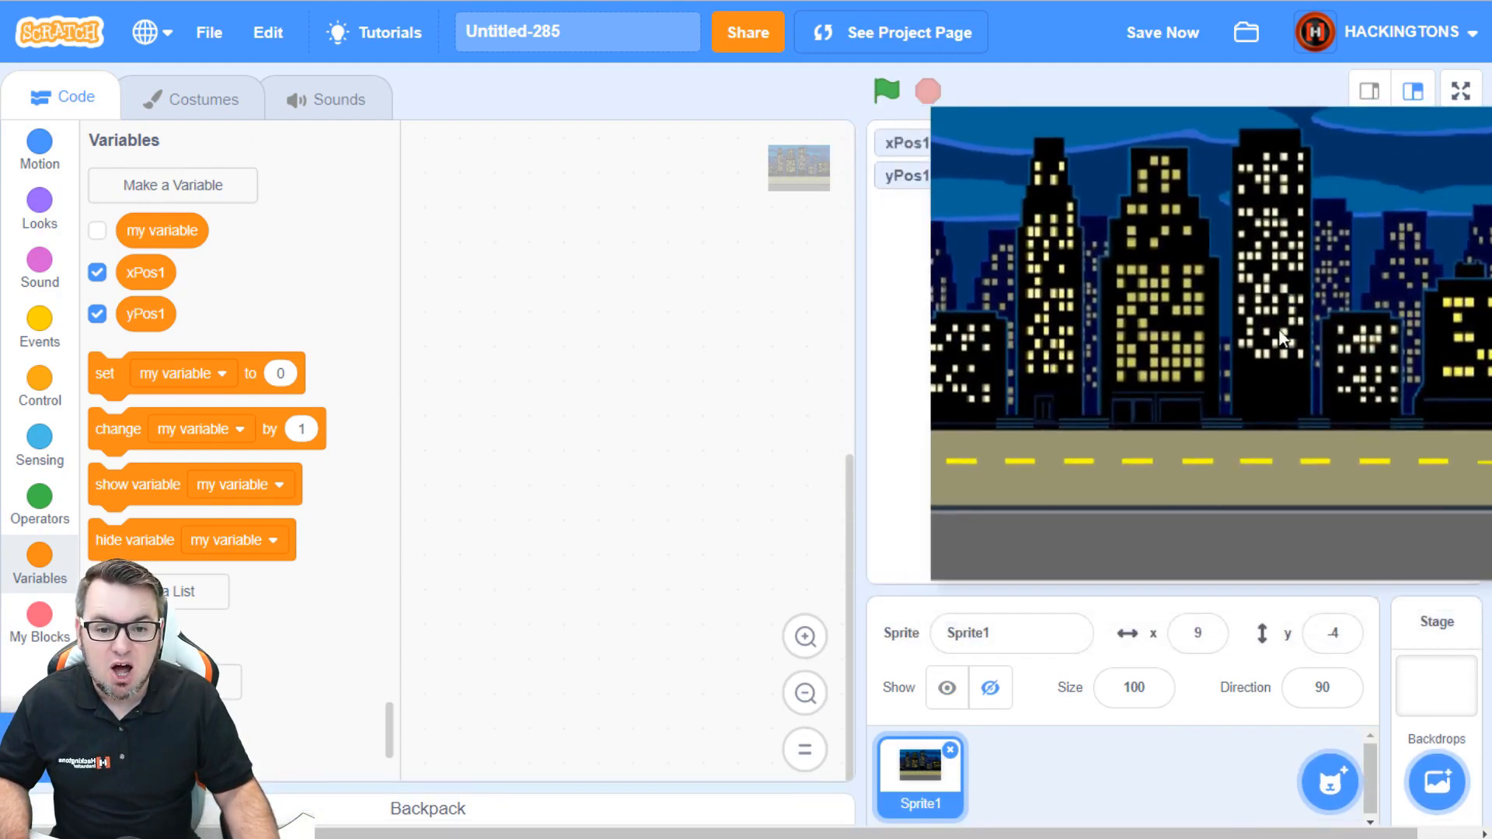
Step: Stack two set blocks that set xPos1 to 0 and yPos1 to 0
click(885, 91)
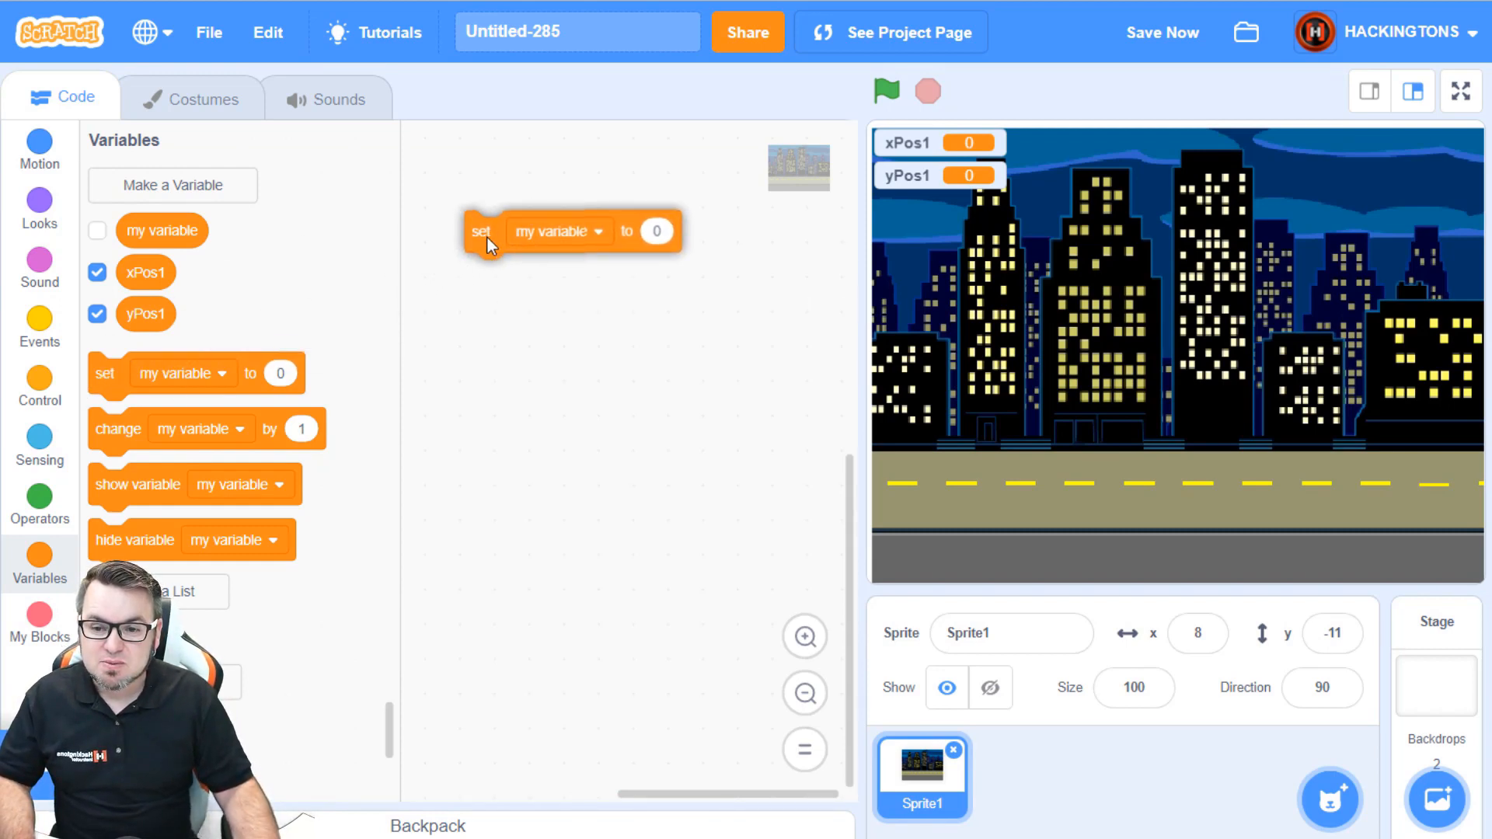
drag(104, 372, 482, 274)
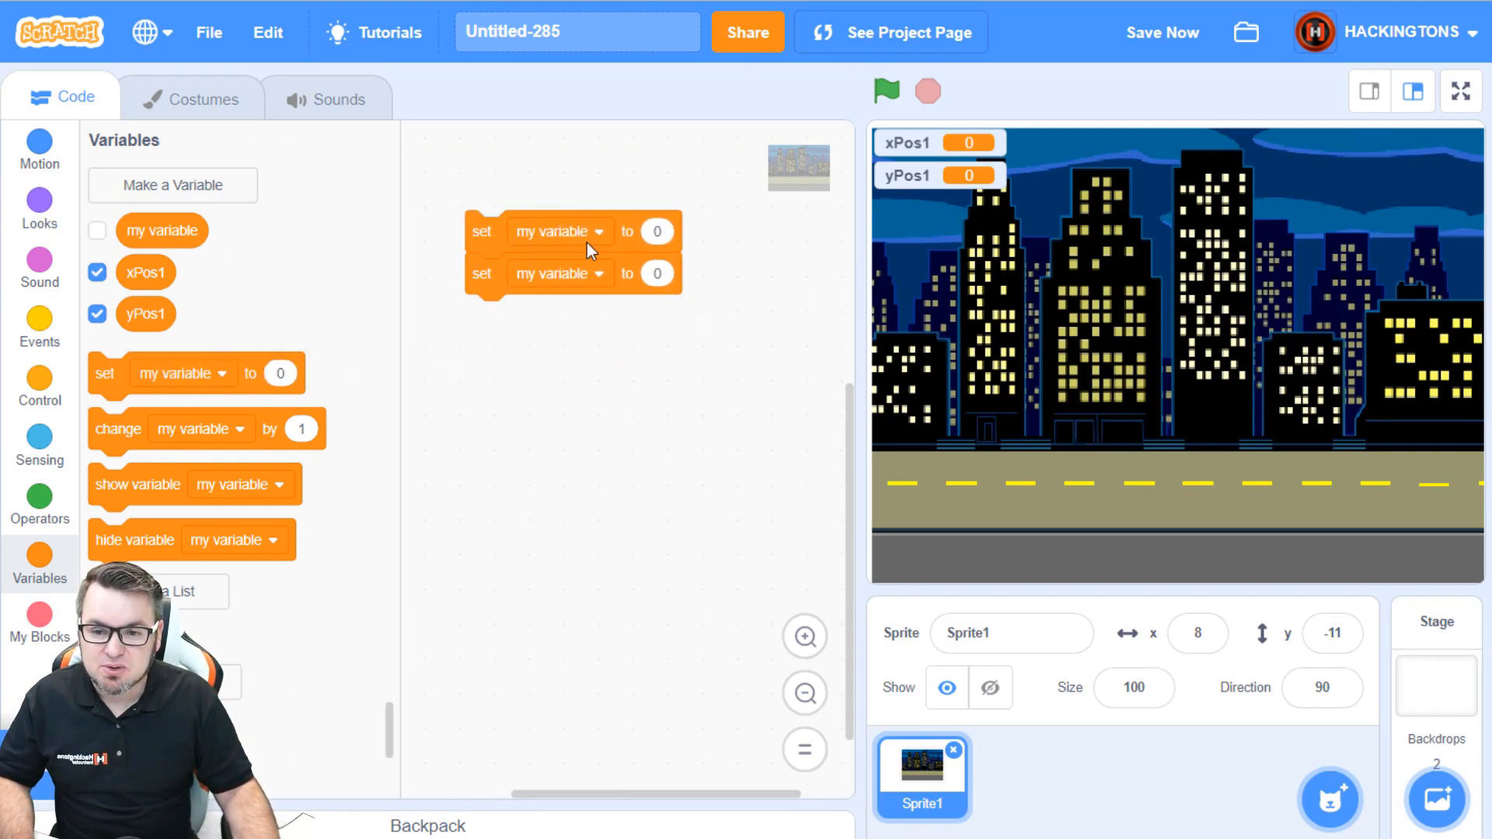
click(559, 232)
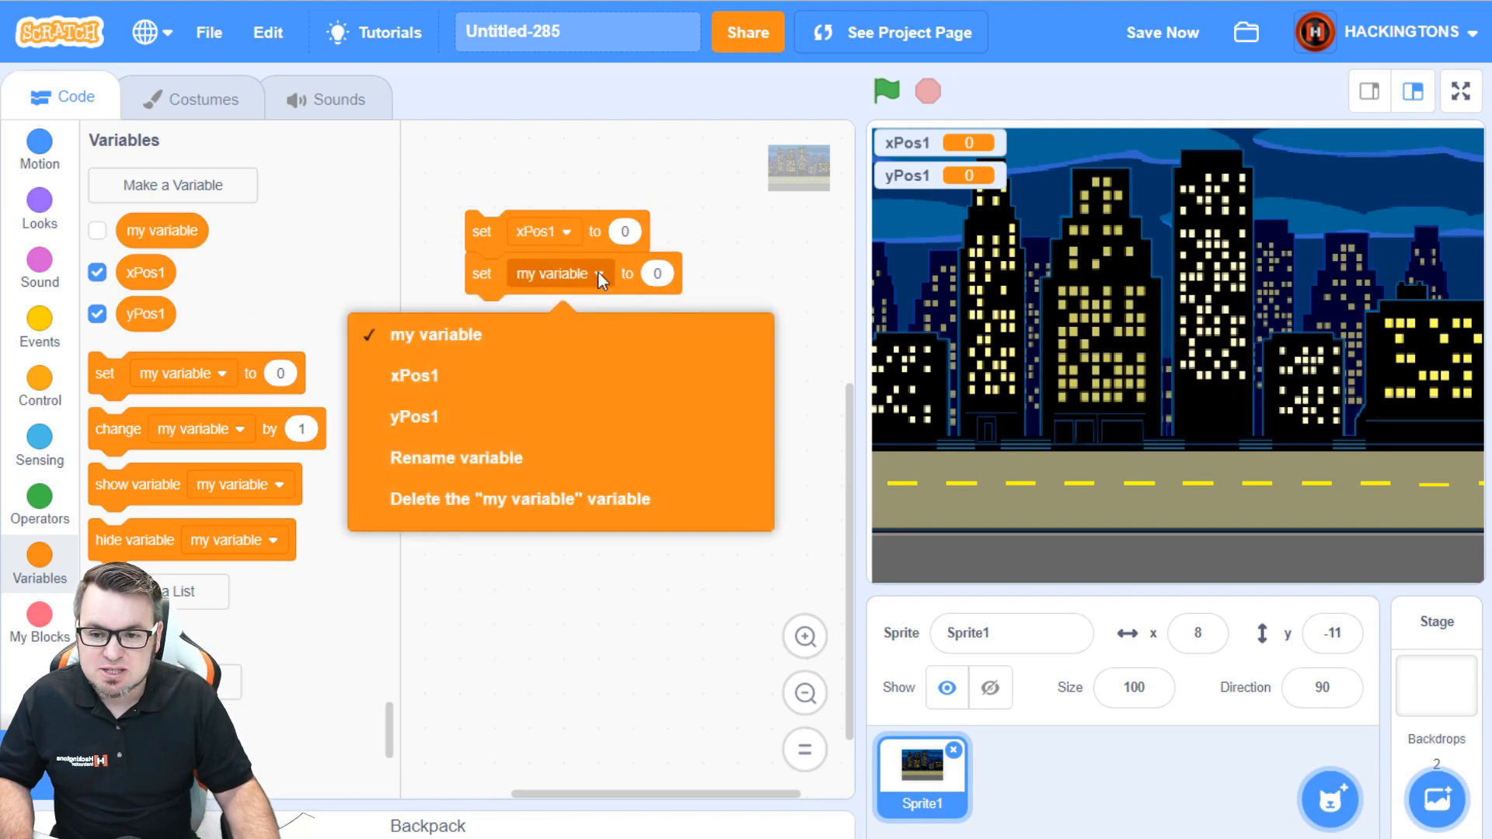
click(415, 416)
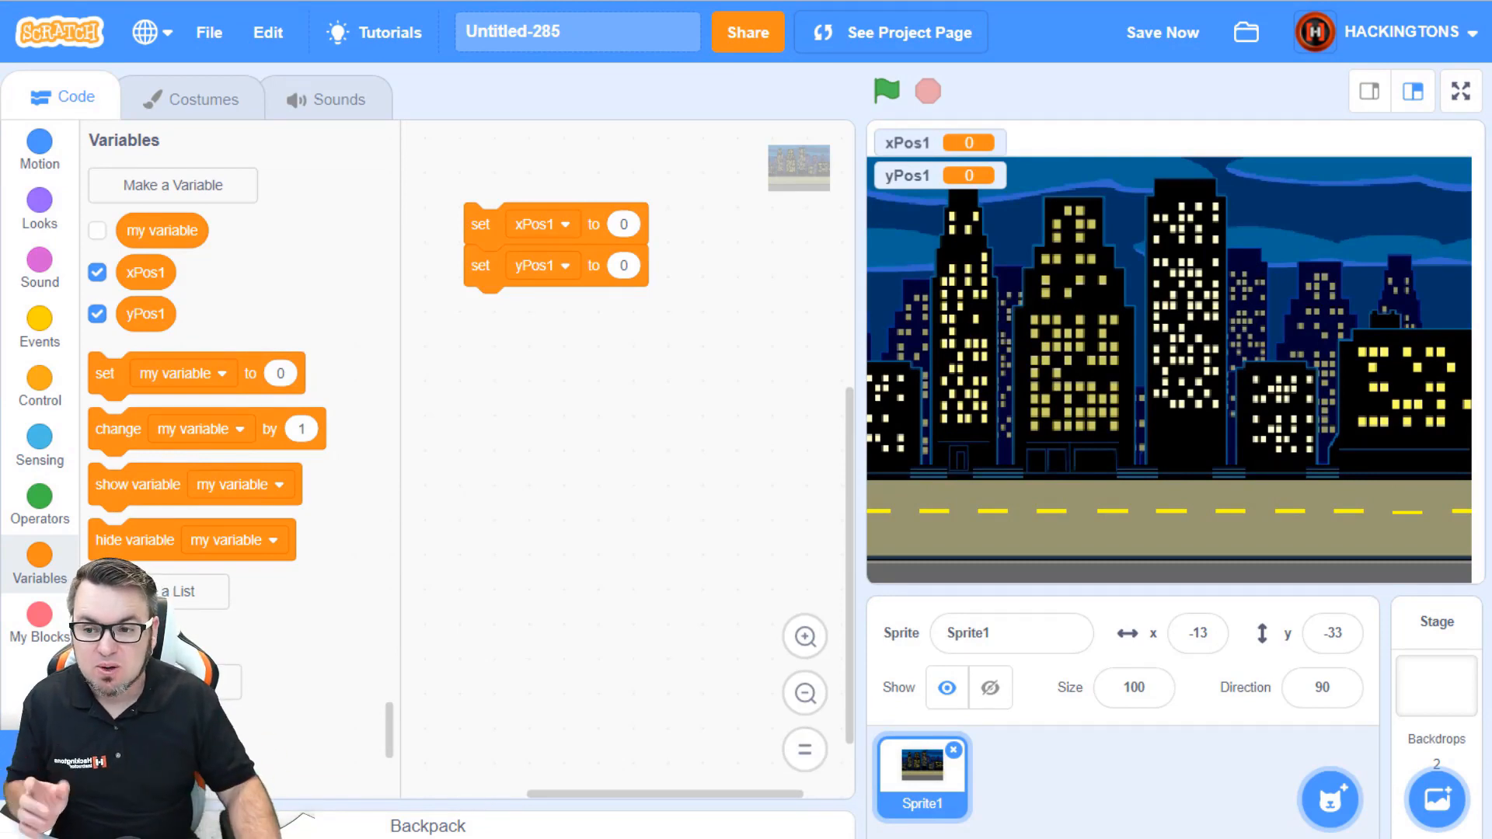
click(39, 151)
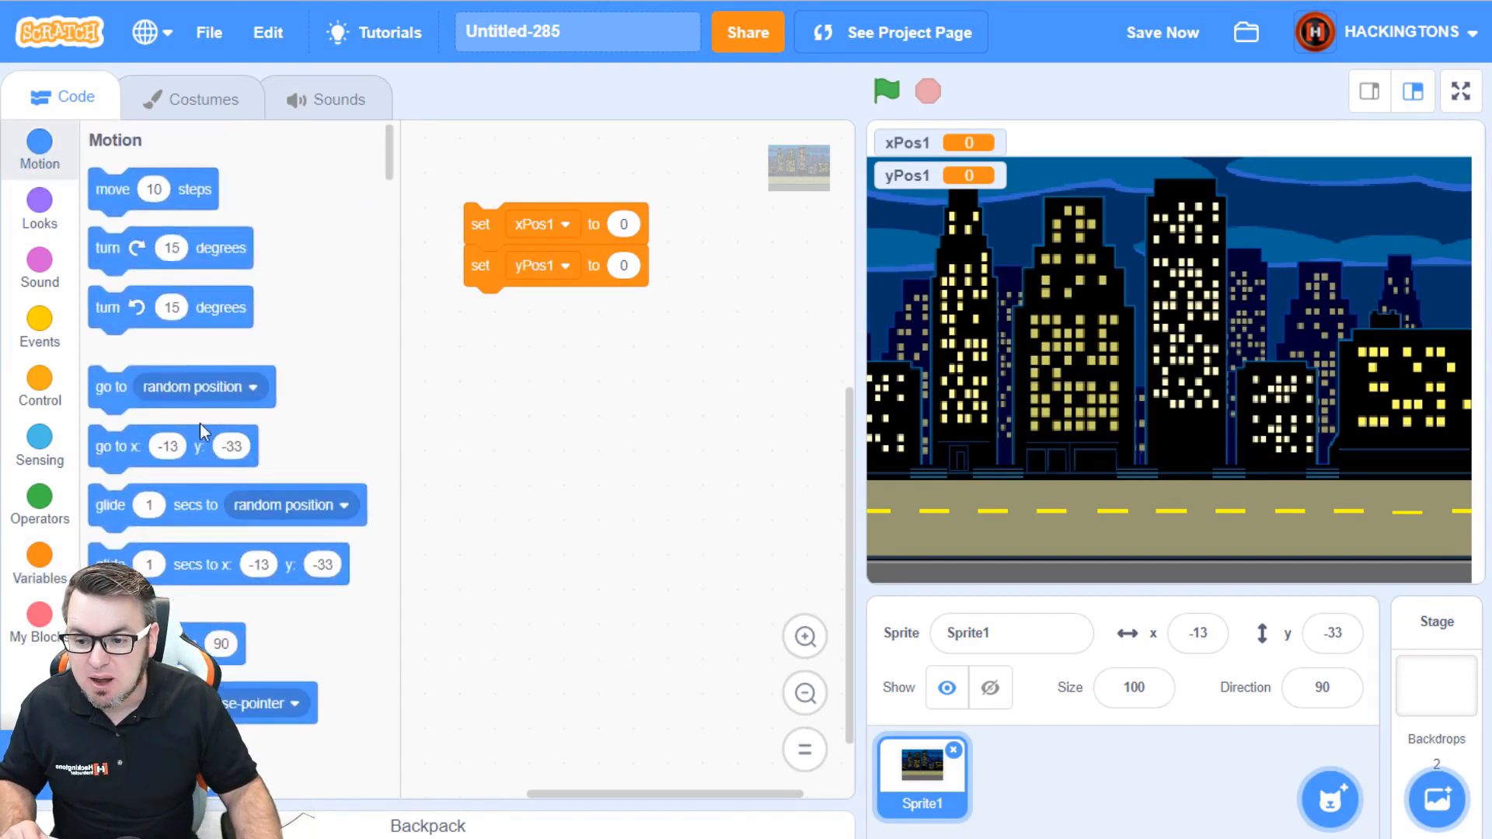
Step: Start the script on the green flag and go to x: xPos1 y: yPos1 after the resets, testing it
scroll(down, 3)
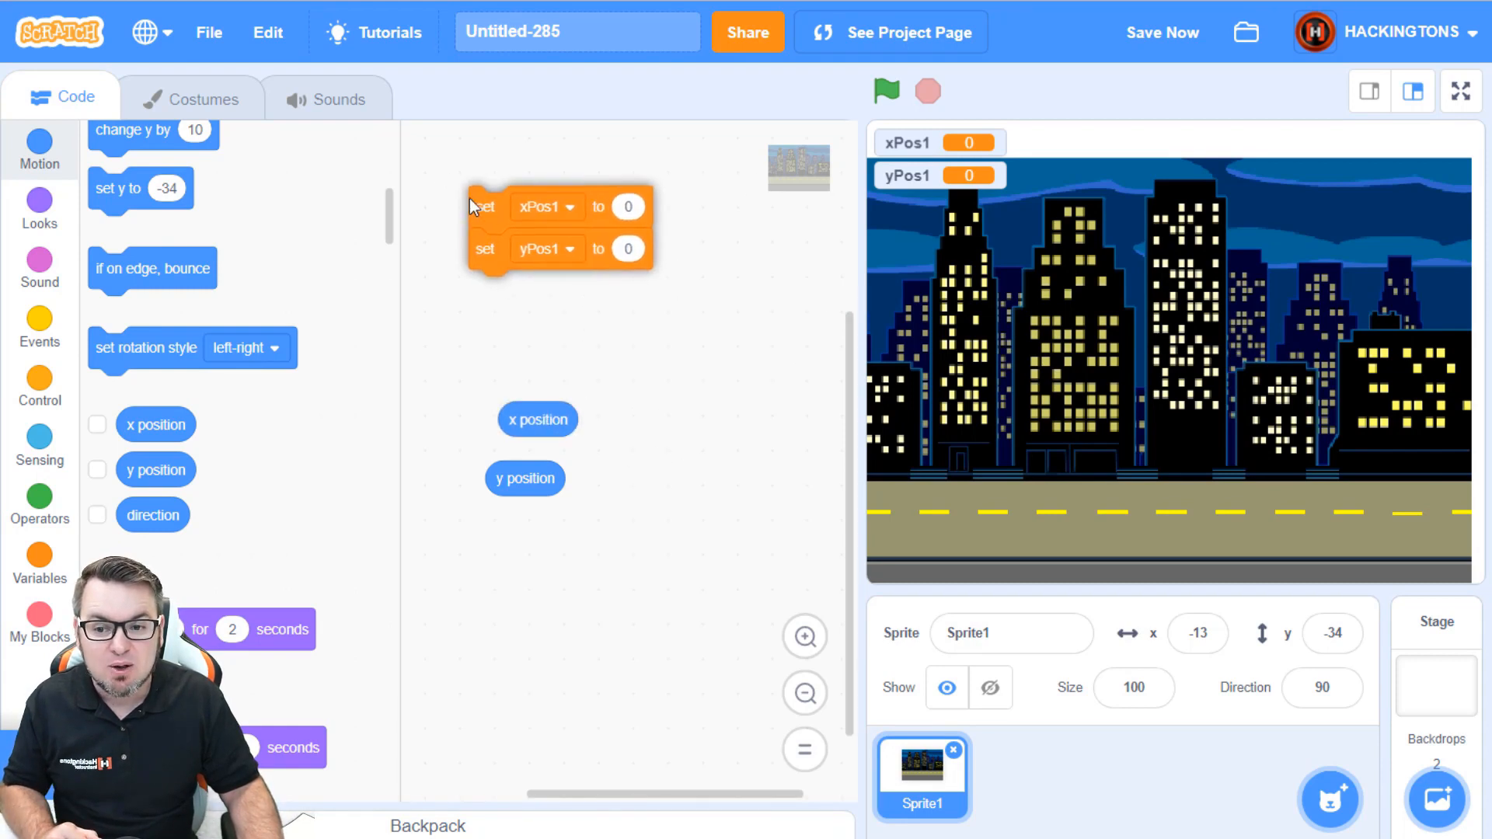
drag(485, 207, 482, 196)
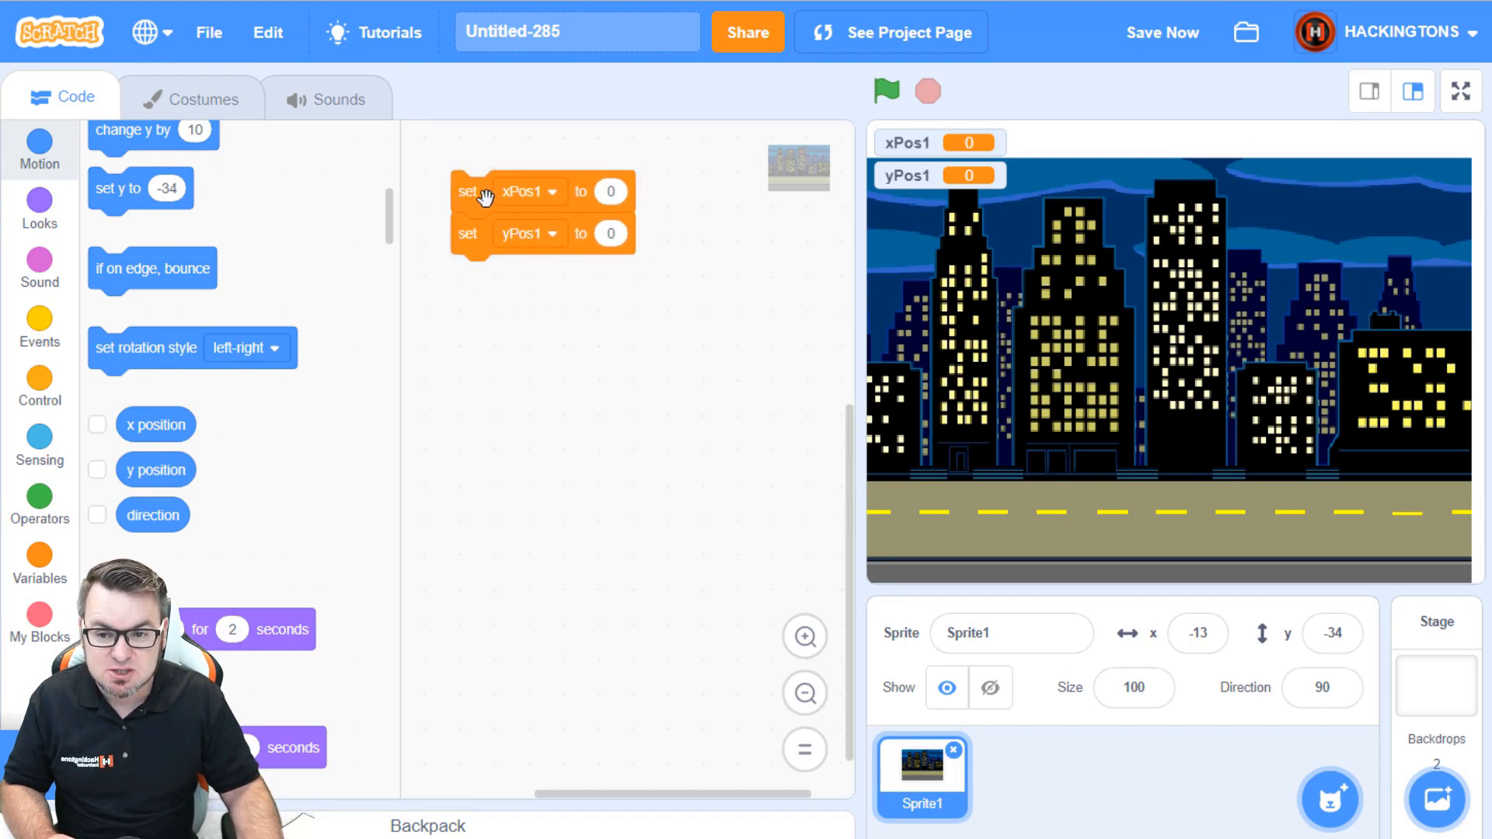
mouse_move(596, 235)
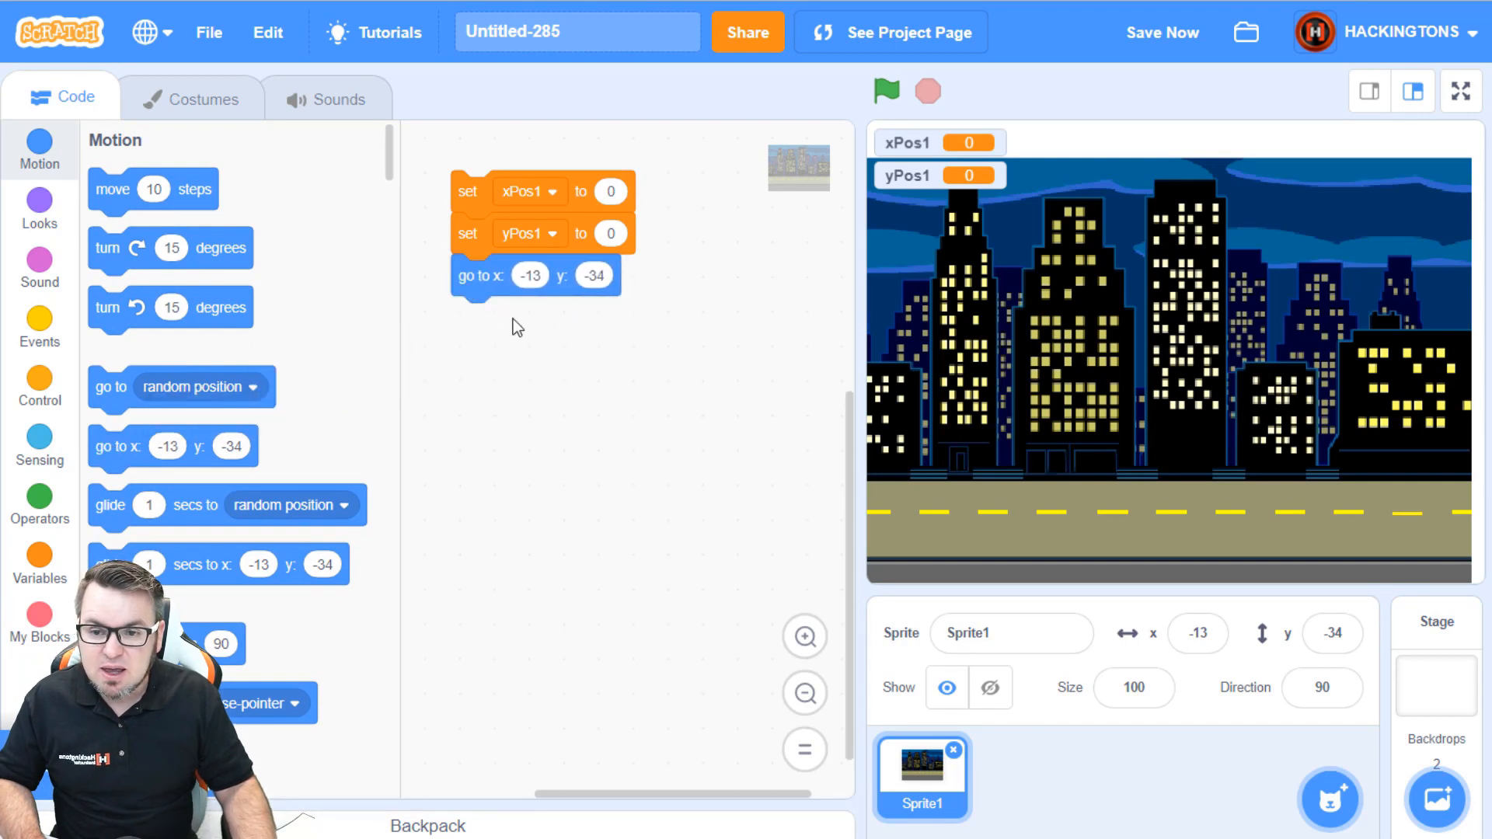
mouse_move(617, 346)
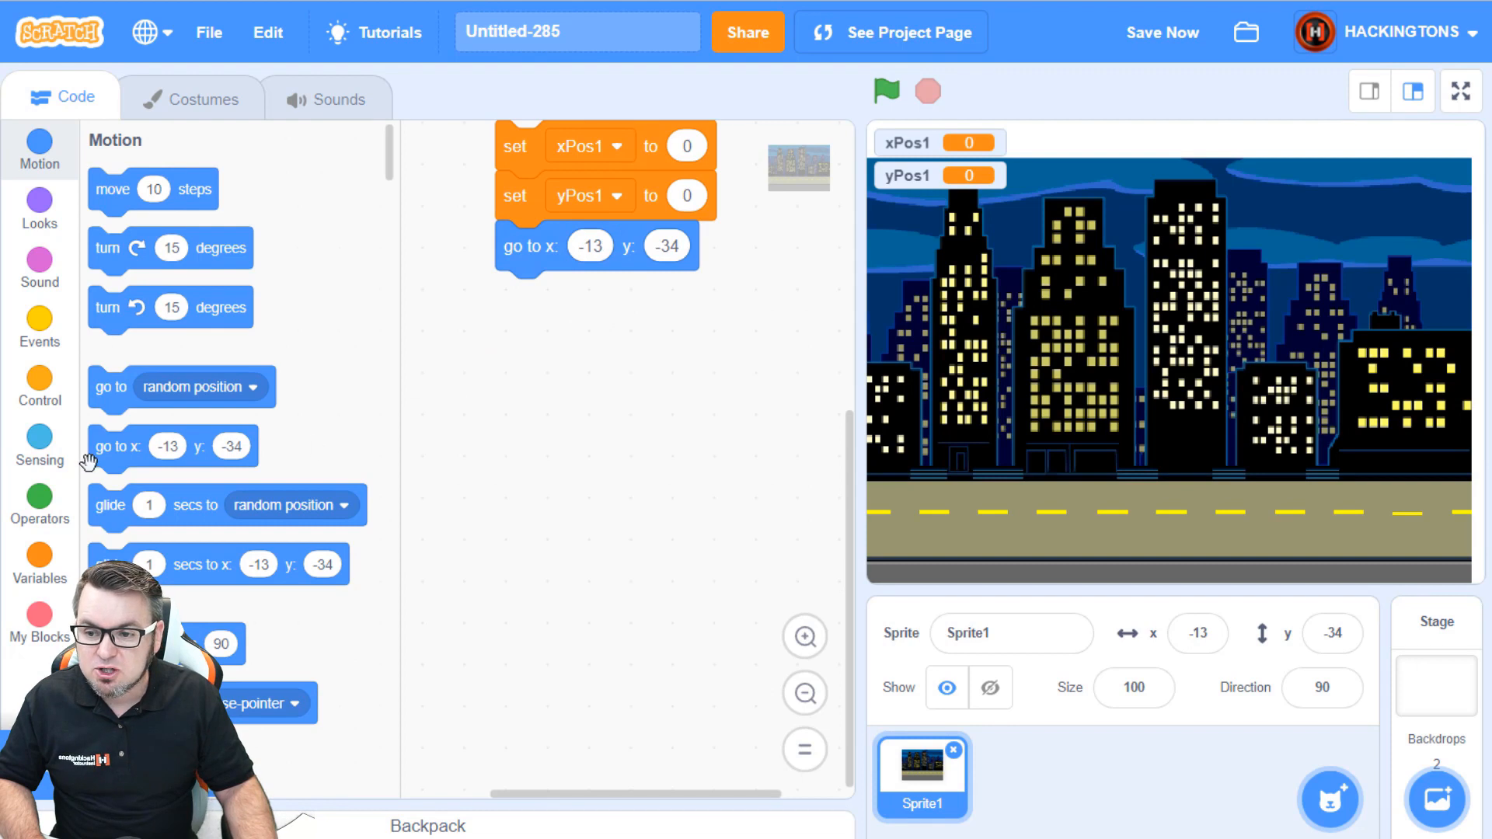
click(38, 561)
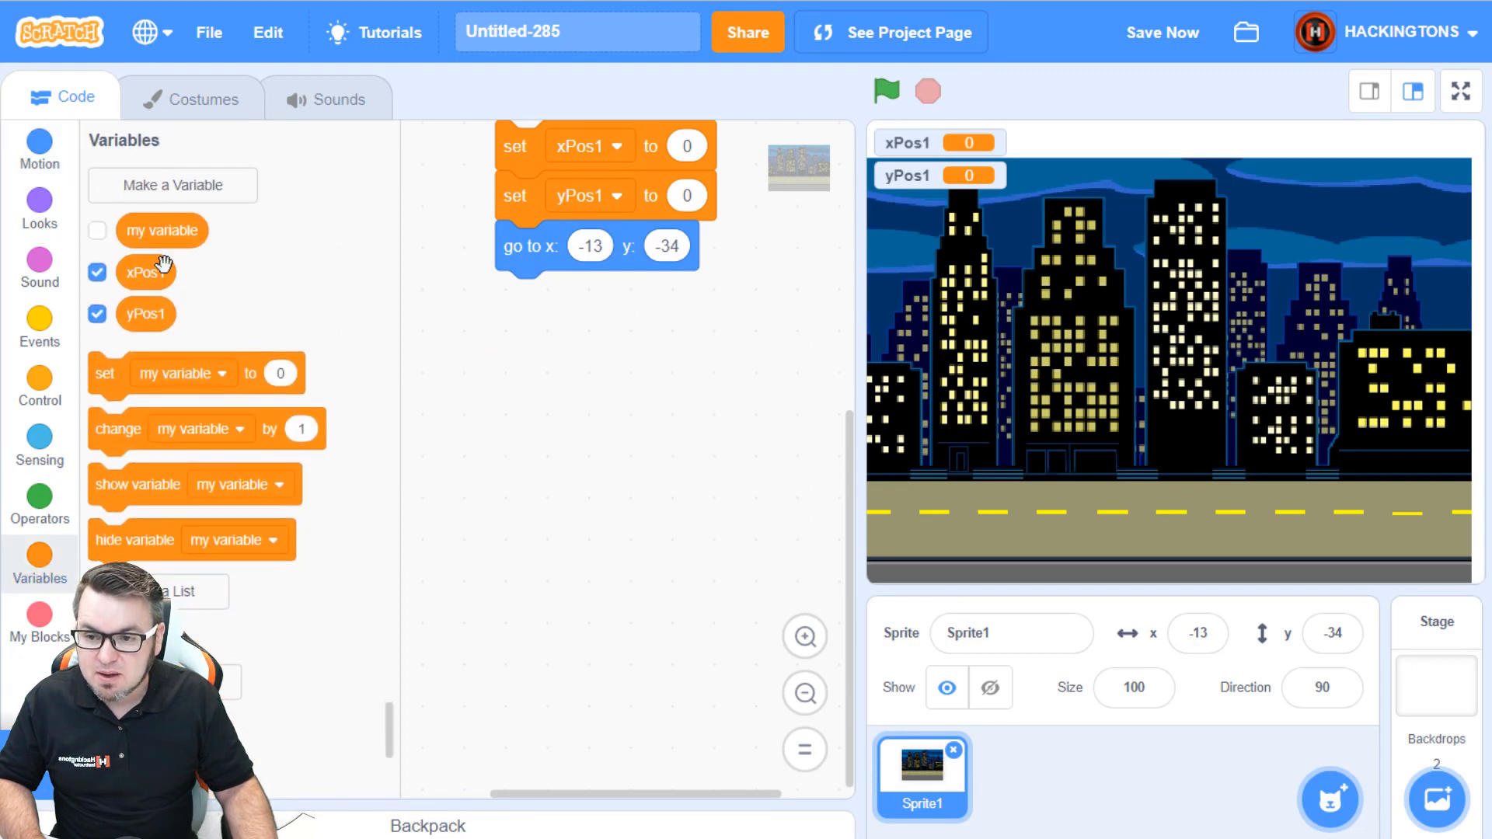
drag(145, 272, 589, 245)
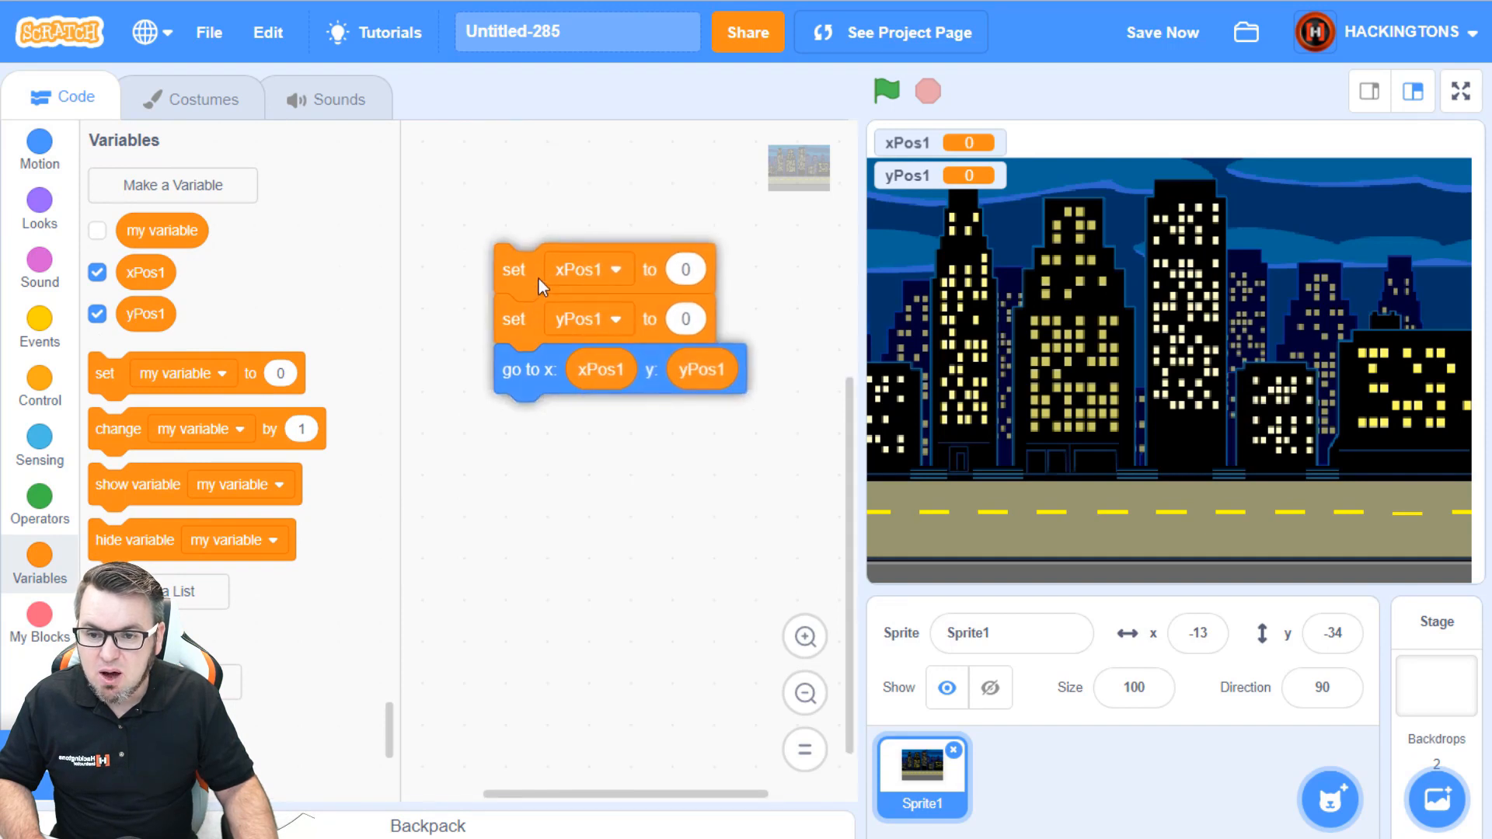
click(39, 327)
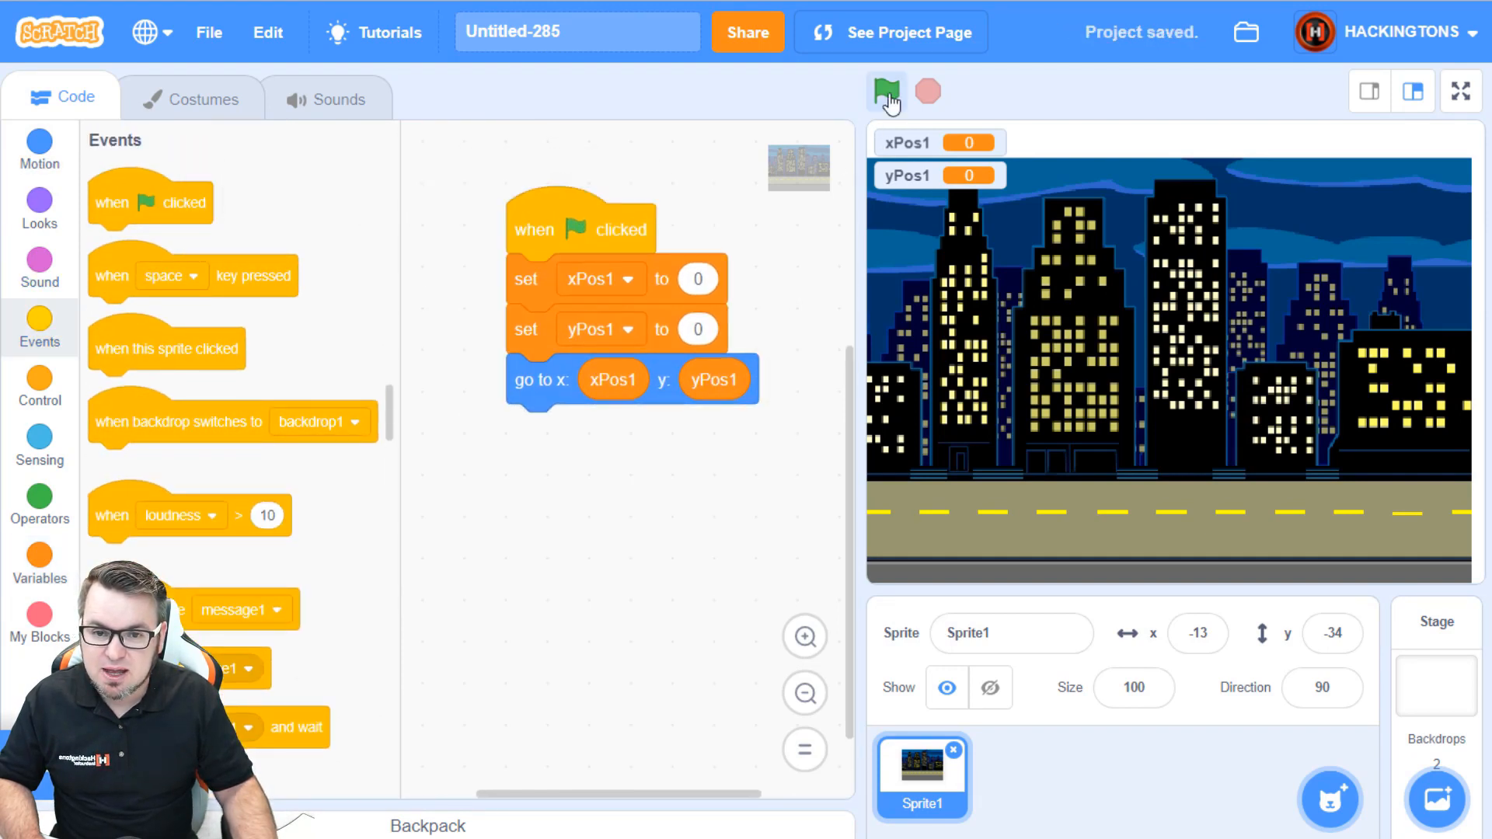
click(884, 92)
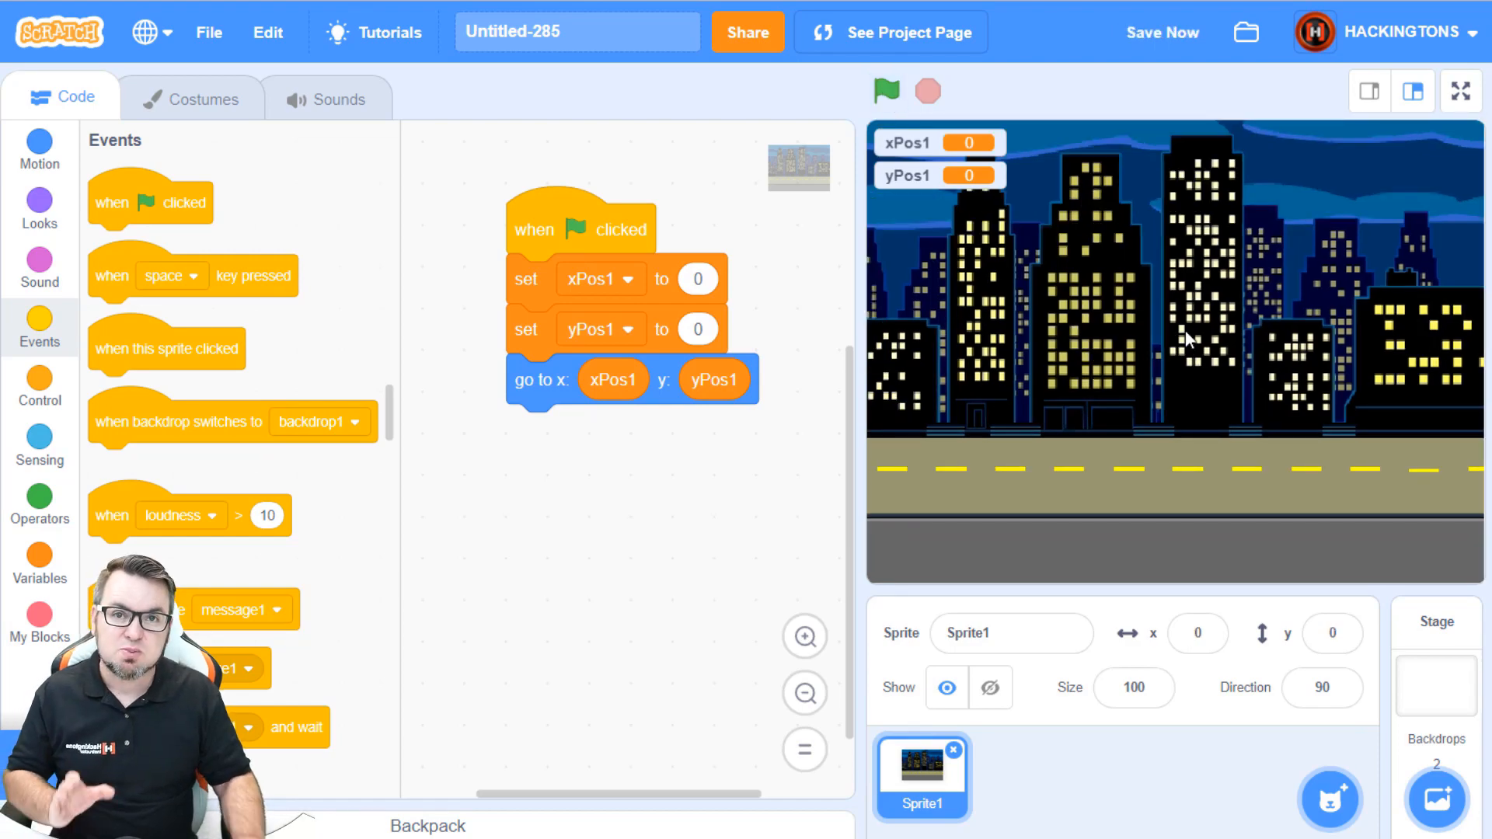
click(39, 151)
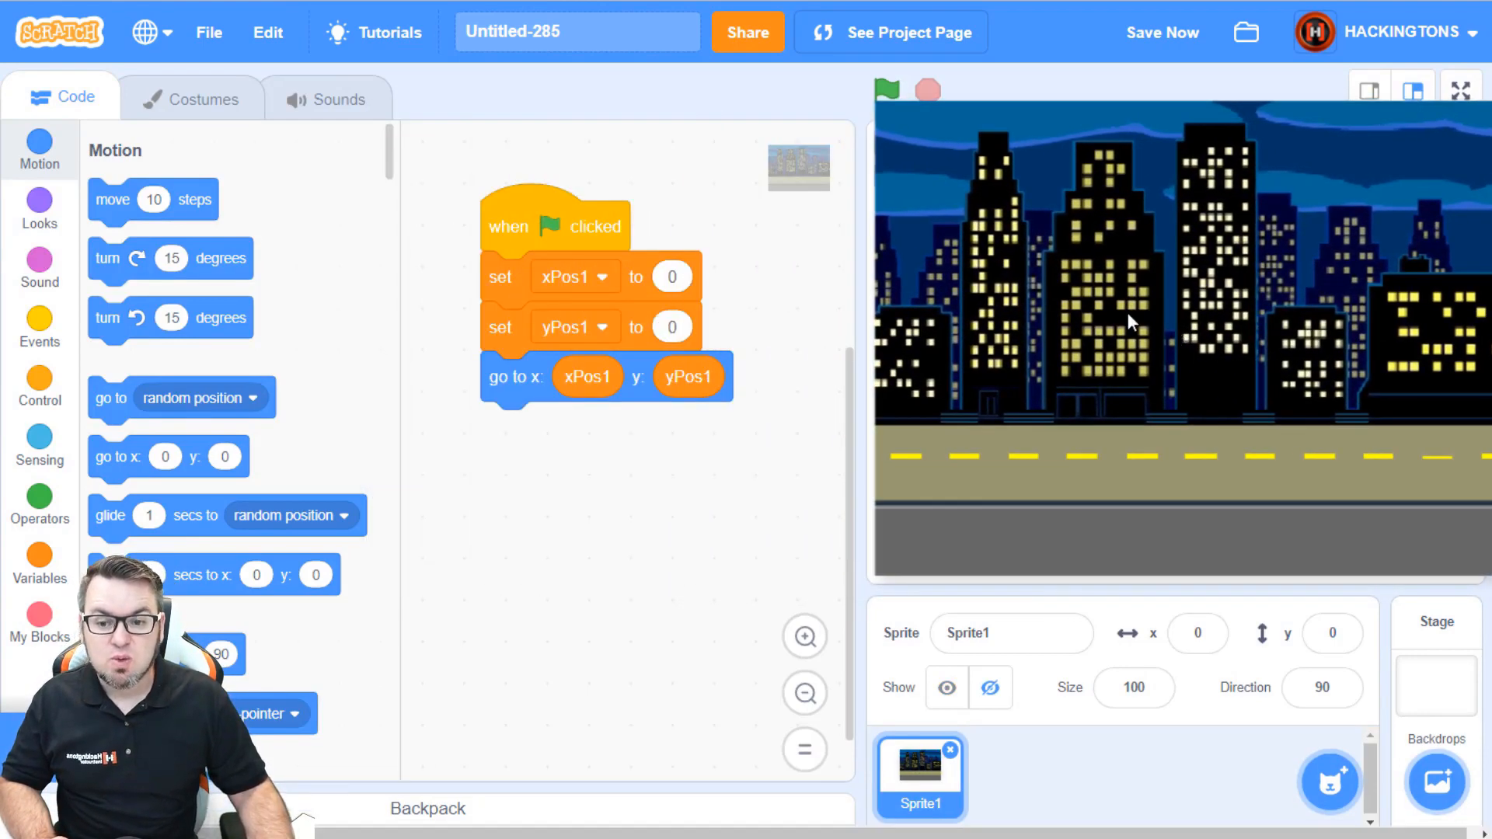
click(884, 90)
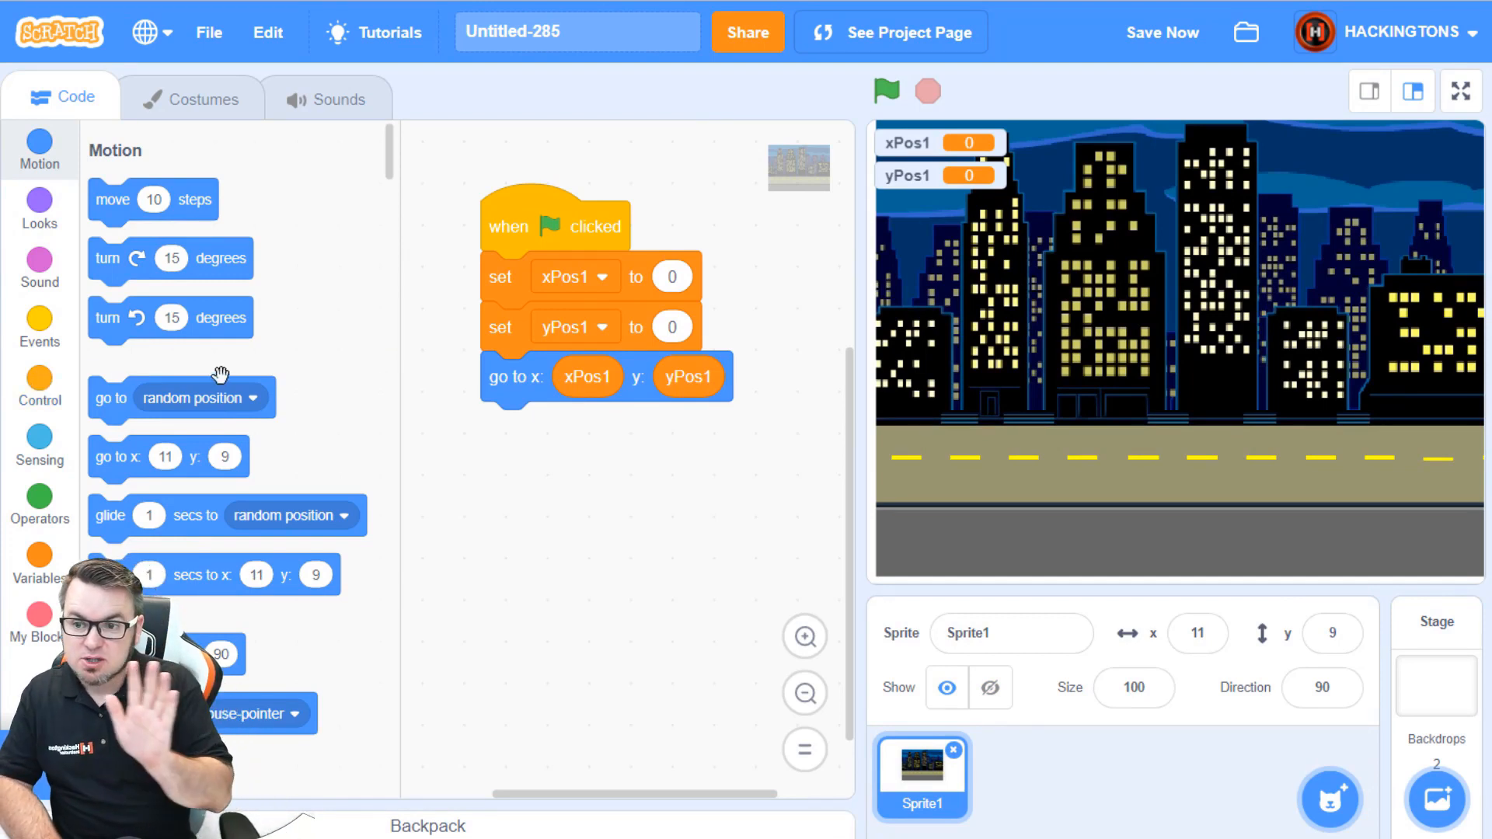
click(39, 386)
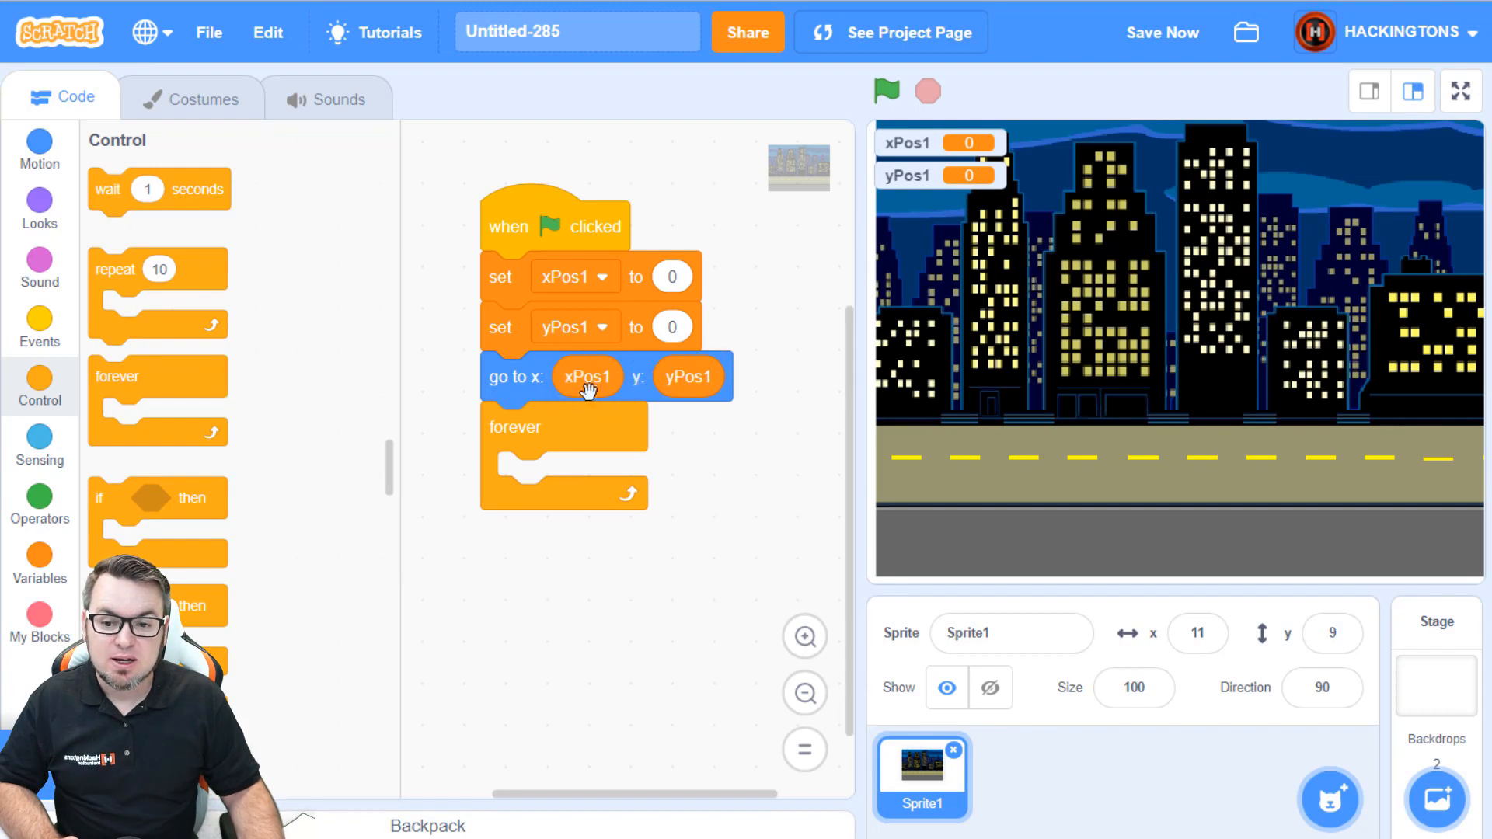
mouse_move(169, 423)
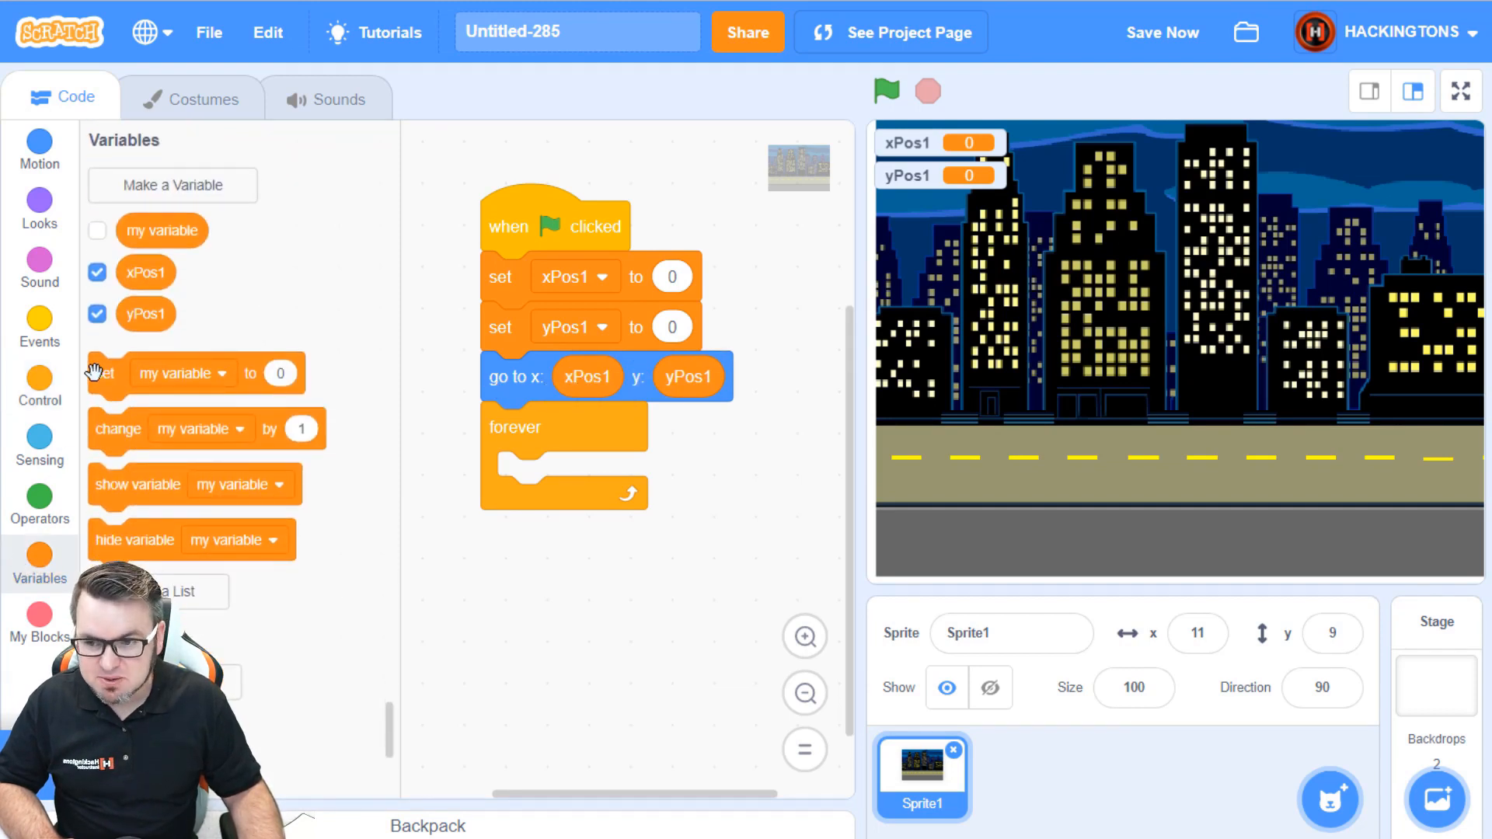
Step: Inside the forever loop, change xPos1 by -10 and go to x: xPos1 y: yPos1
drag(118, 429, 529, 480)
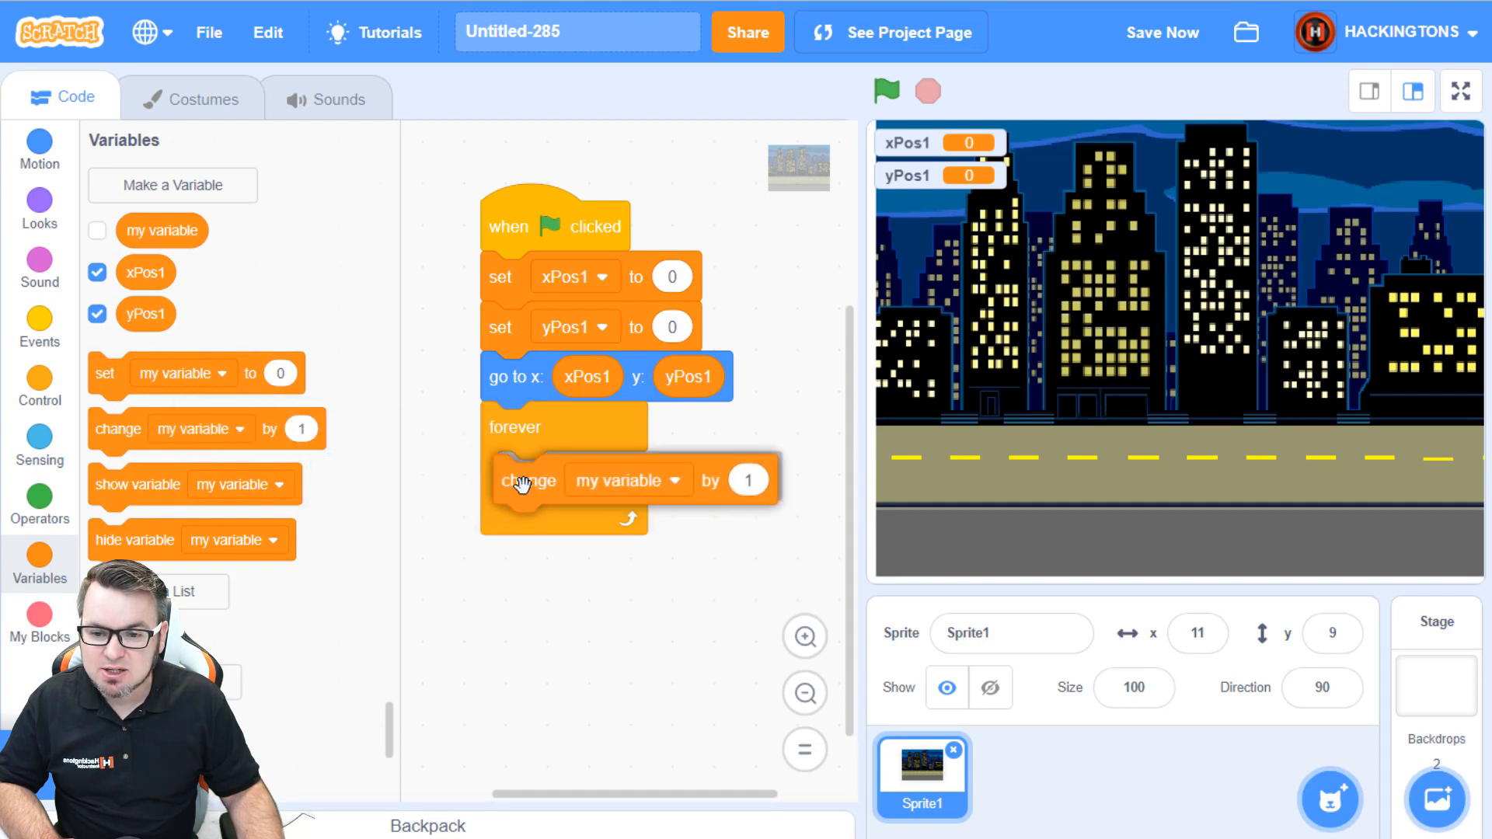
click(677, 480)
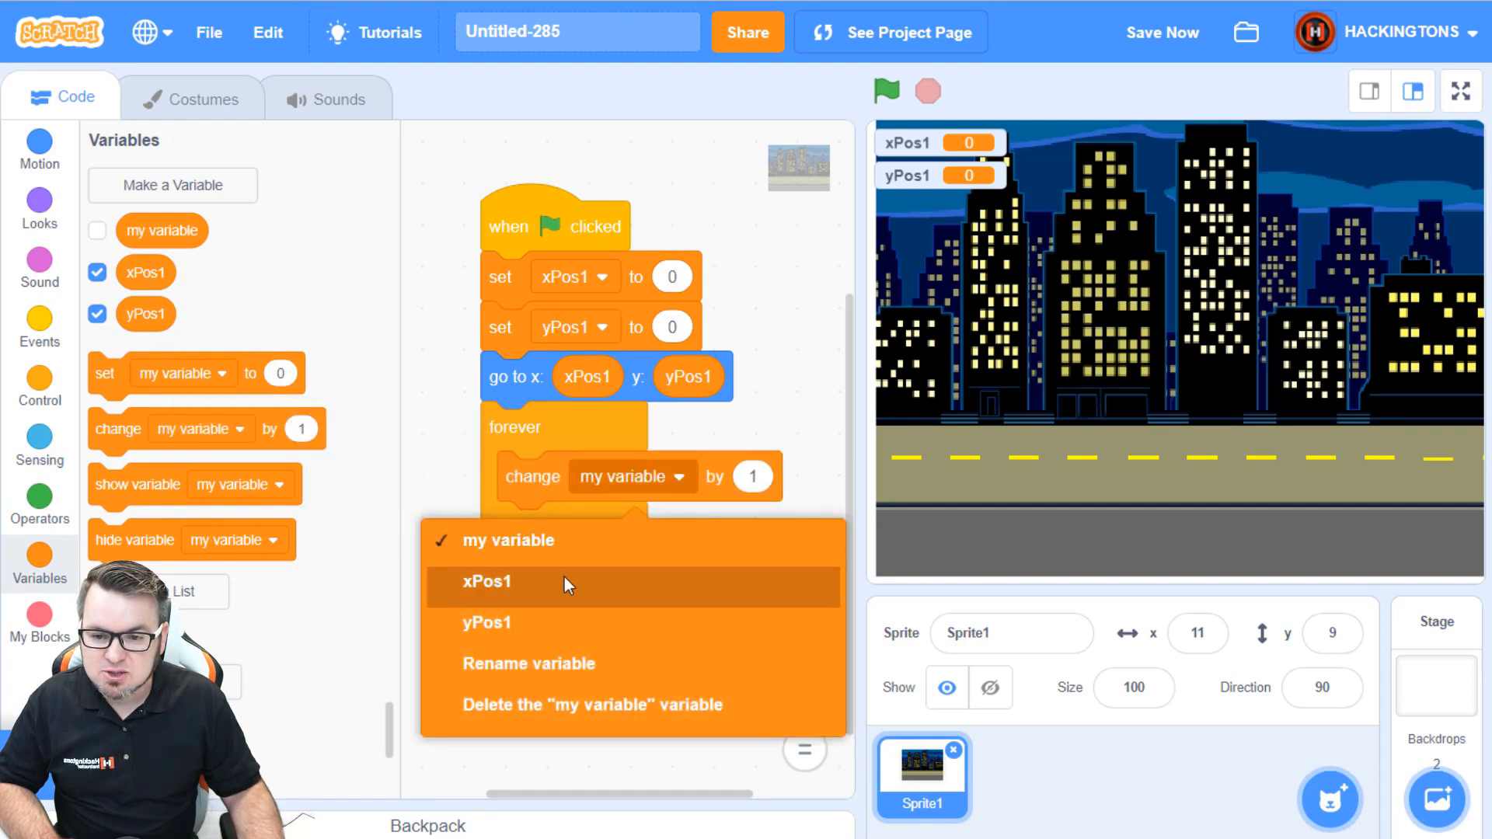
click(485, 581)
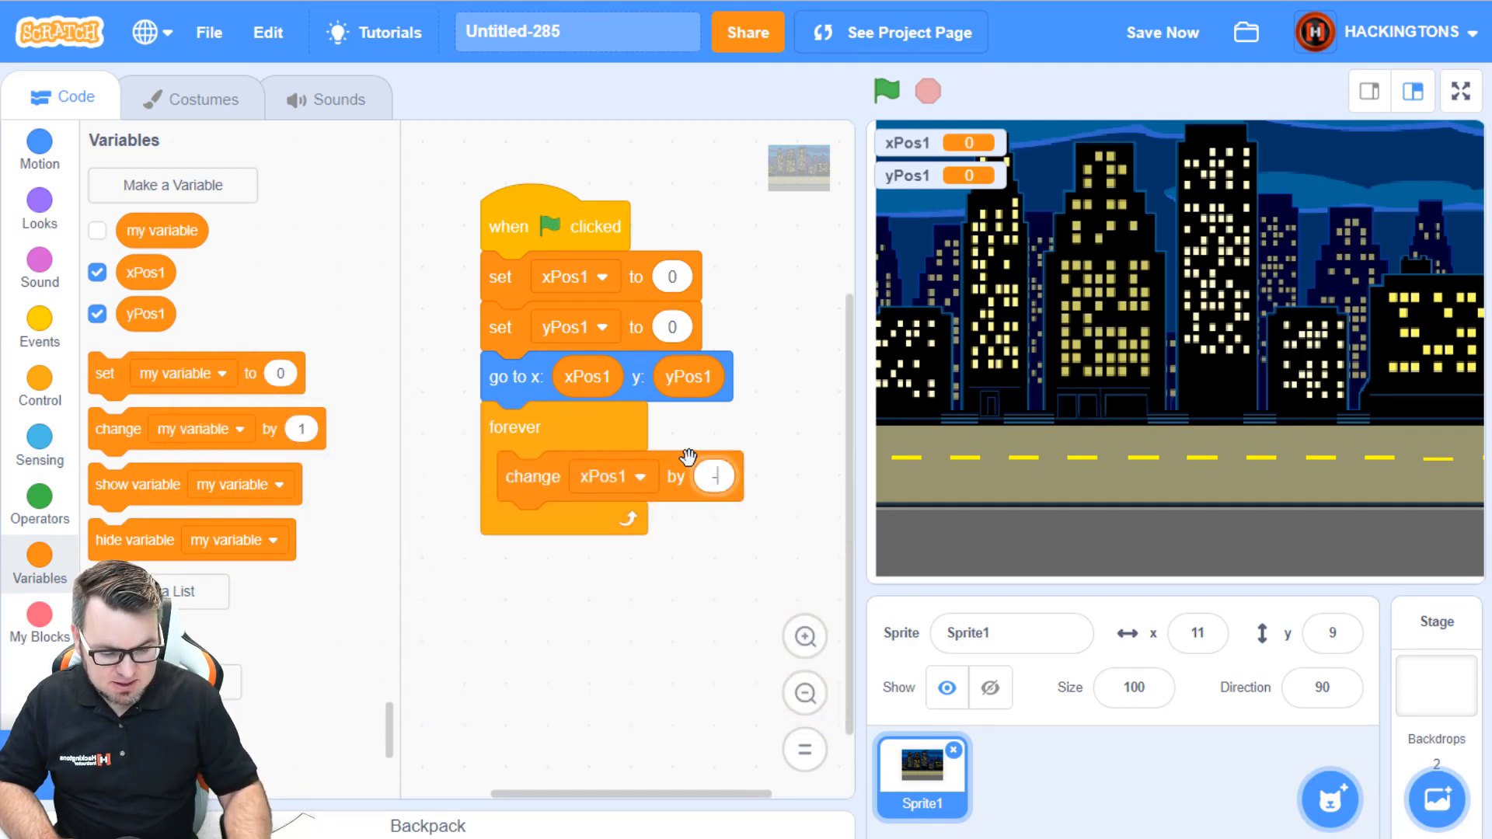
text(-10)
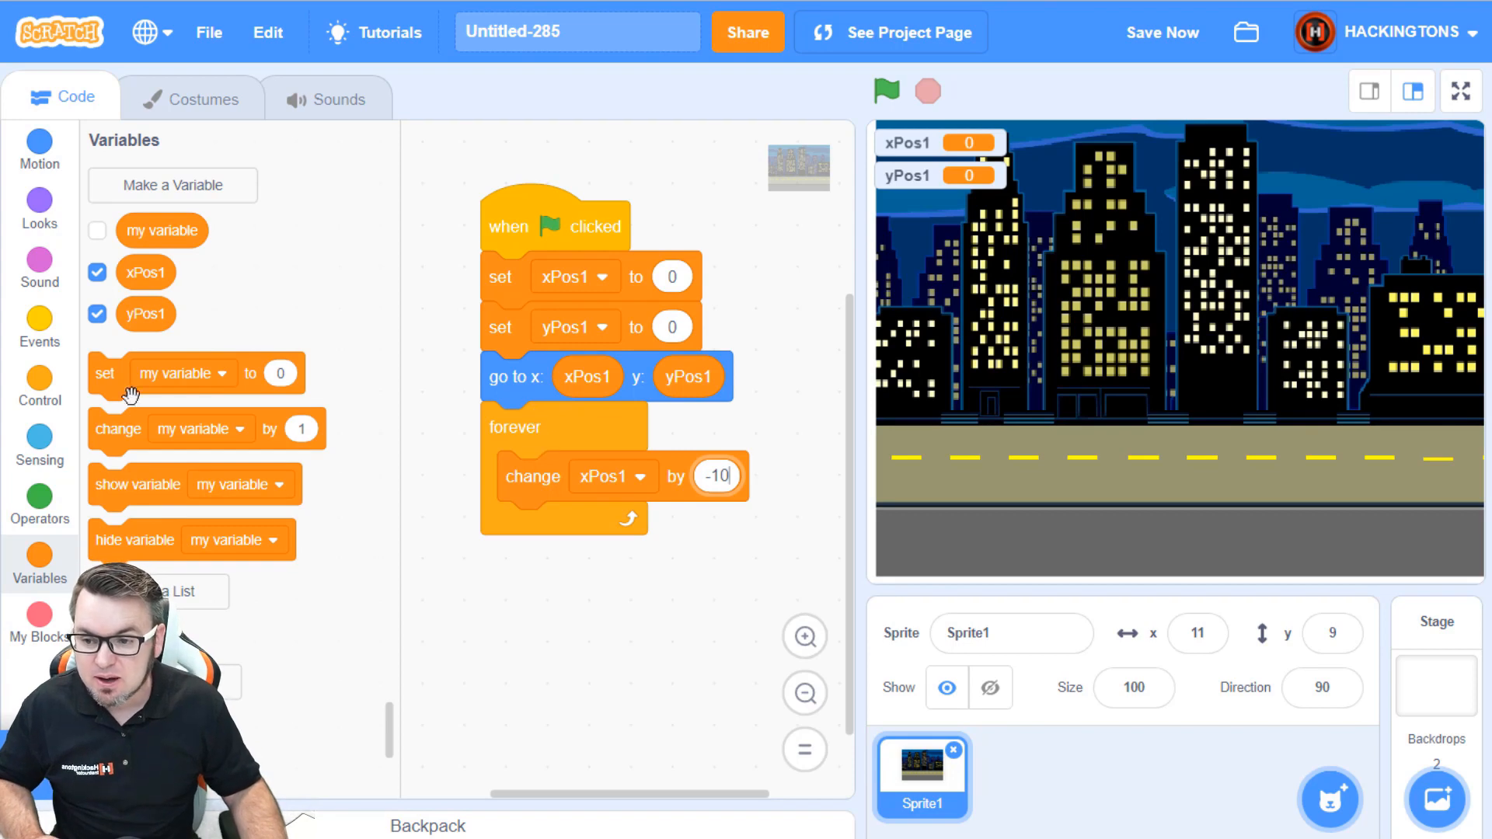
click(39, 150)
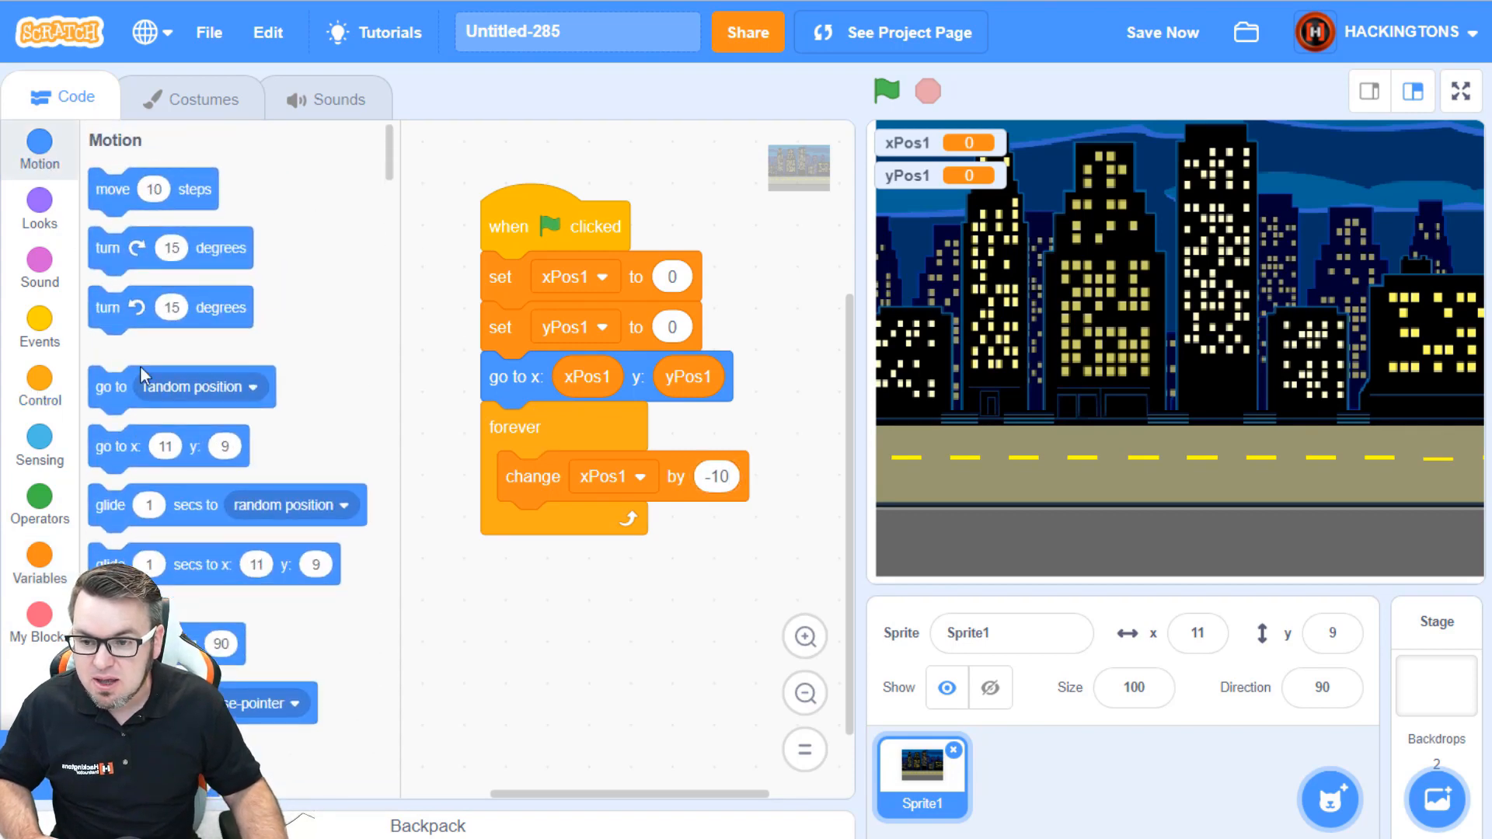
drag(166, 447, 543, 532)
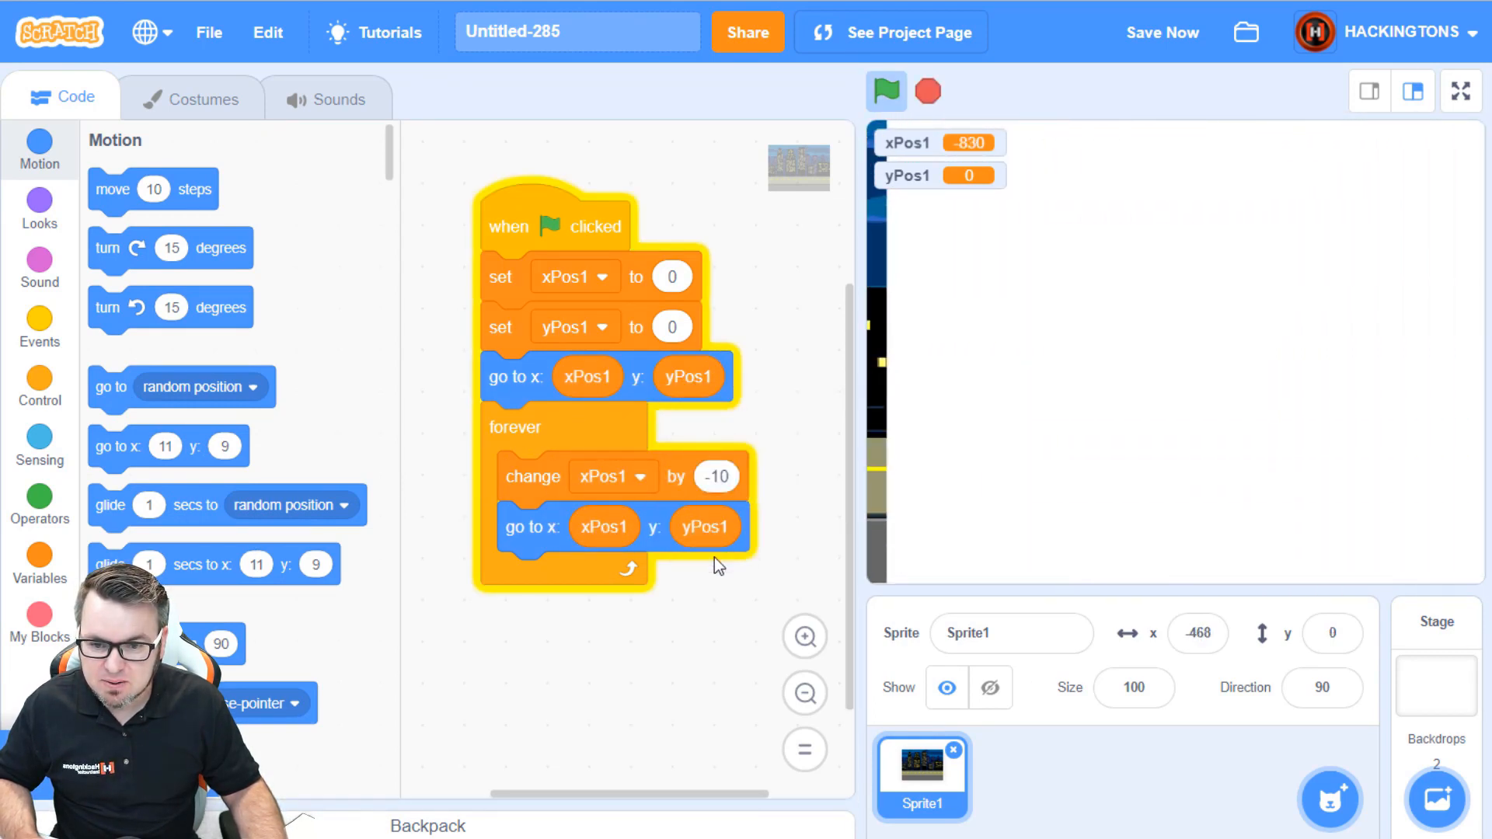
Step: Run the project several times to watch the city scroll leftward, then stop it
click(885, 91)
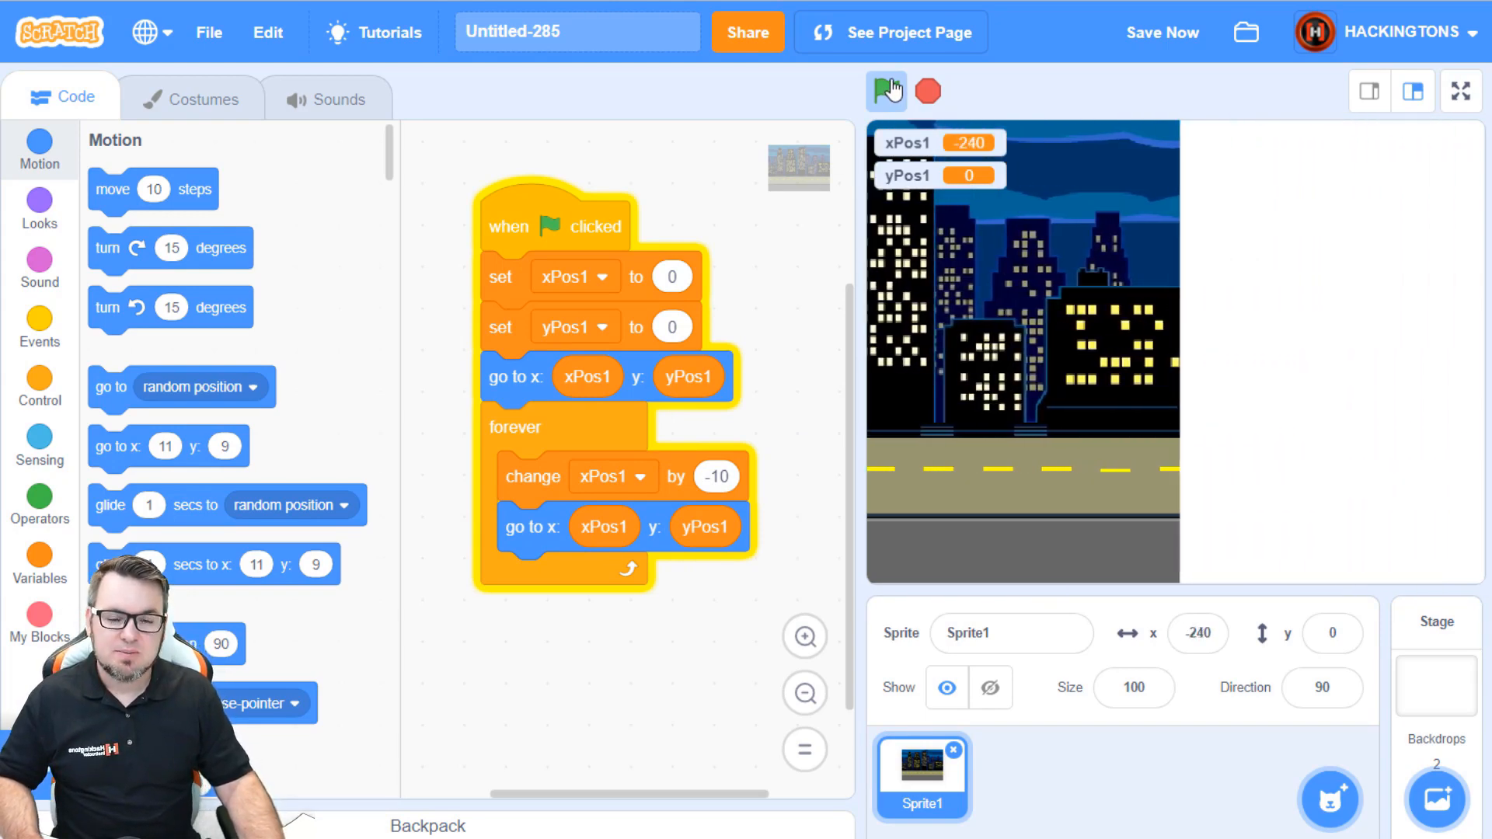
click(885, 91)
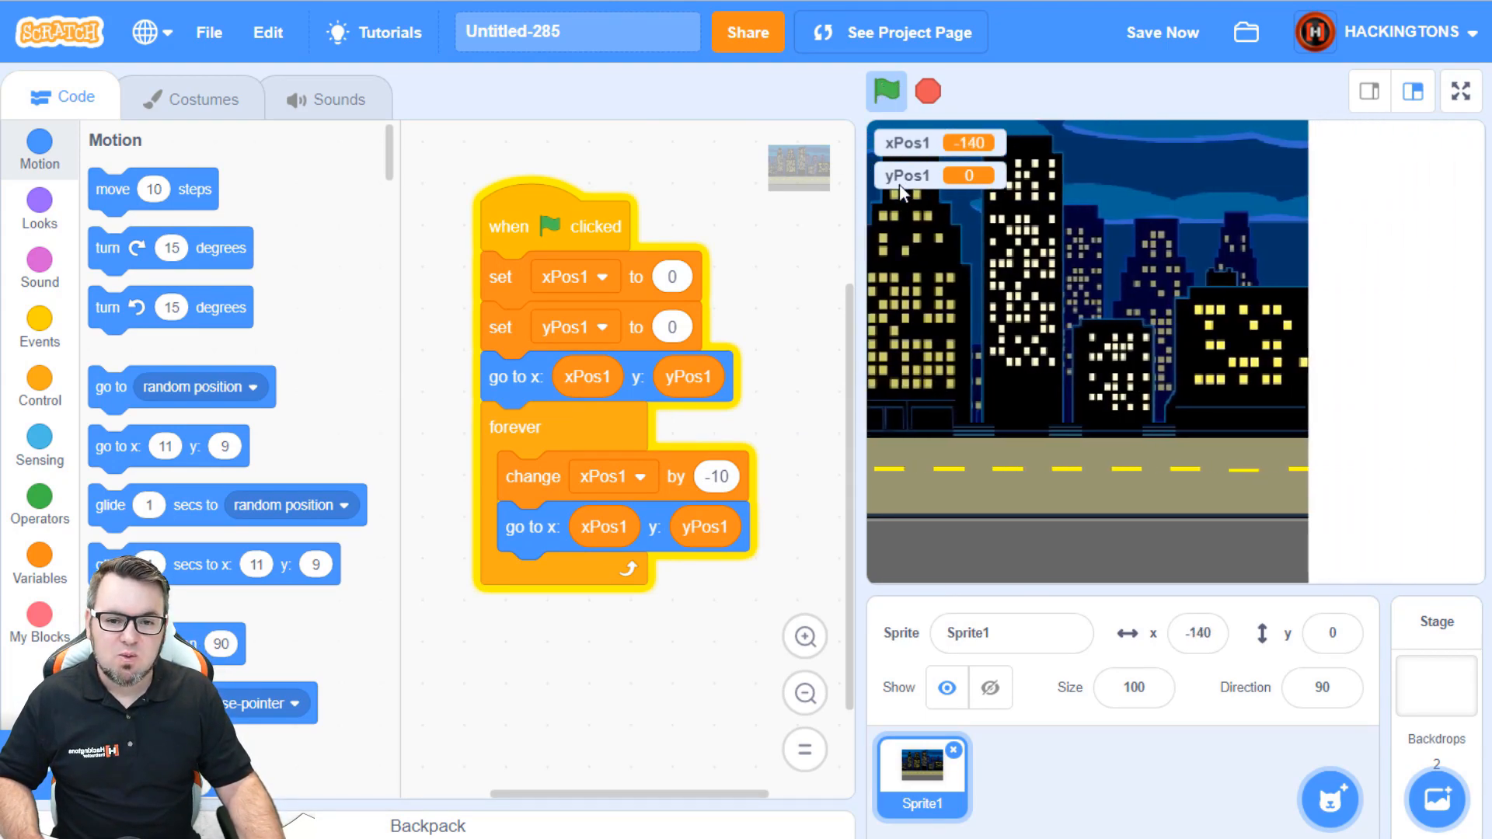
click(884, 91)
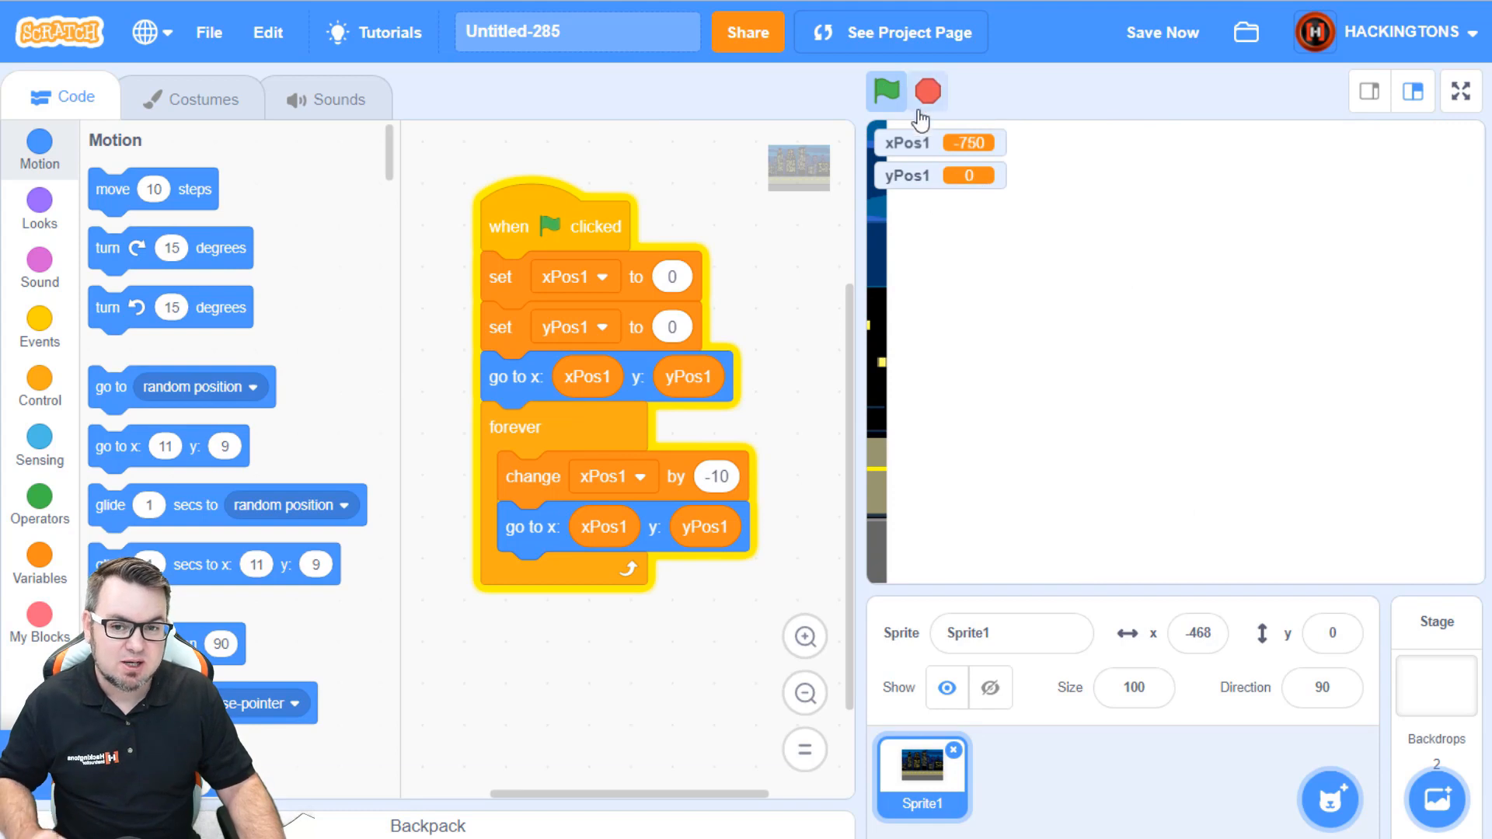
click(885, 92)
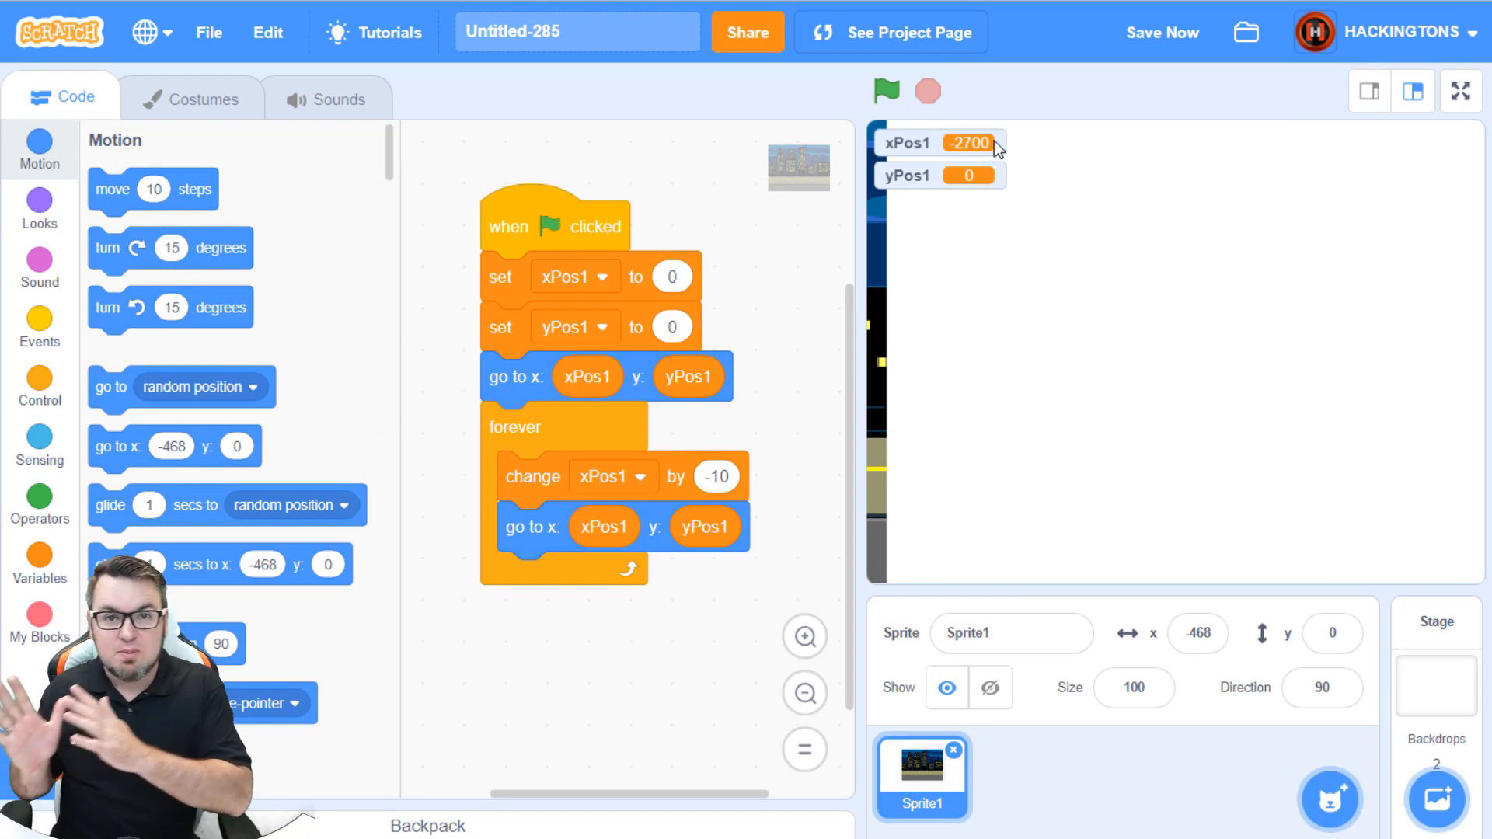
click(1161, 31)
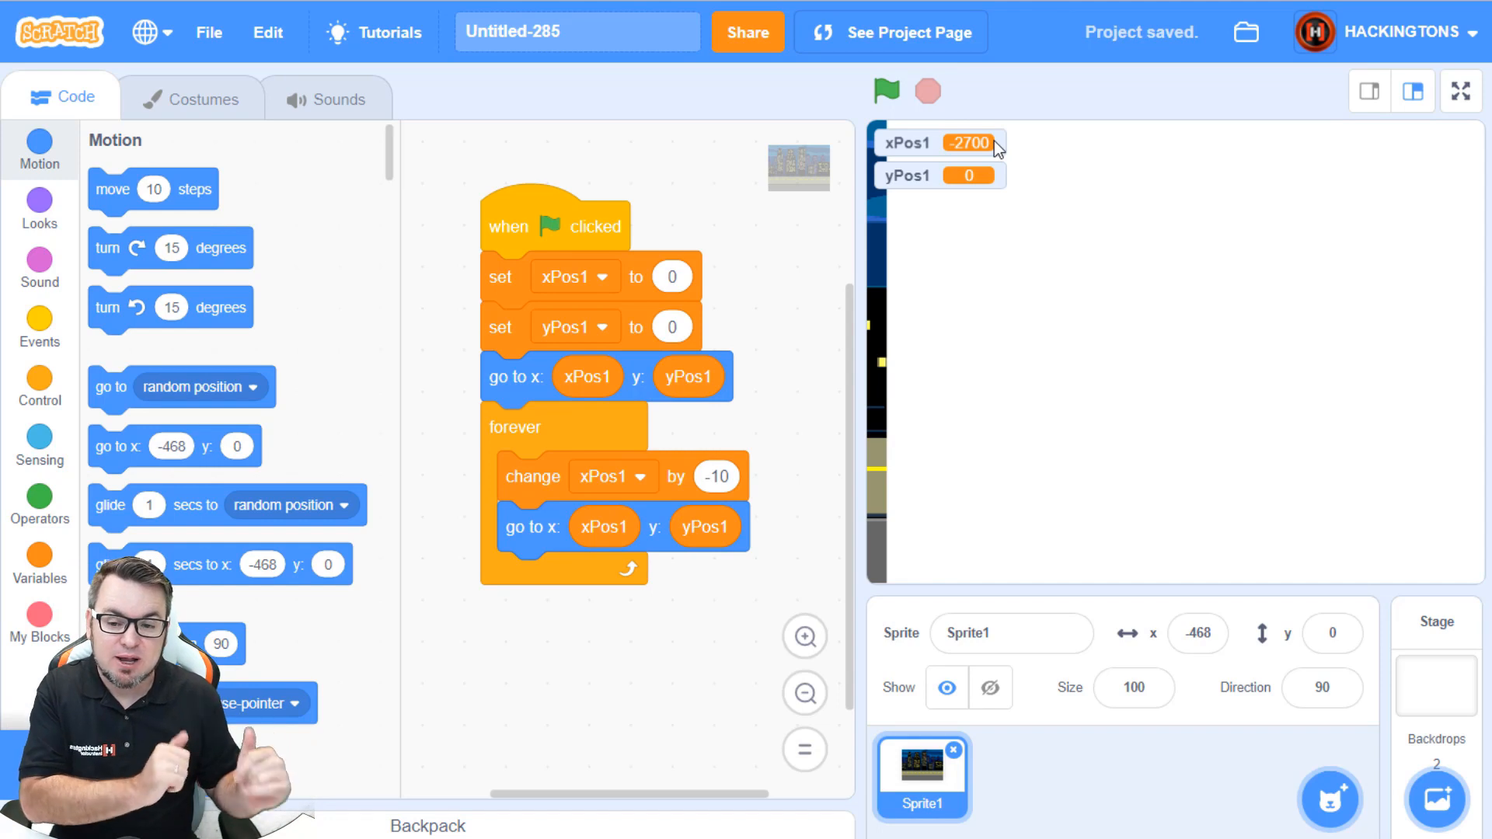
mouse_move(40, 390)
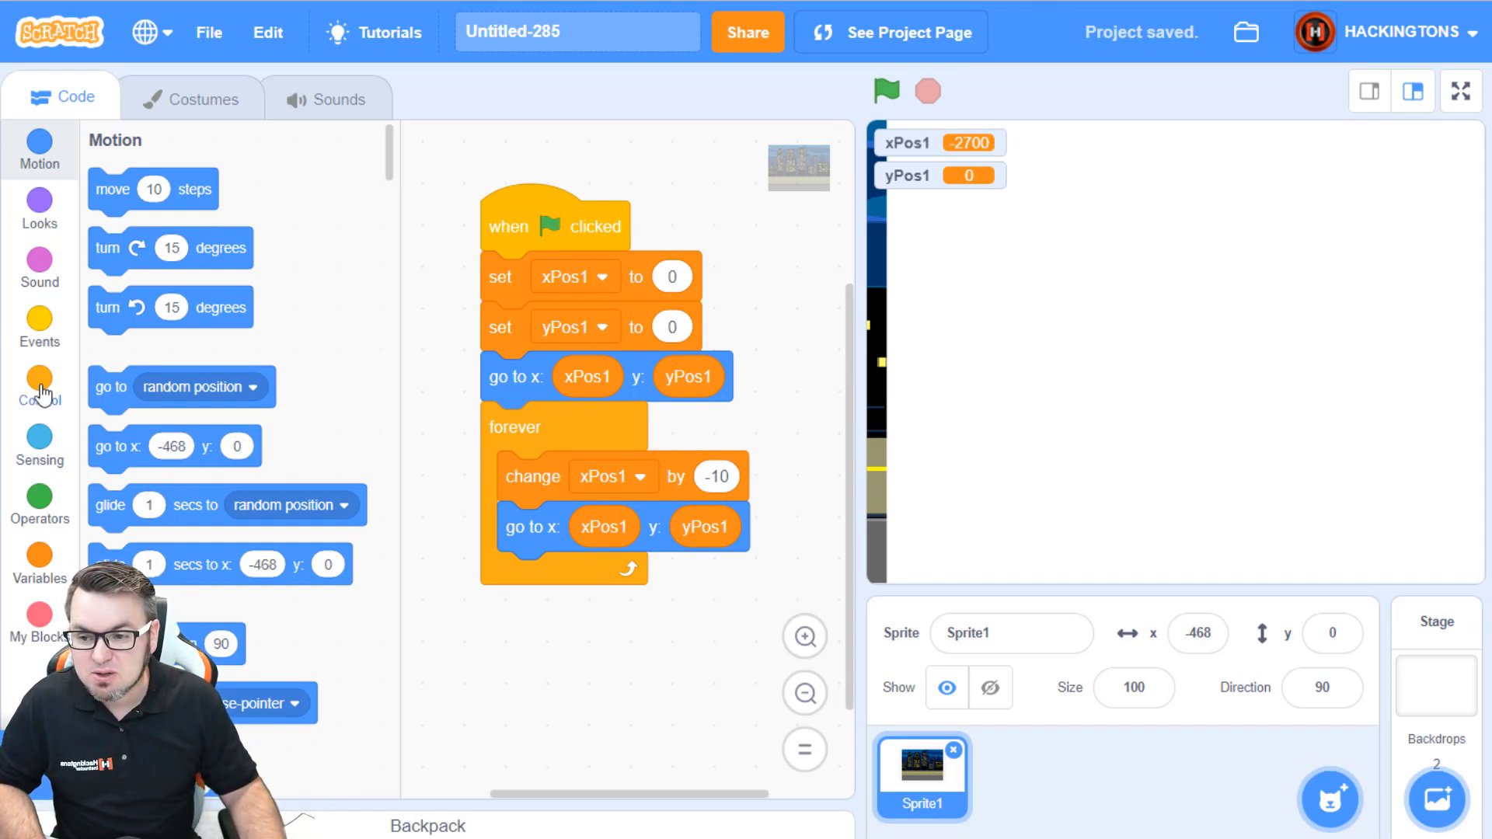
Step: Add an if xPos1 < -480 then set xPos1 to 480 inside the forever loop
click(41, 388)
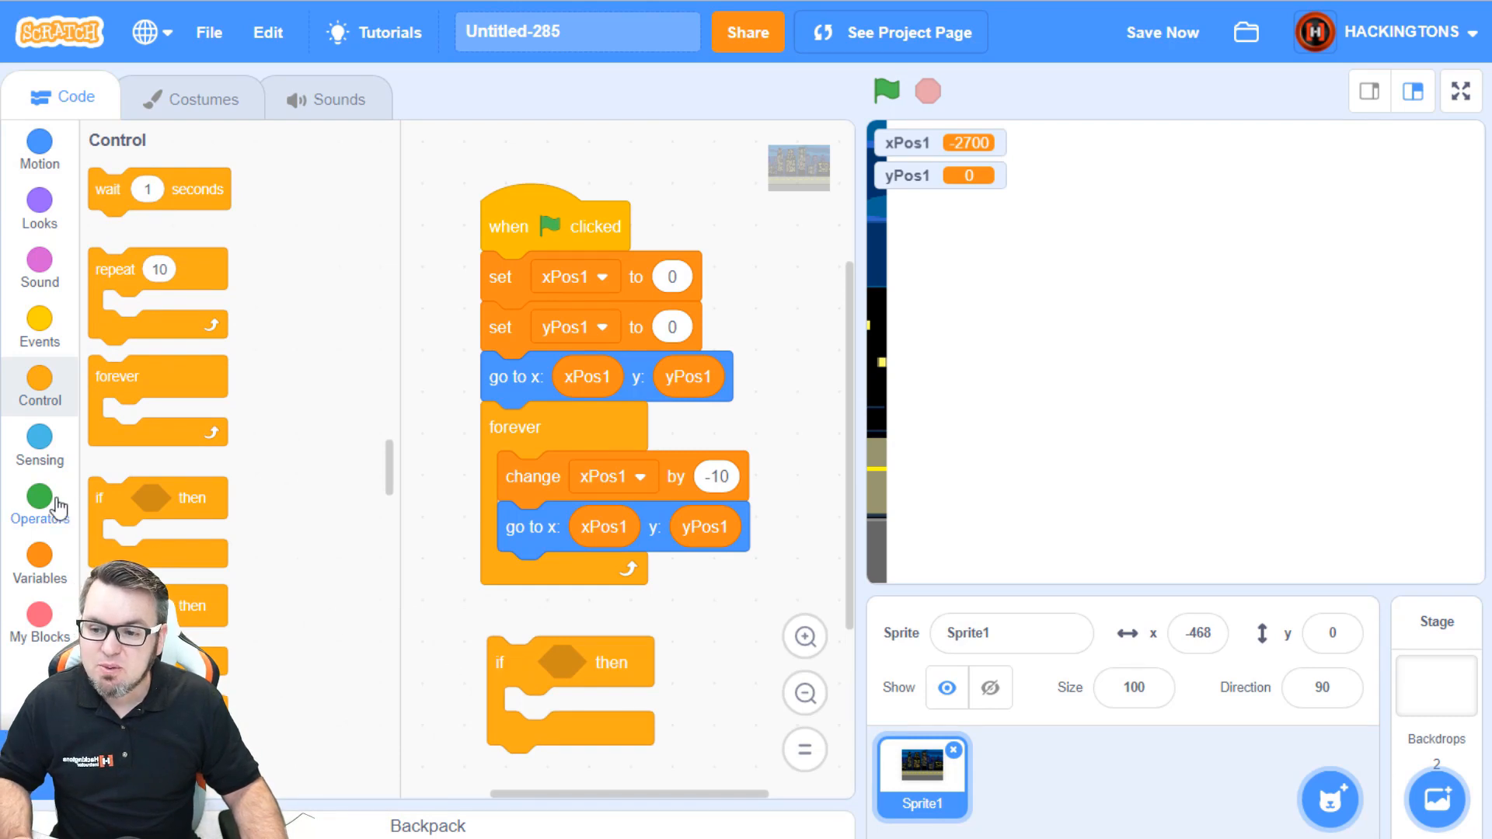
click(39, 502)
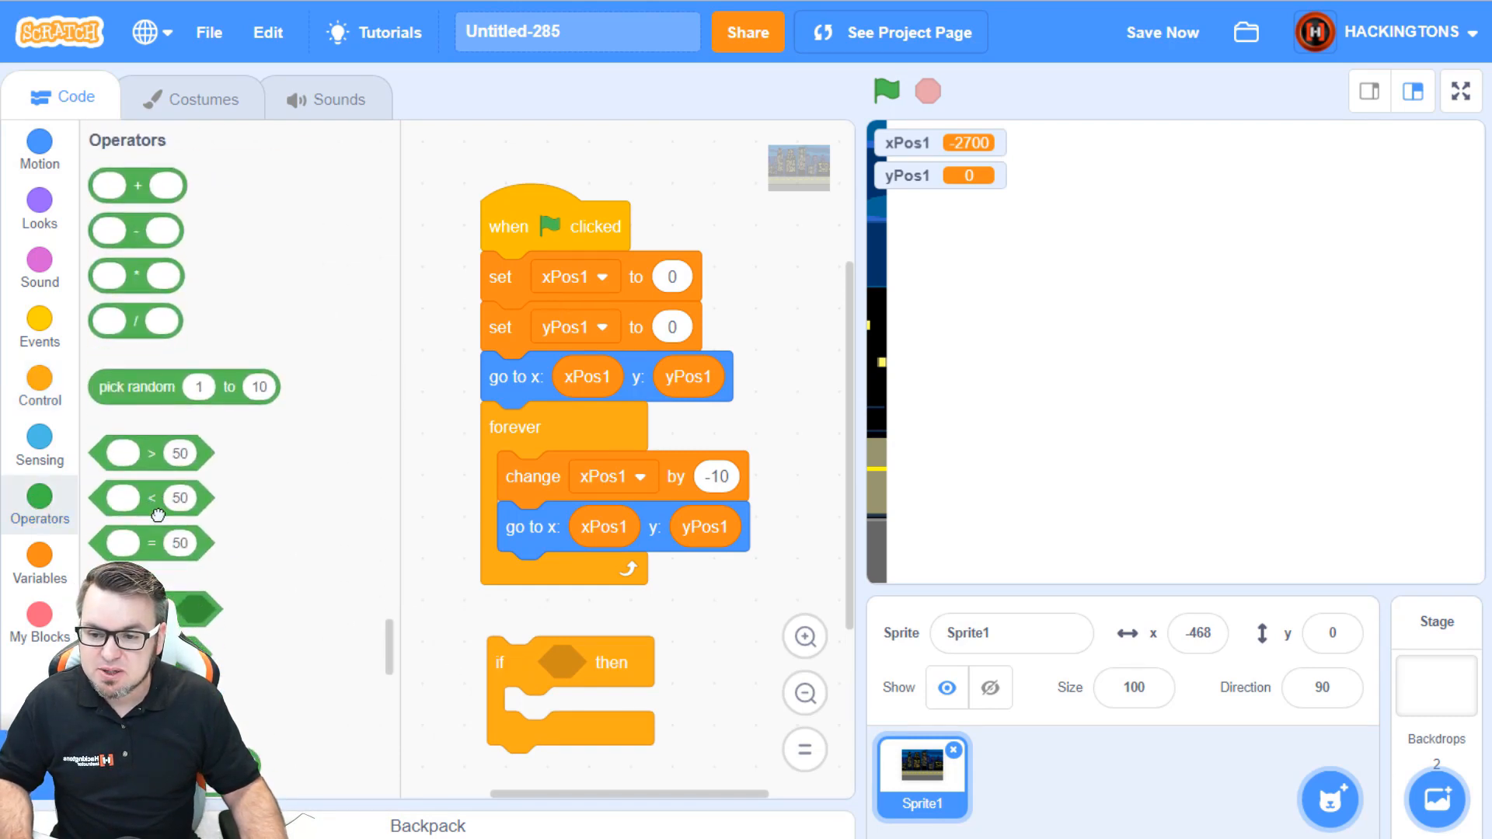
drag(152, 498, 571, 662)
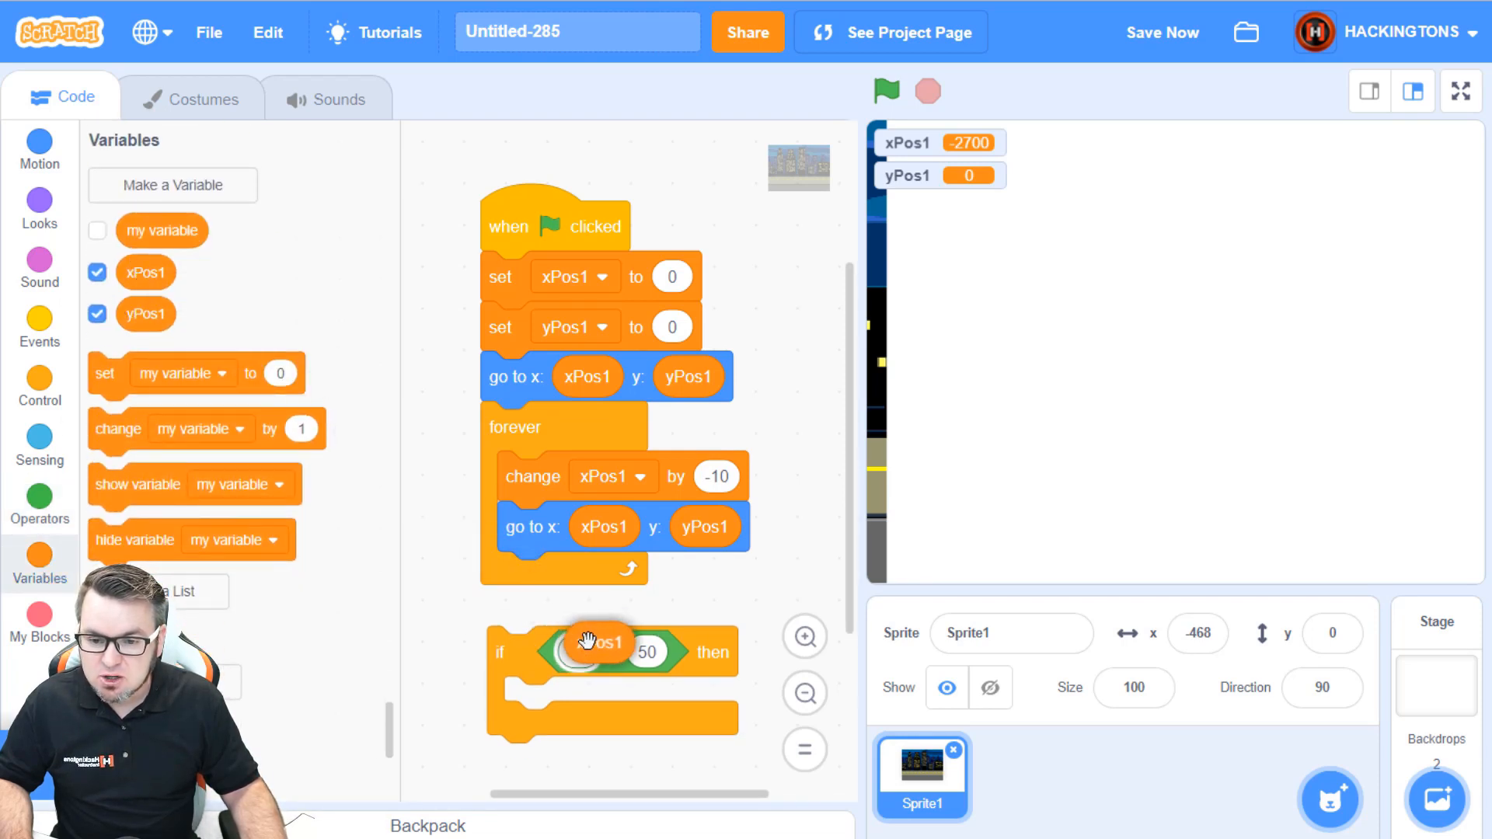
drag(590, 642, 597, 656)
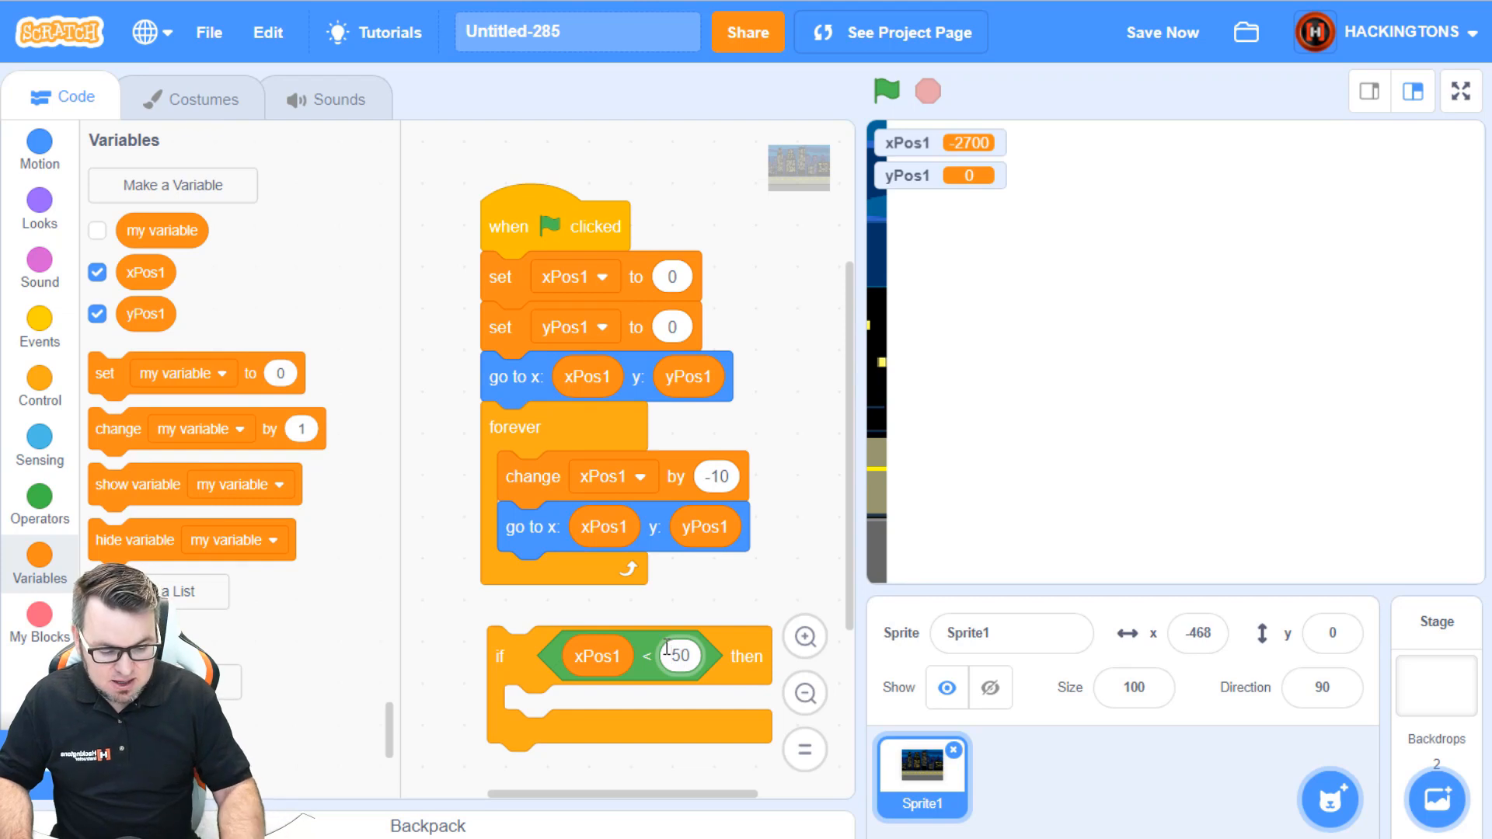
text(-48050)
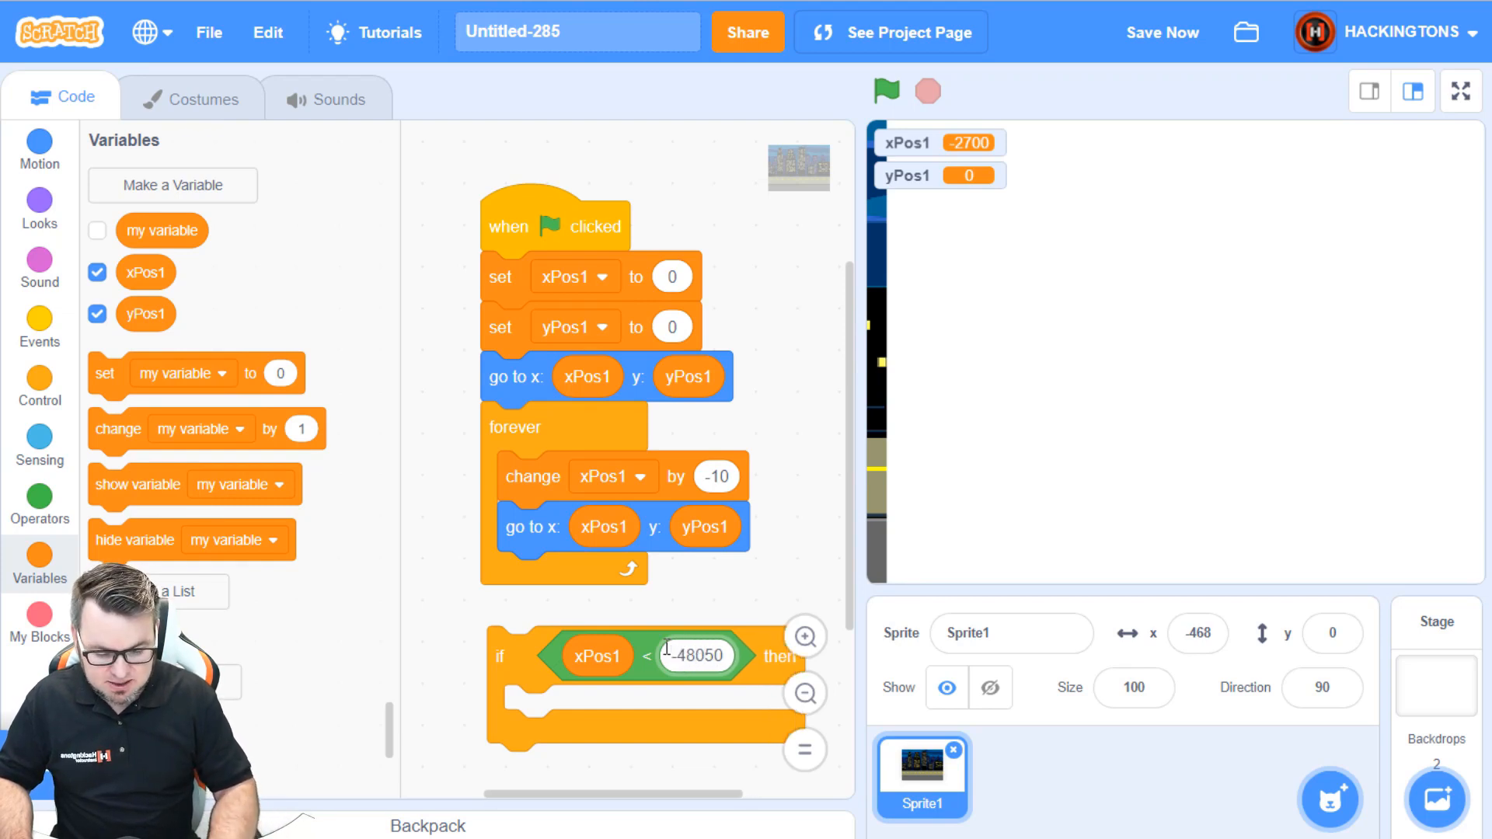
text(-480)
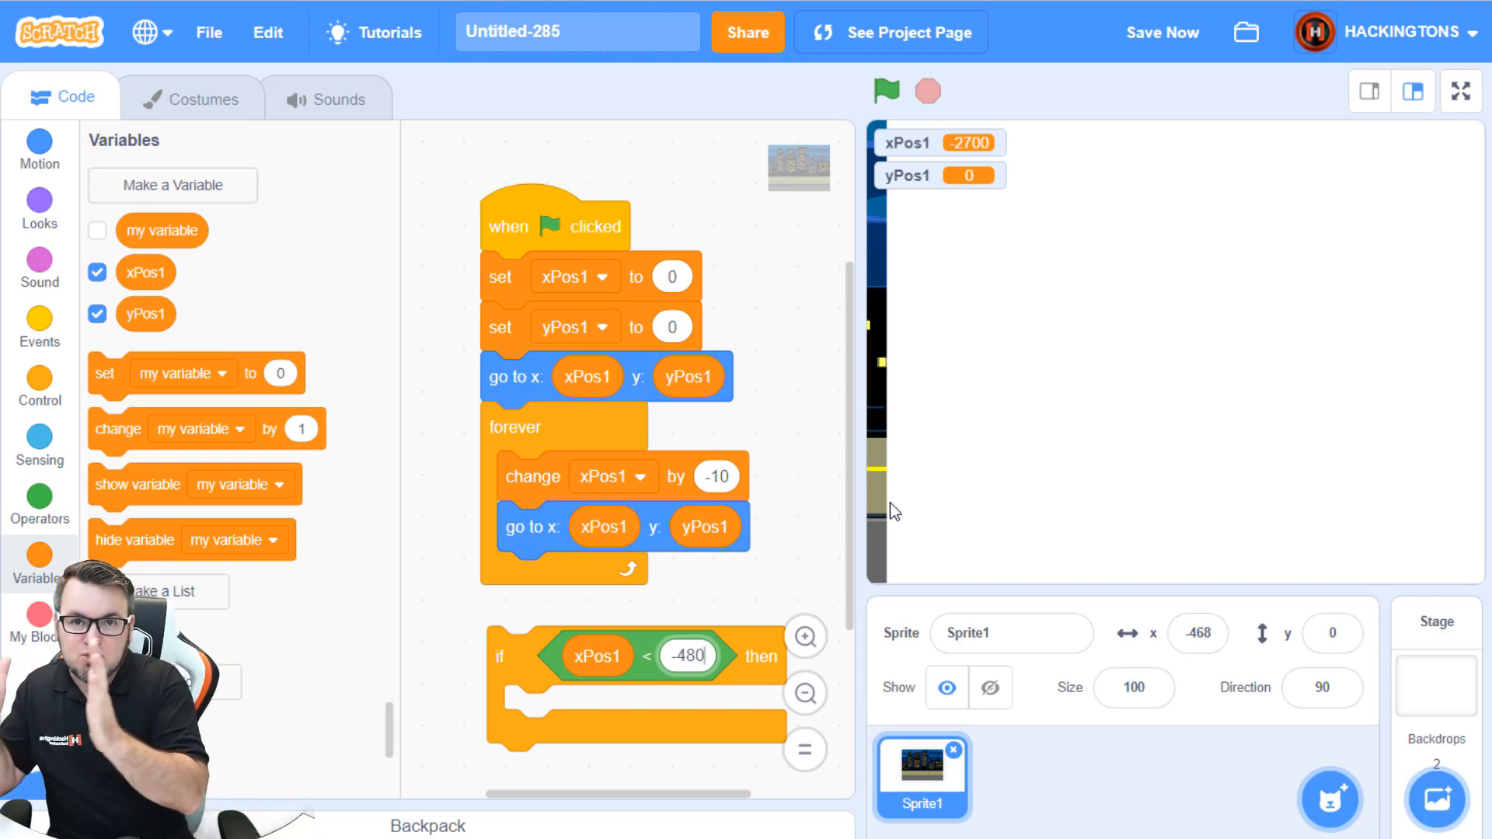
mouse_move(700, 684)
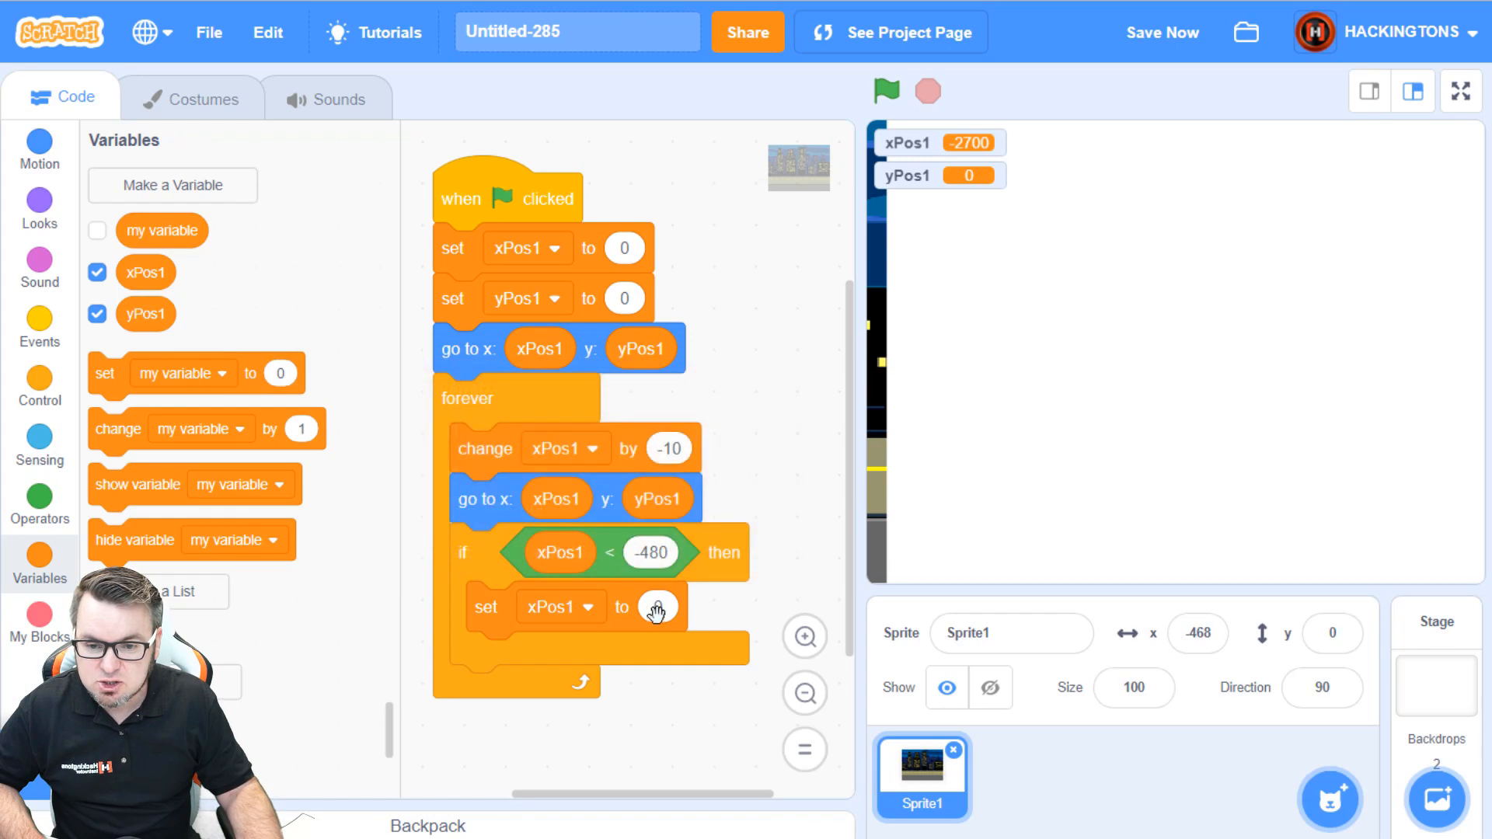
text(48)
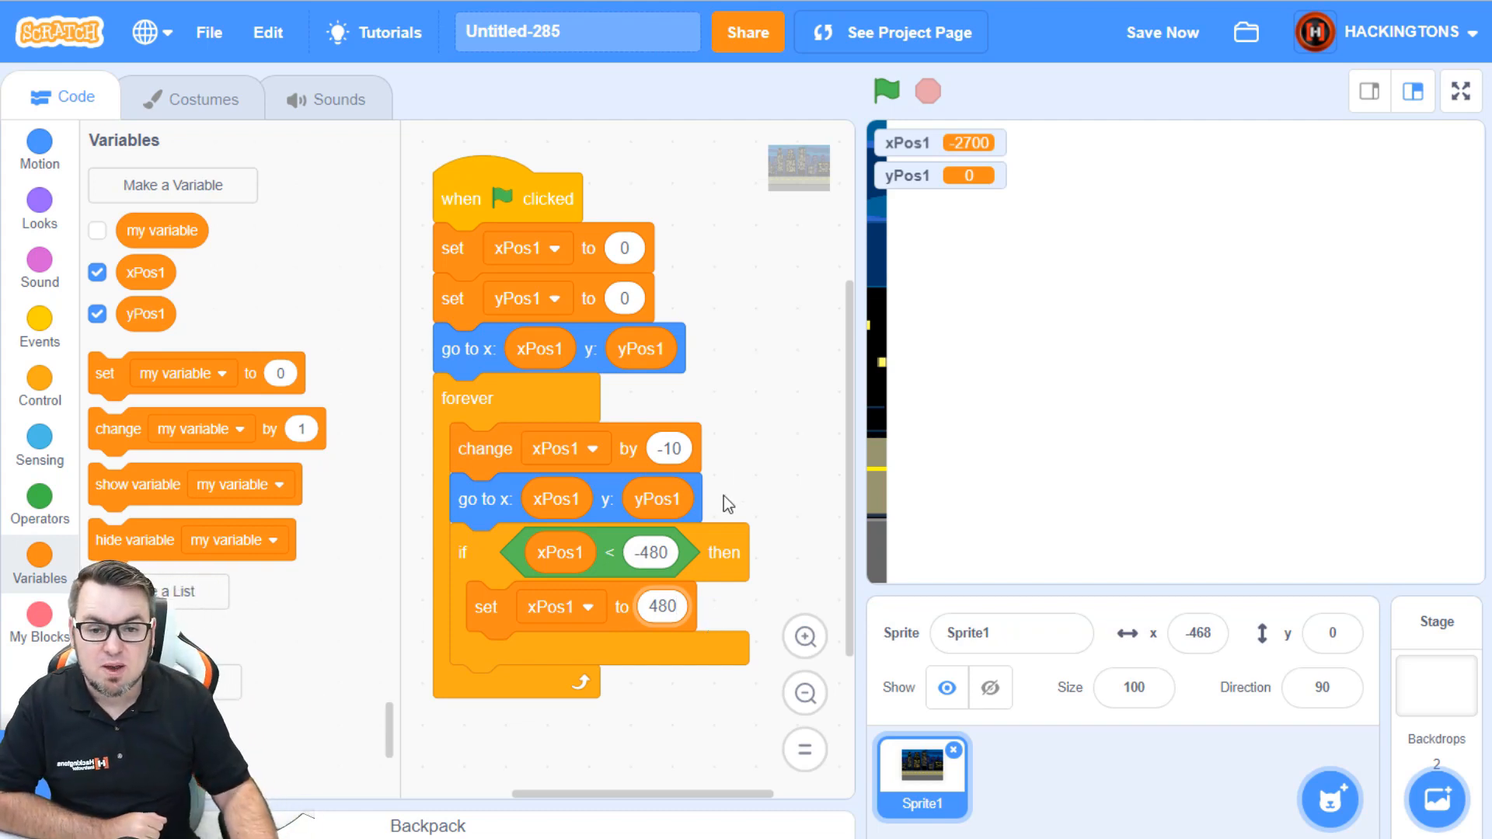
Step: Run the project to see the city wrap around, then stop it
click(885, 92)
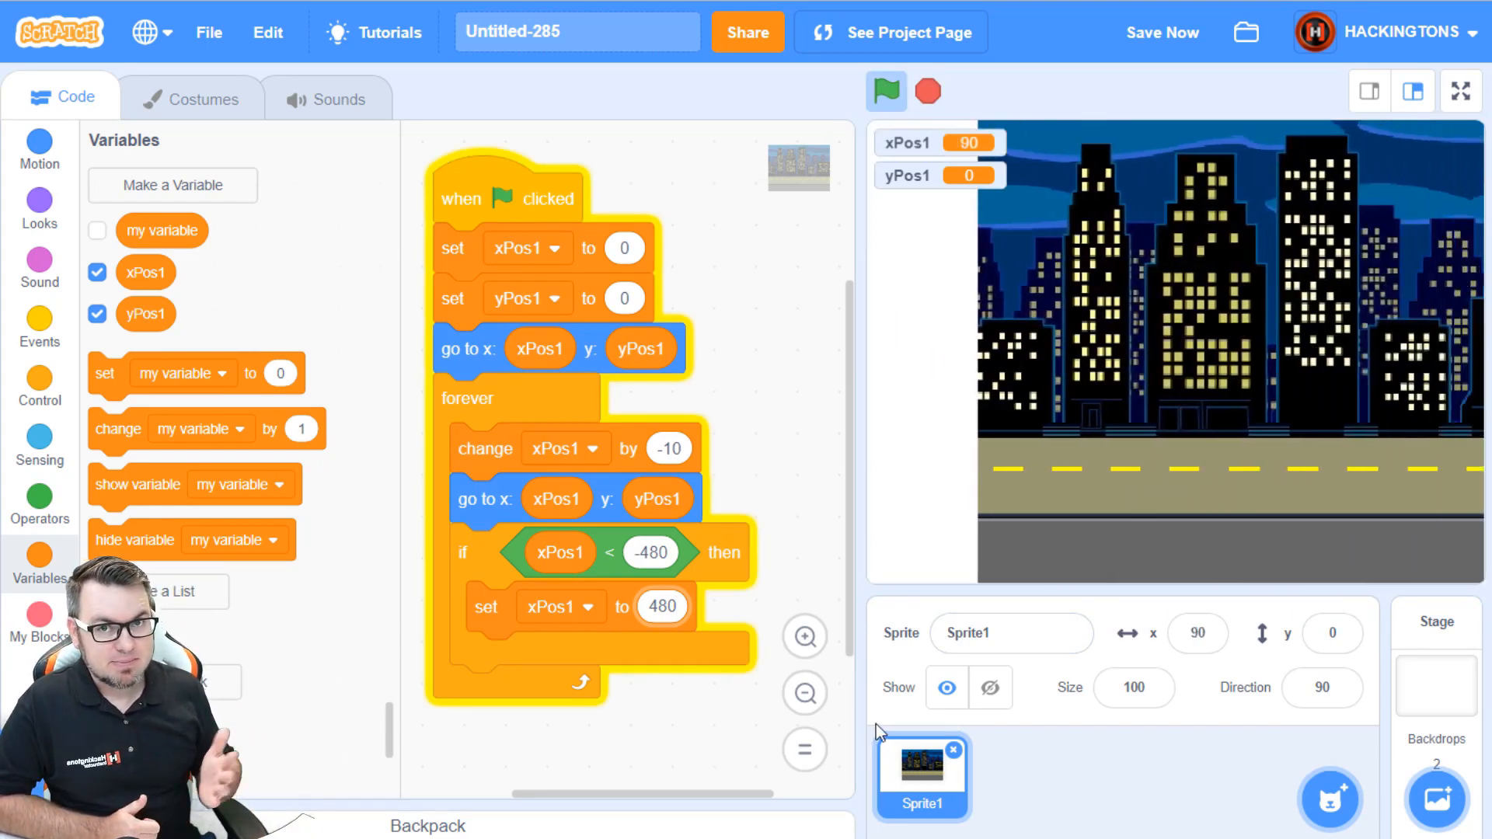
click(885, 92)
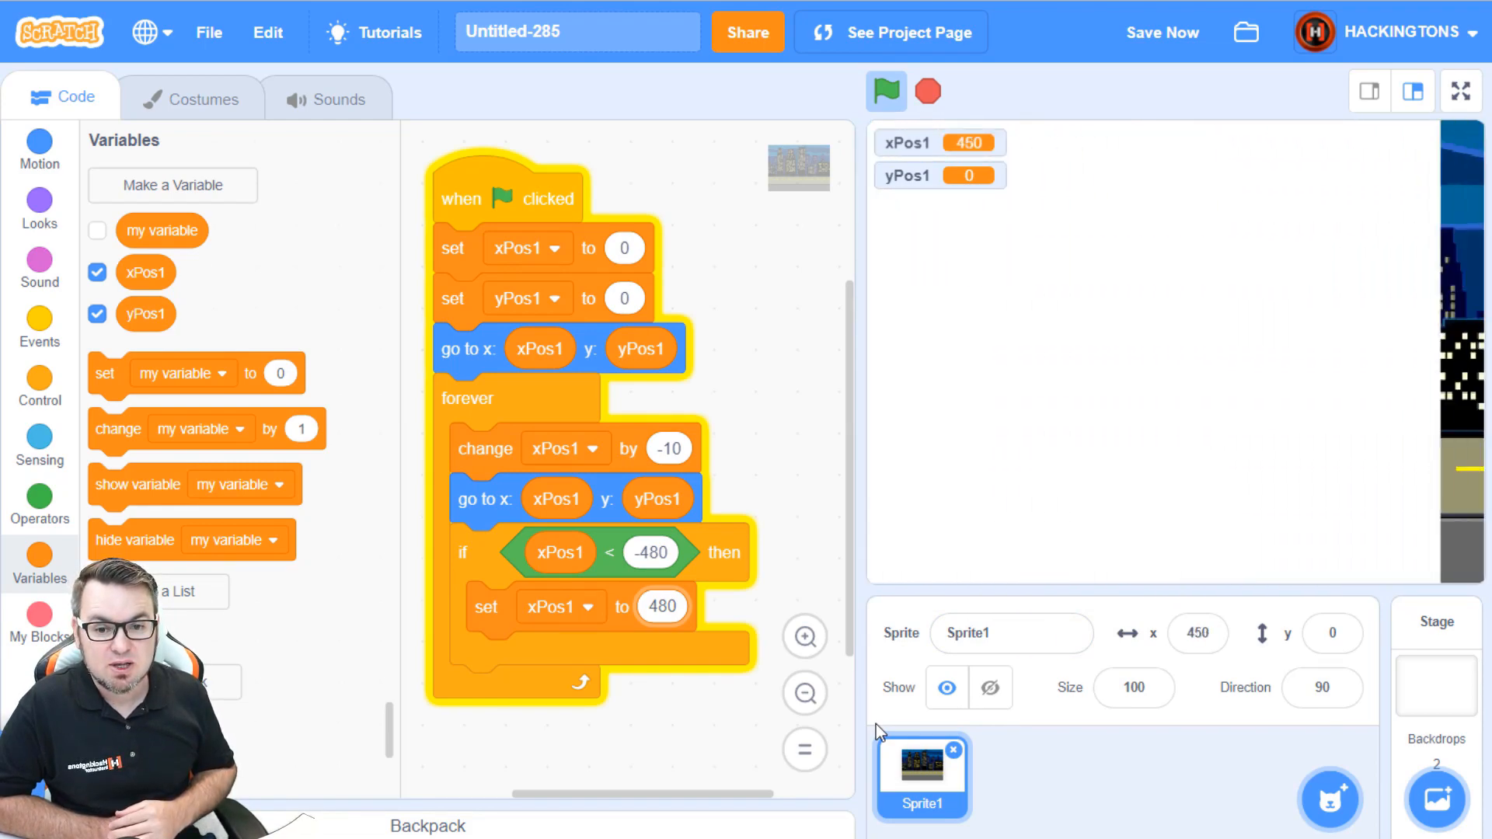
click(885, 92)
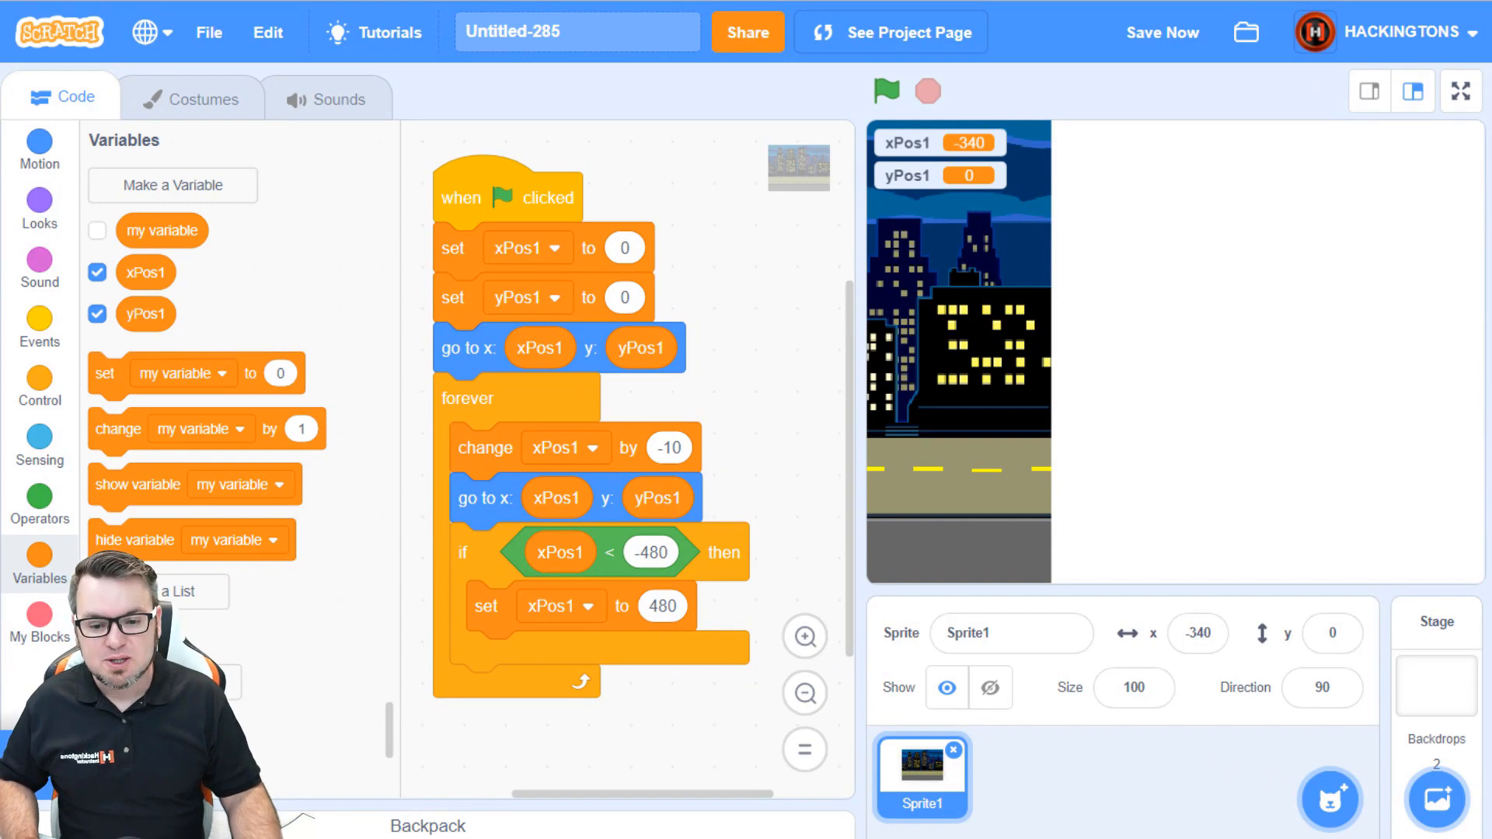
Step: Duplicate the city sprite to get Sprite2 and run the project to check scrolling
right_click(920, 775)
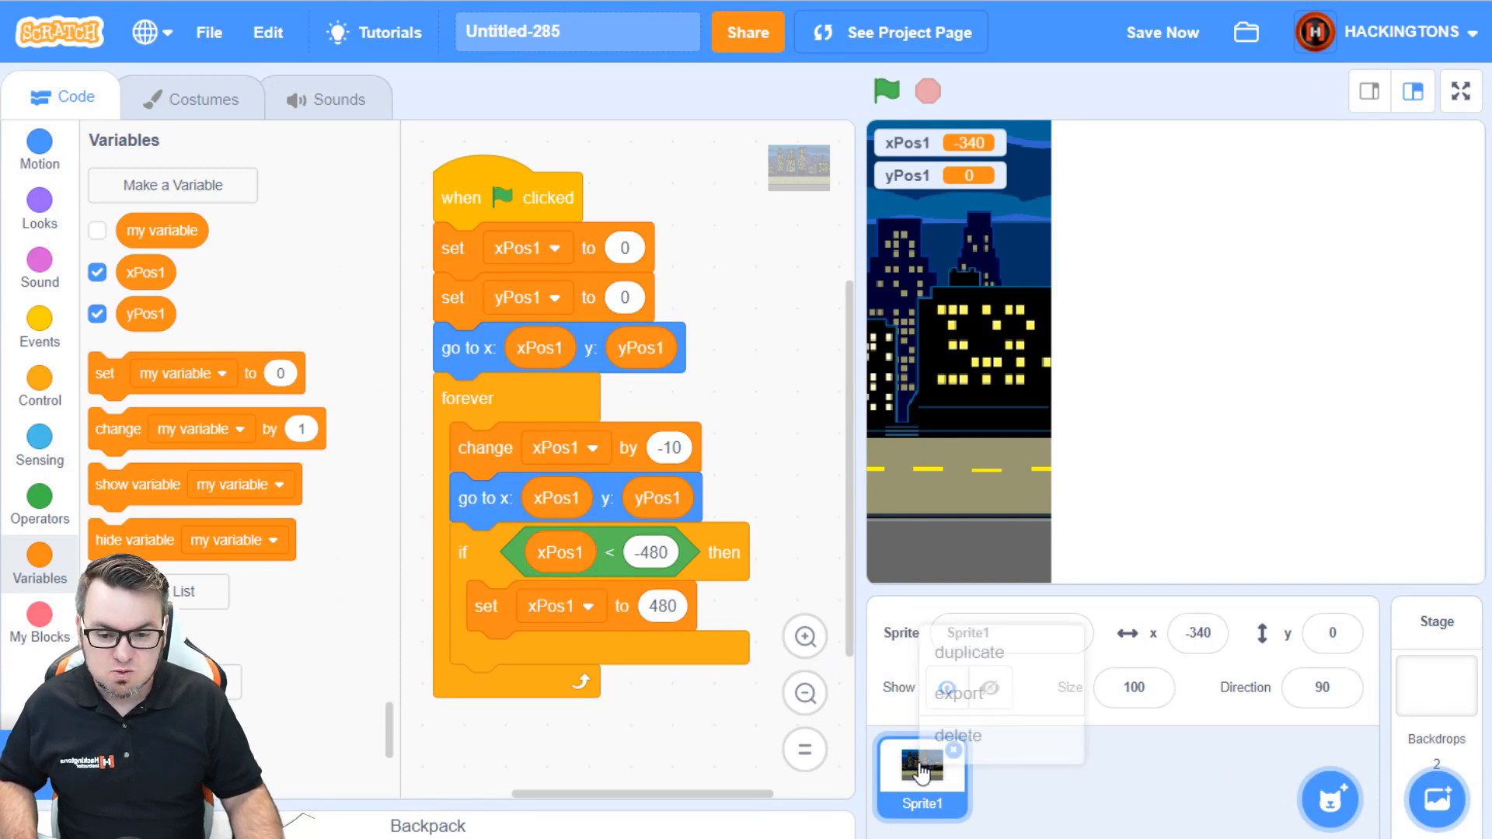
click(968, 652)
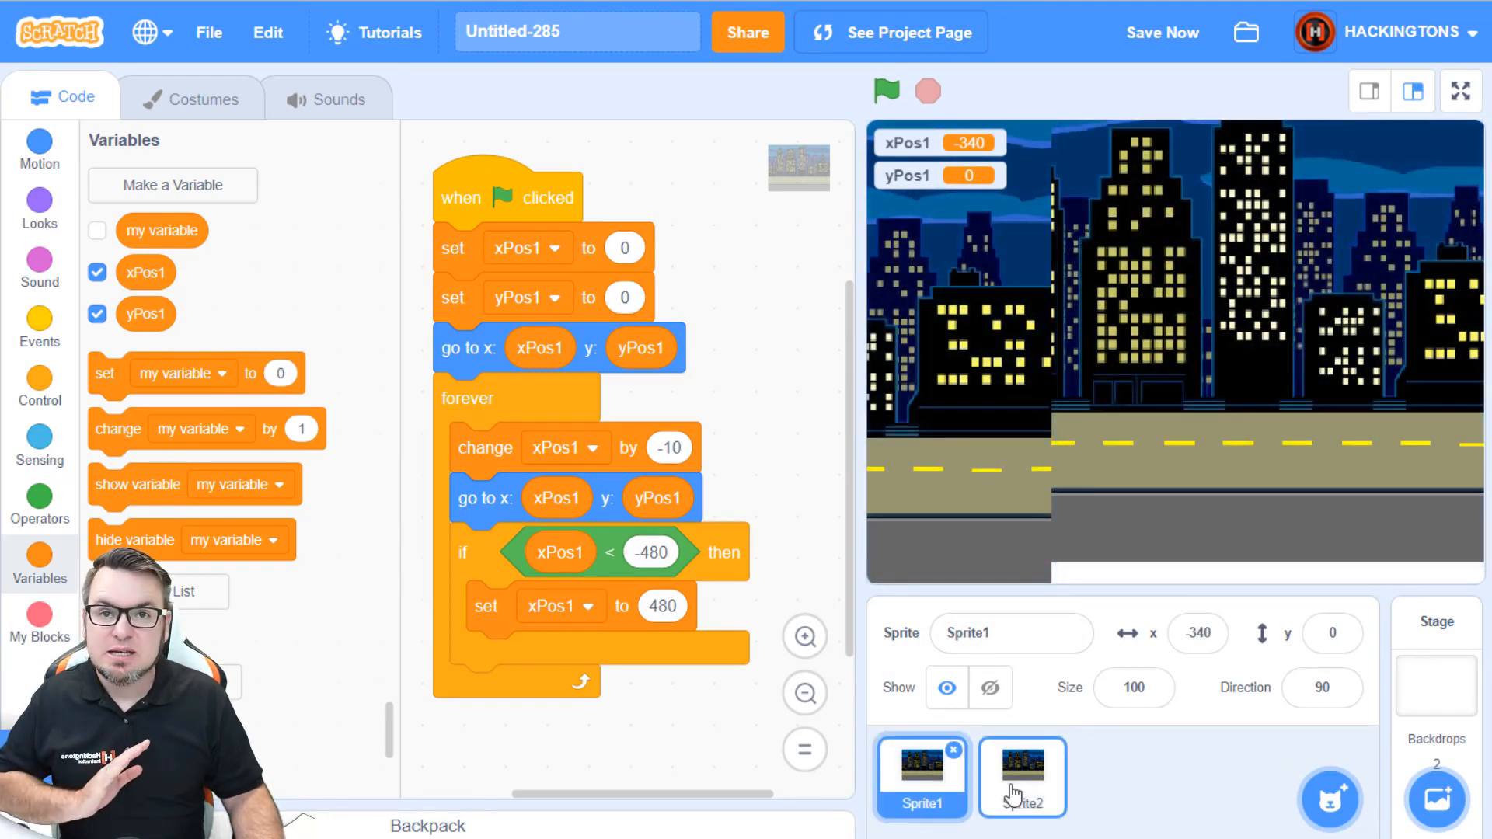
click(883, 92)
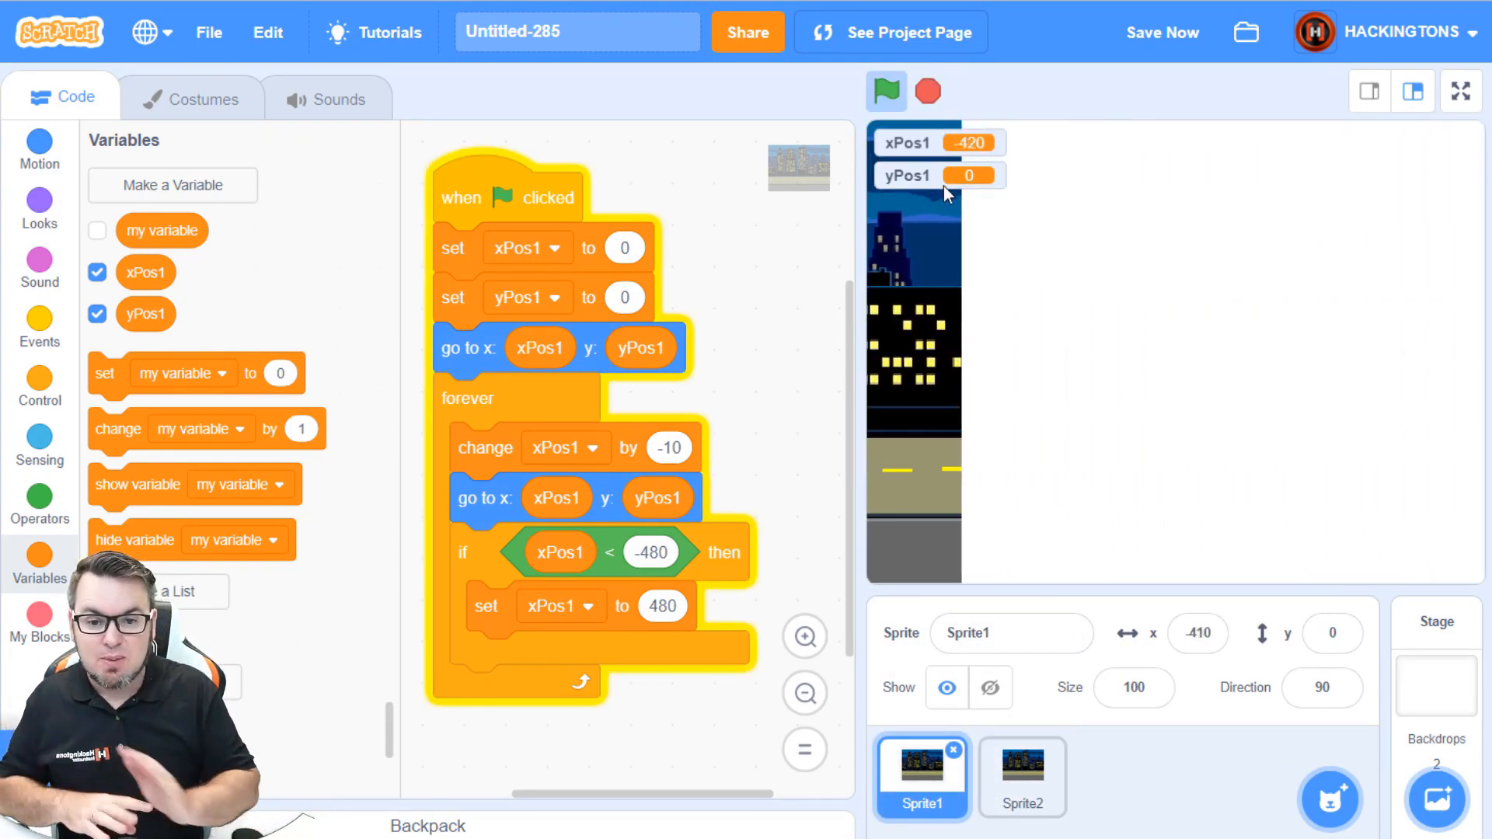
click(885, 92)
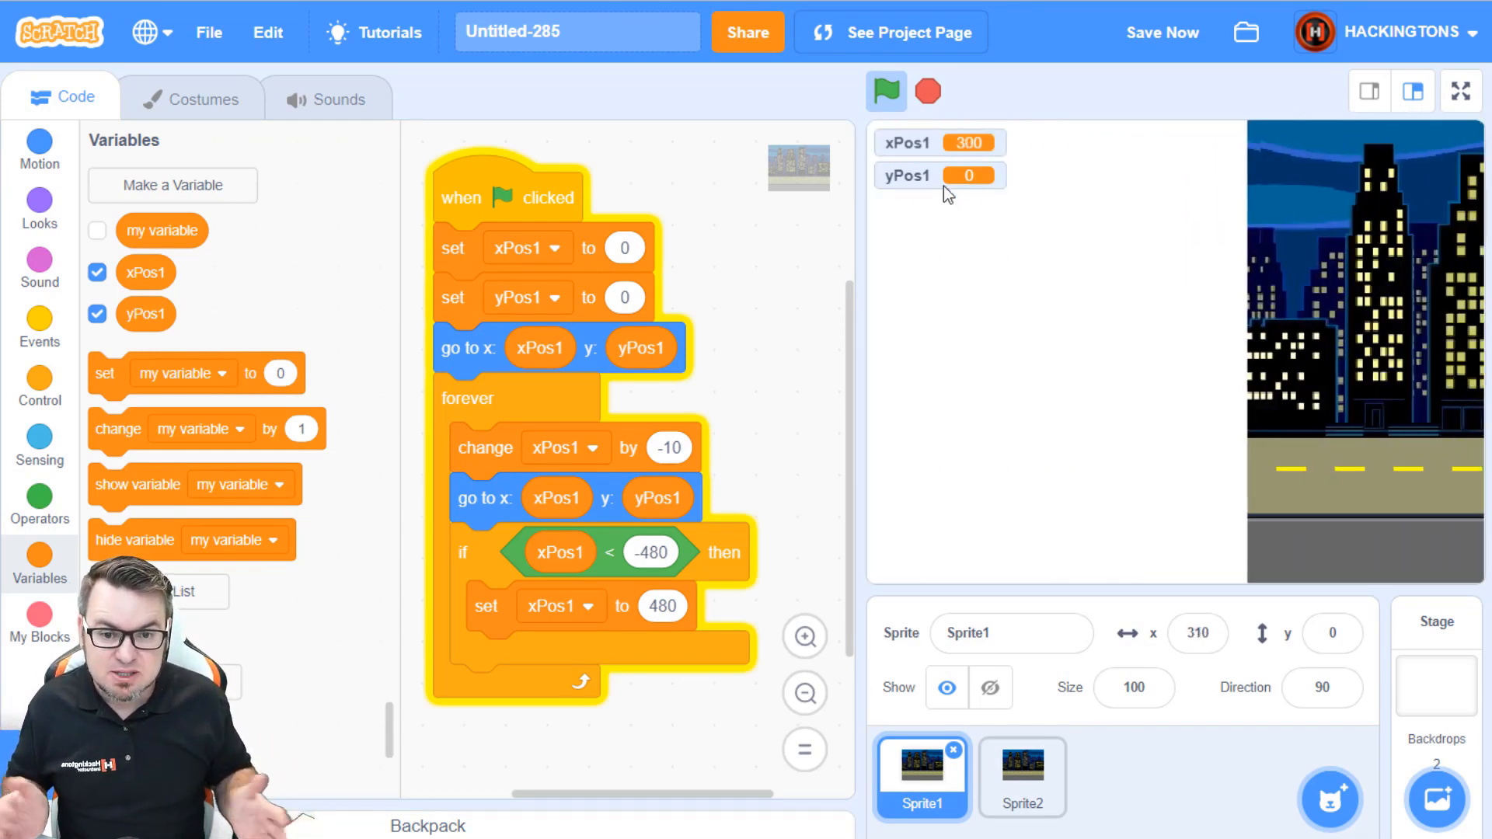
click(884, 92)
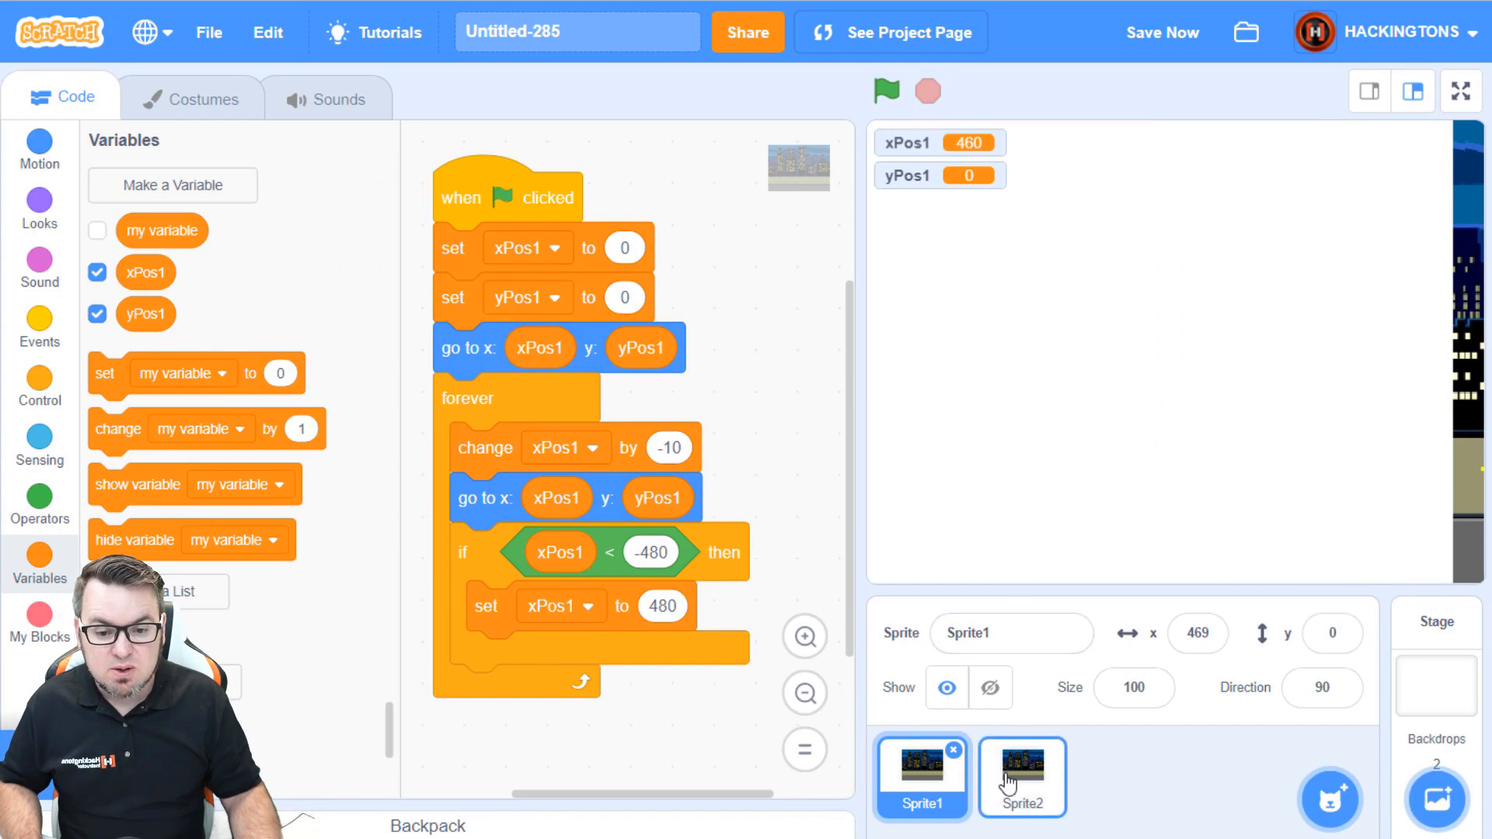
Step: Select Sprite2 and create new variables xPos2 and yPos2 for it
click(1023, 768)
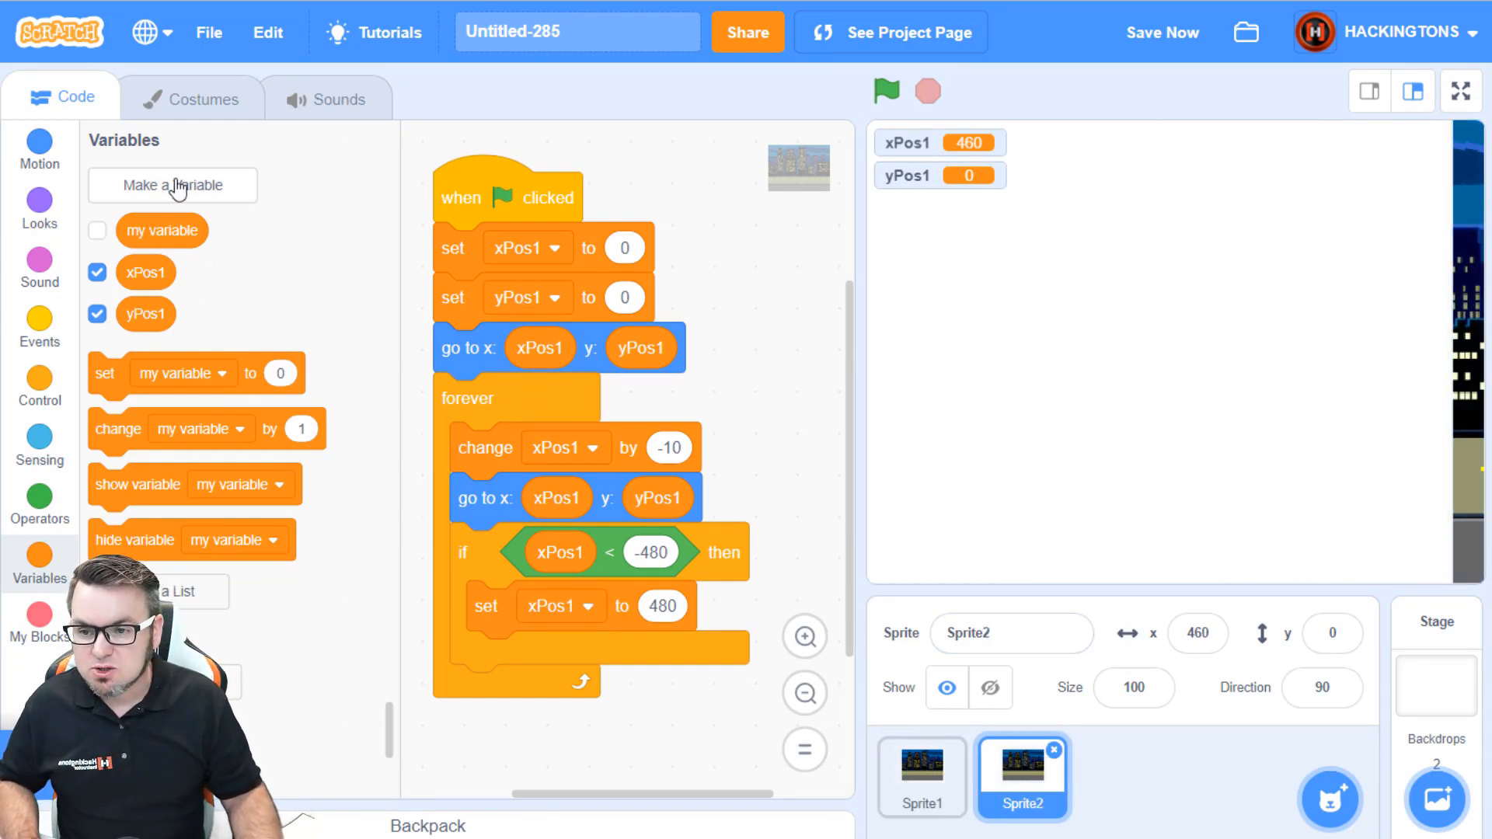
click(172, 185)
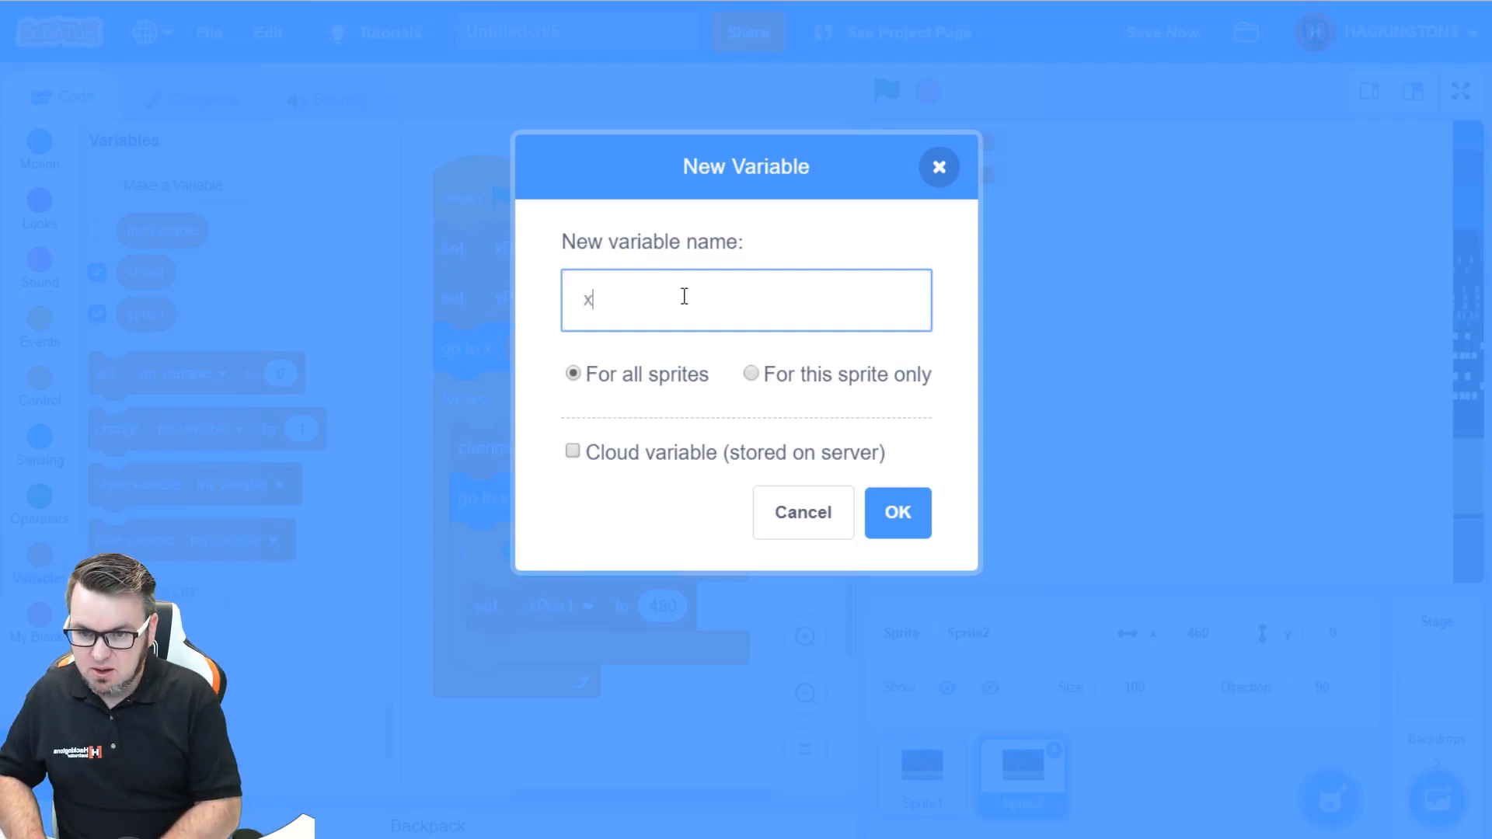
click(896, 512)
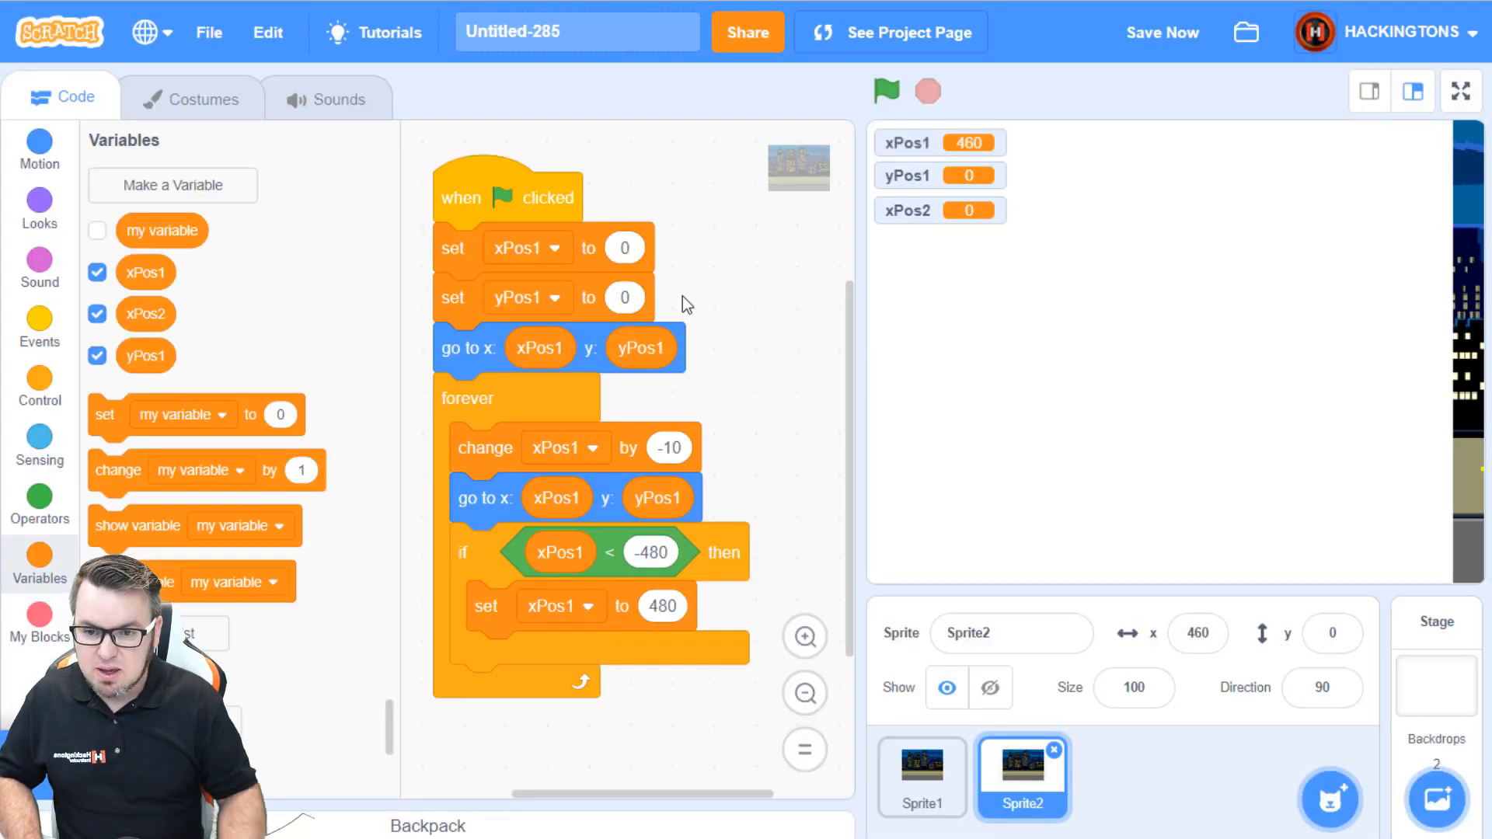
click(173, 185)
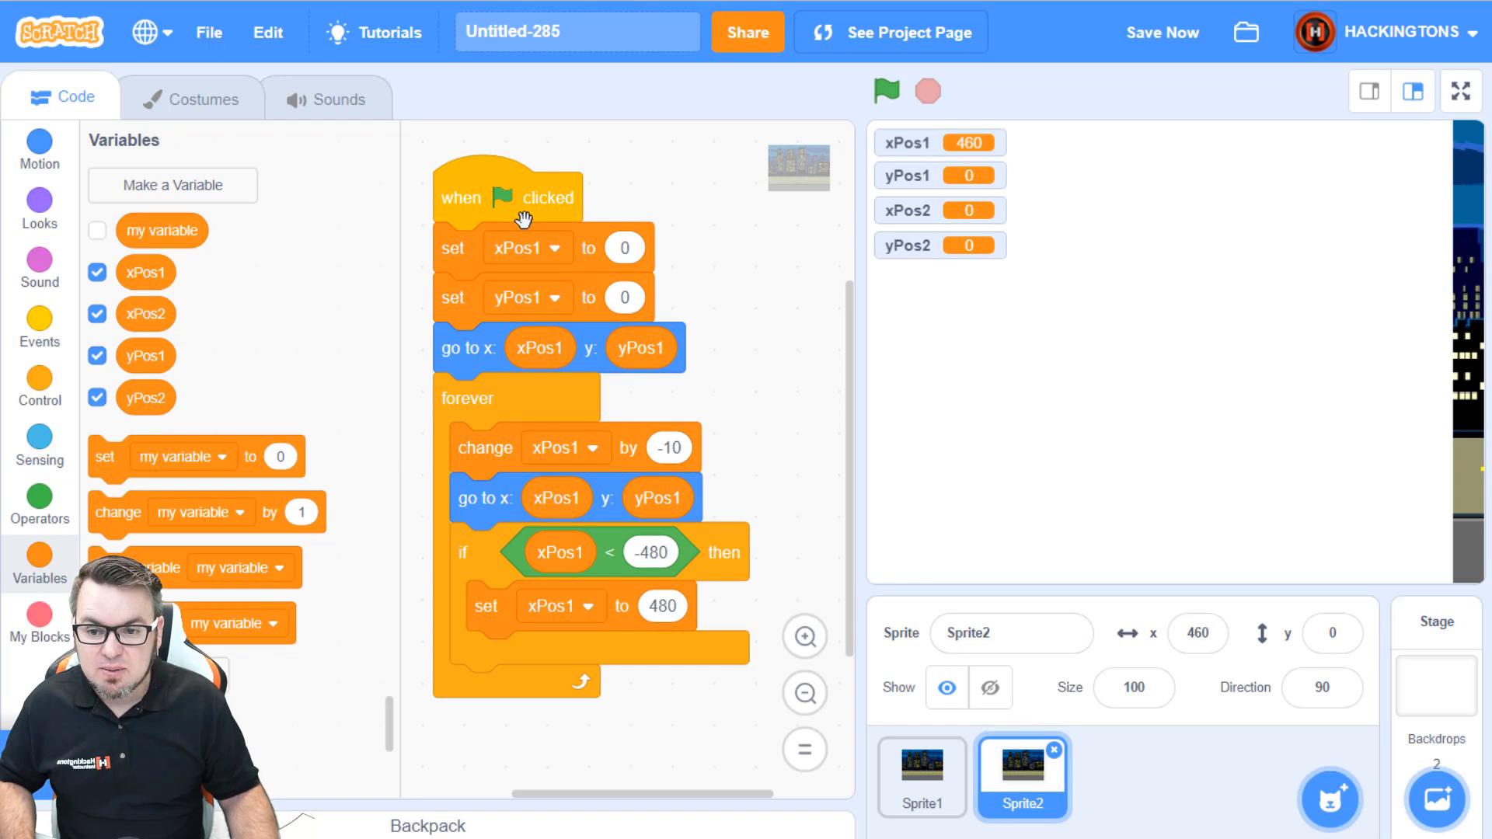
Step: Switch Sprite2's set, position and -480 reset blocks from xPos1/yPos1 to xPos2/yPos2
click(556, 238)
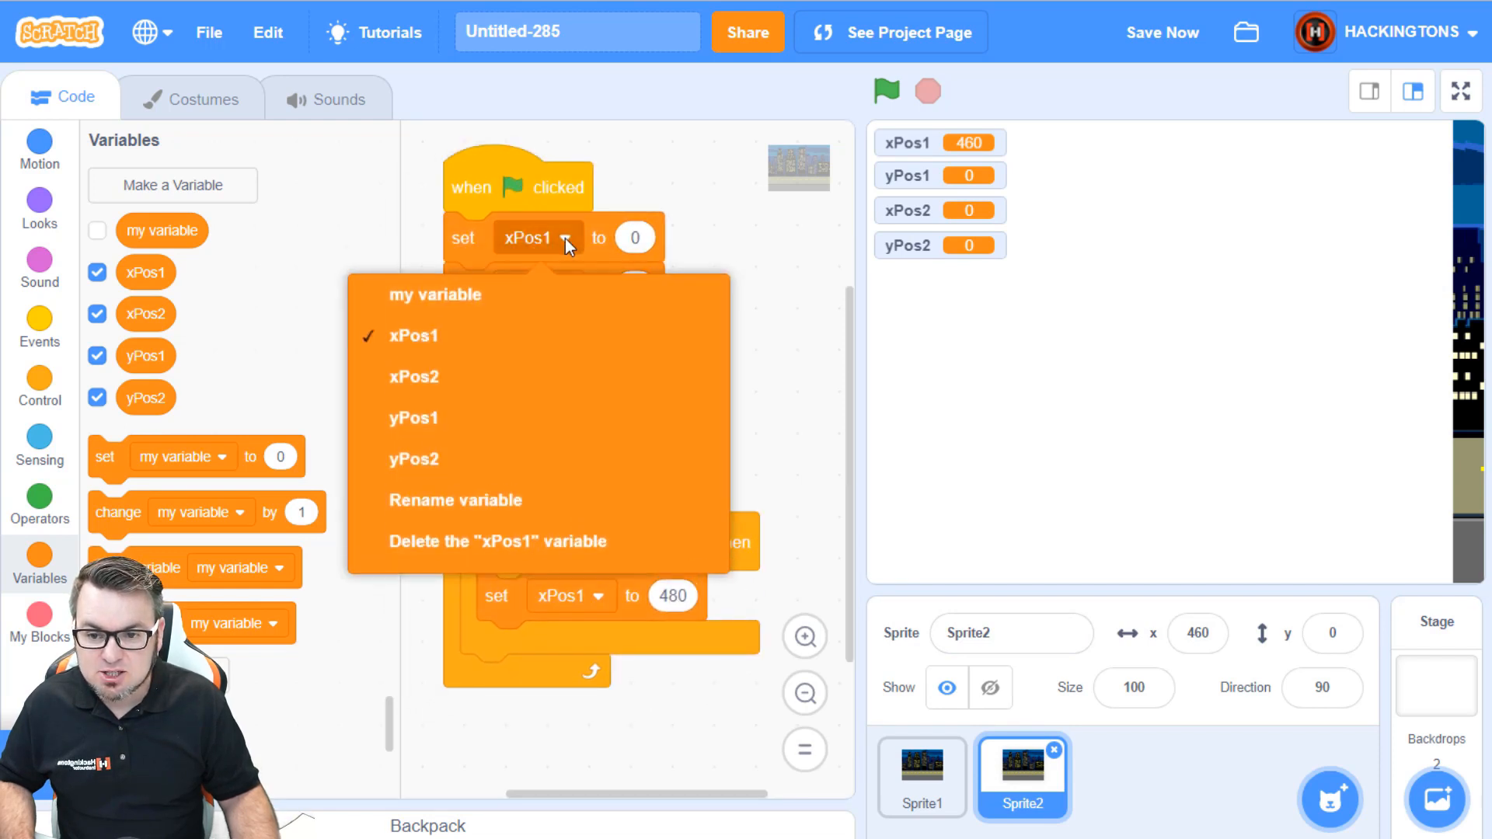
click(414, 376)
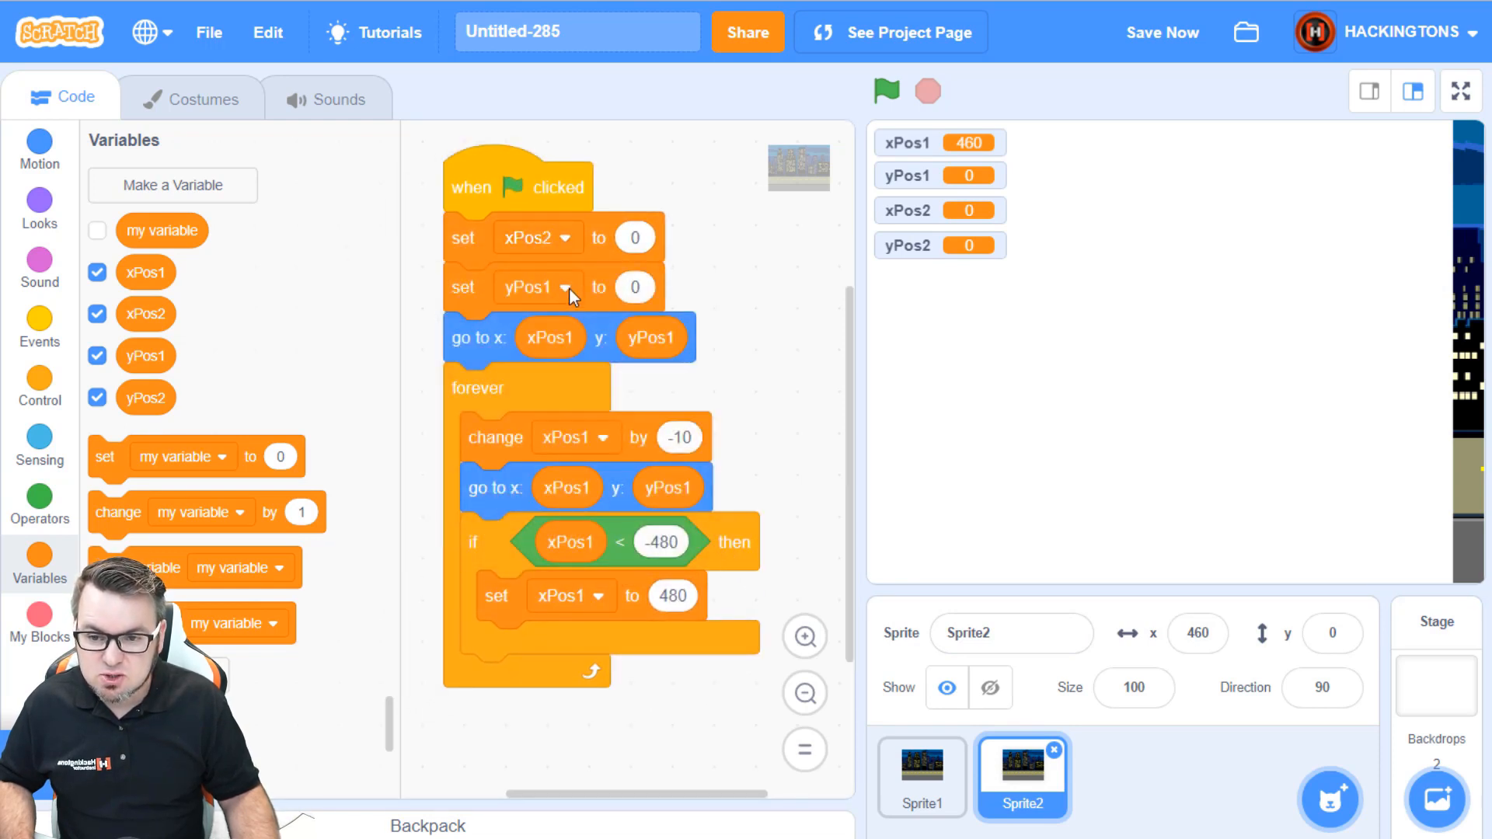
click(566, 287)
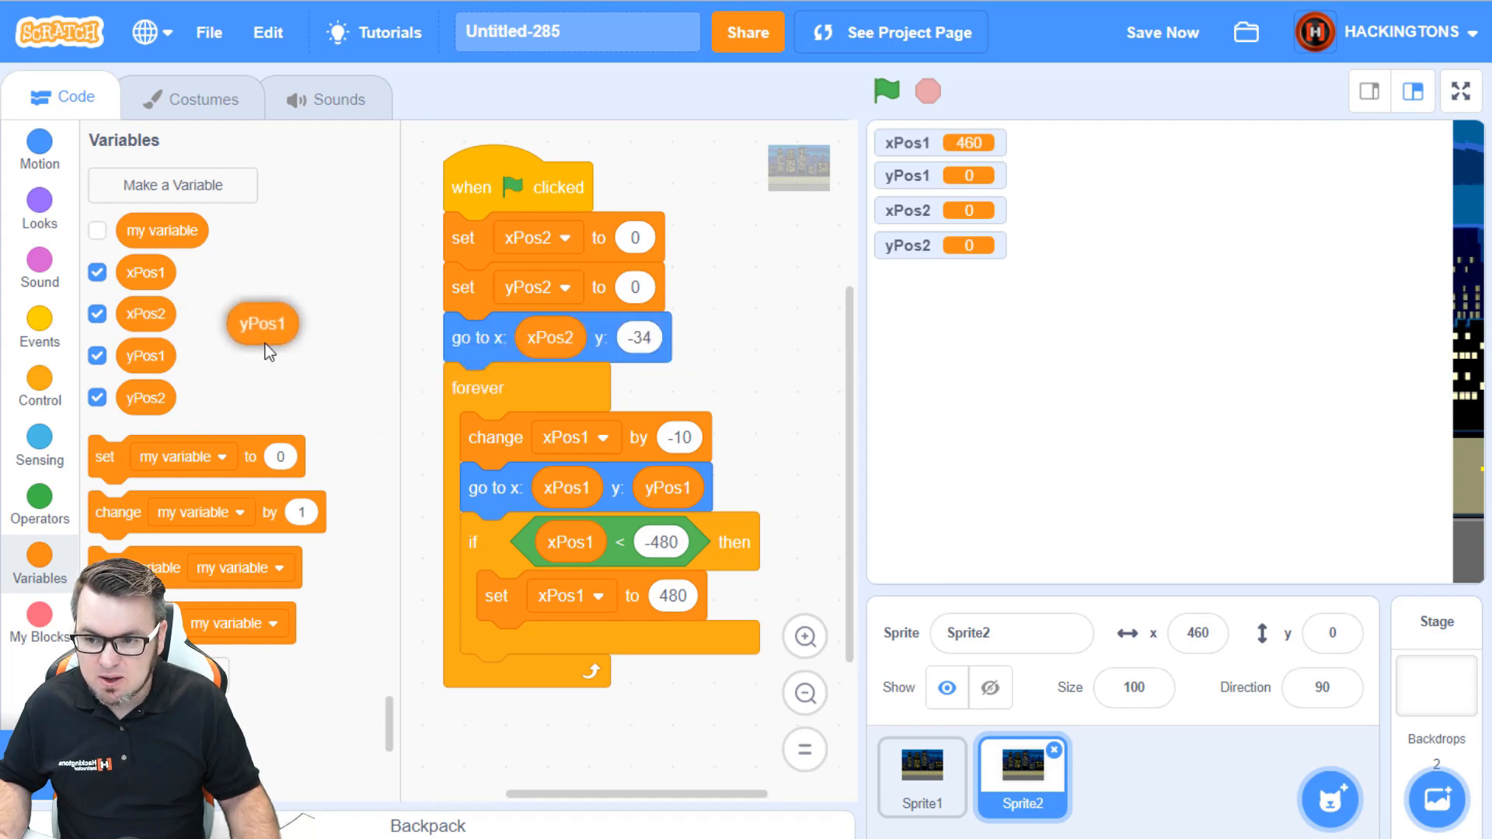
drag(261, 324, 646, 338)
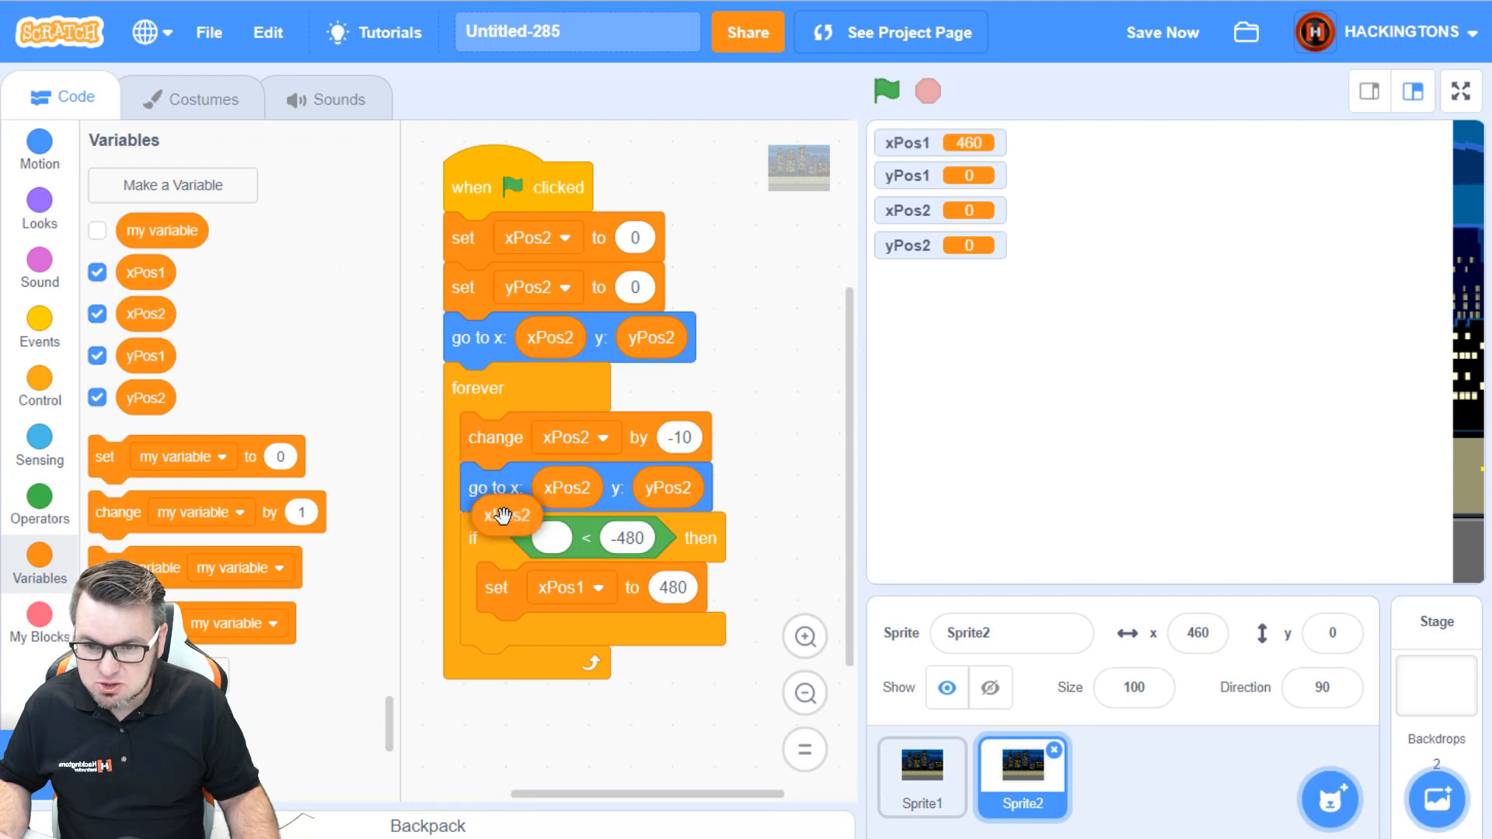
click(570, 596)
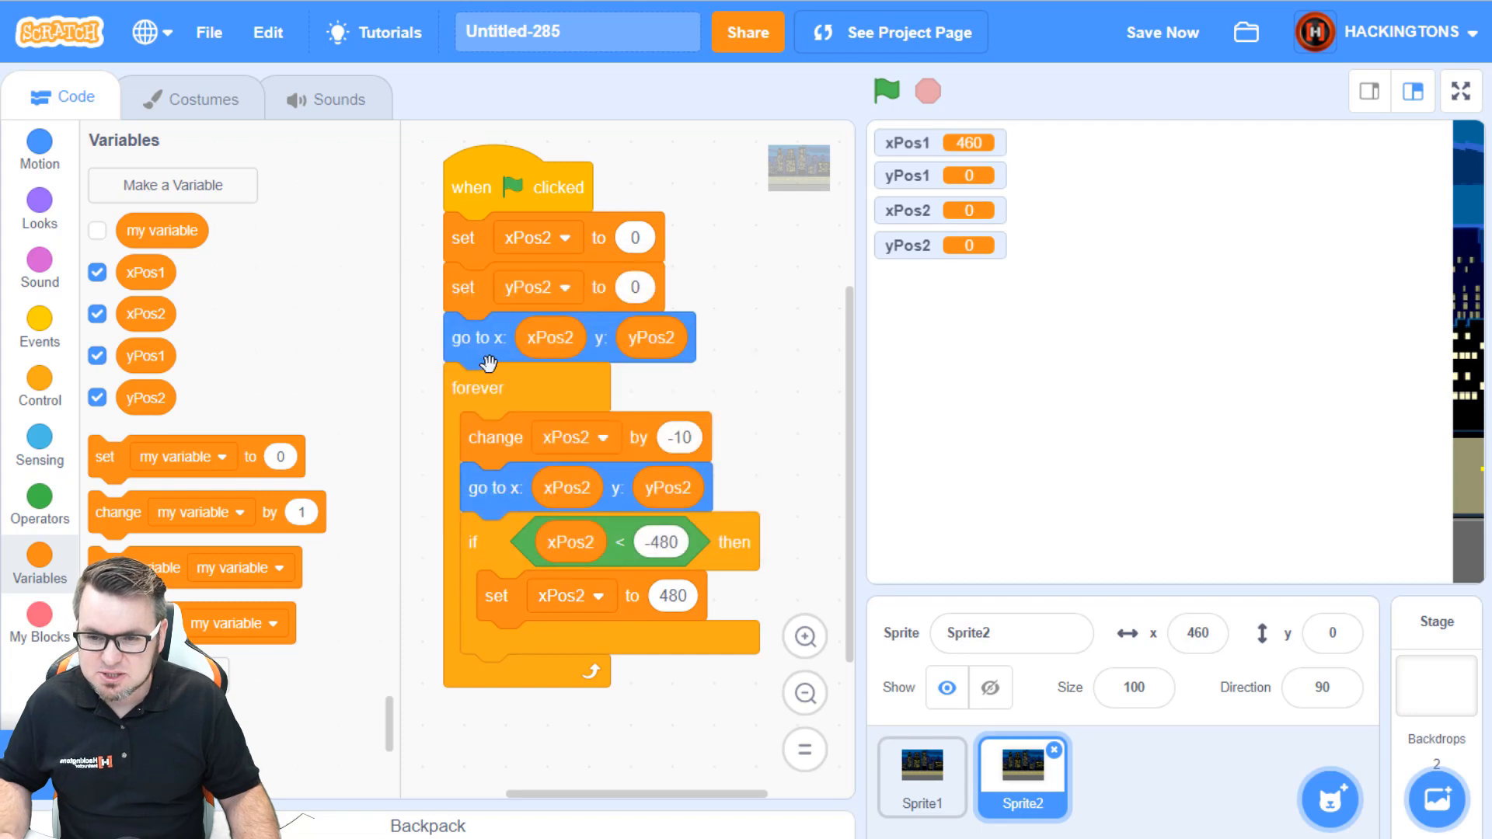
mouse_move(743, 376)
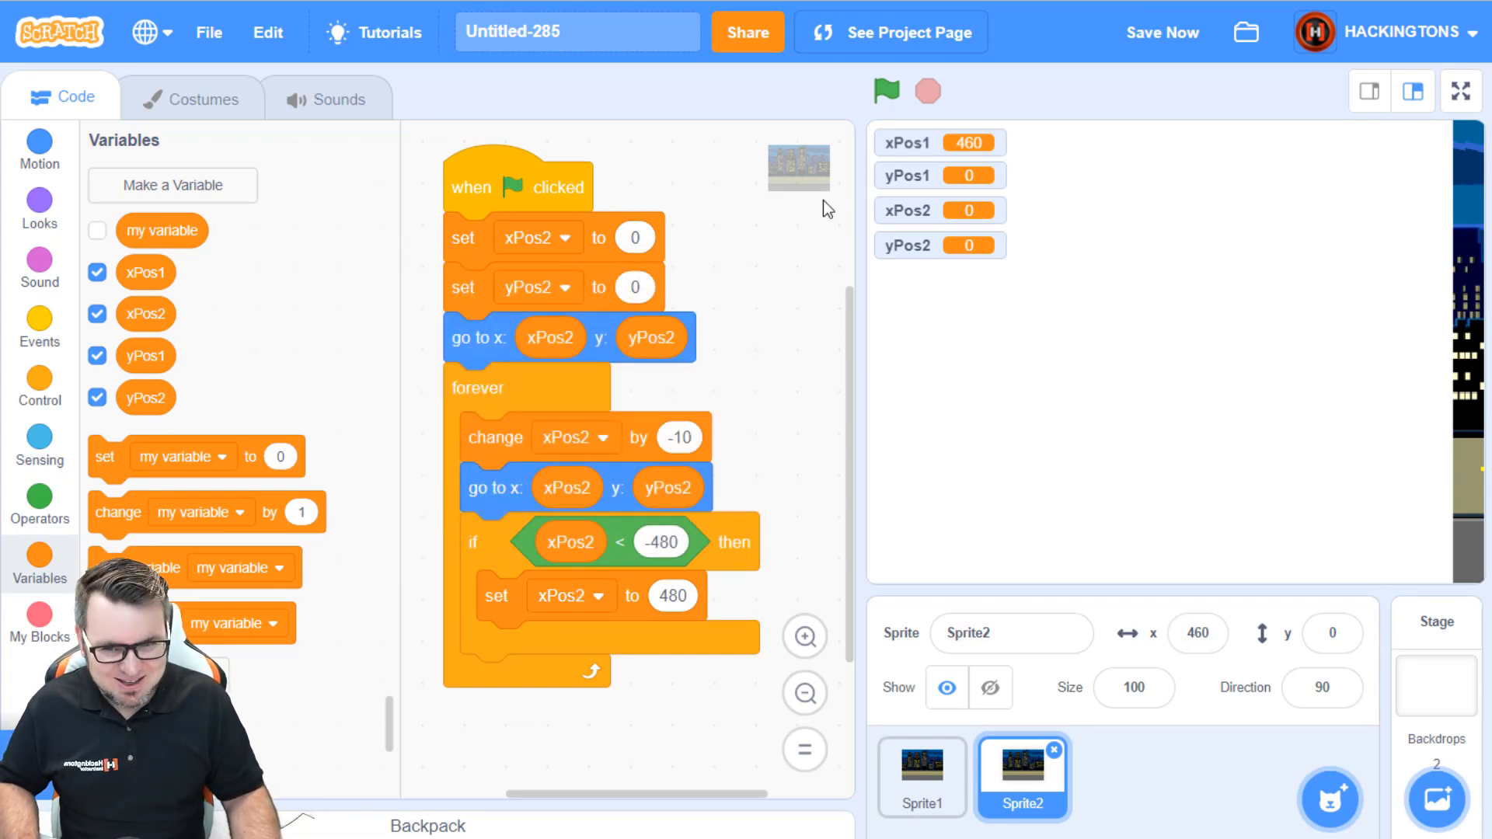
Step: Run the project several times, watching xPos1 and xPos2 match as both cities scroll
click(885, 92)
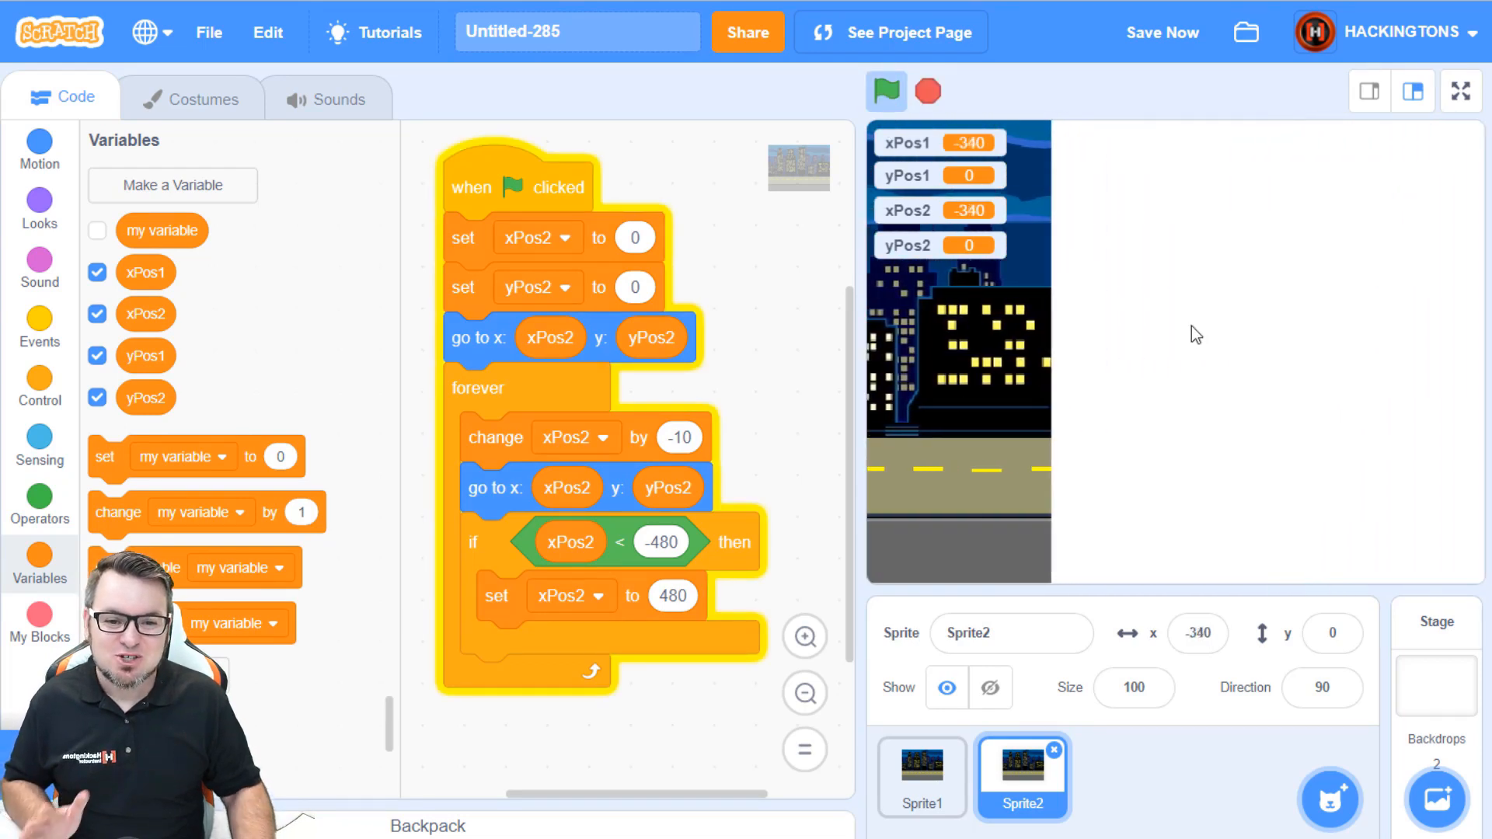
click(885, 92)
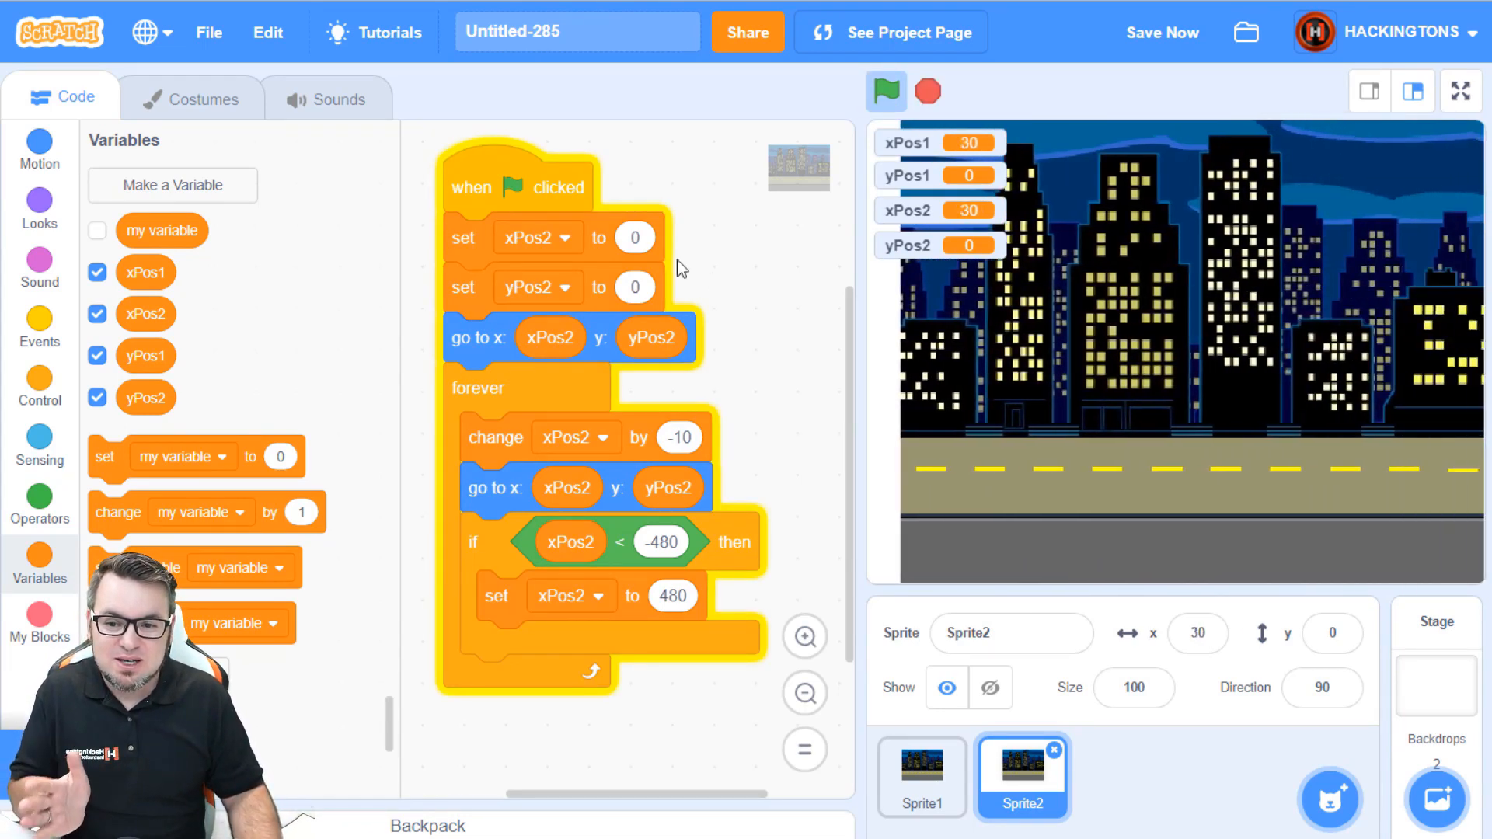
click(884, 92)
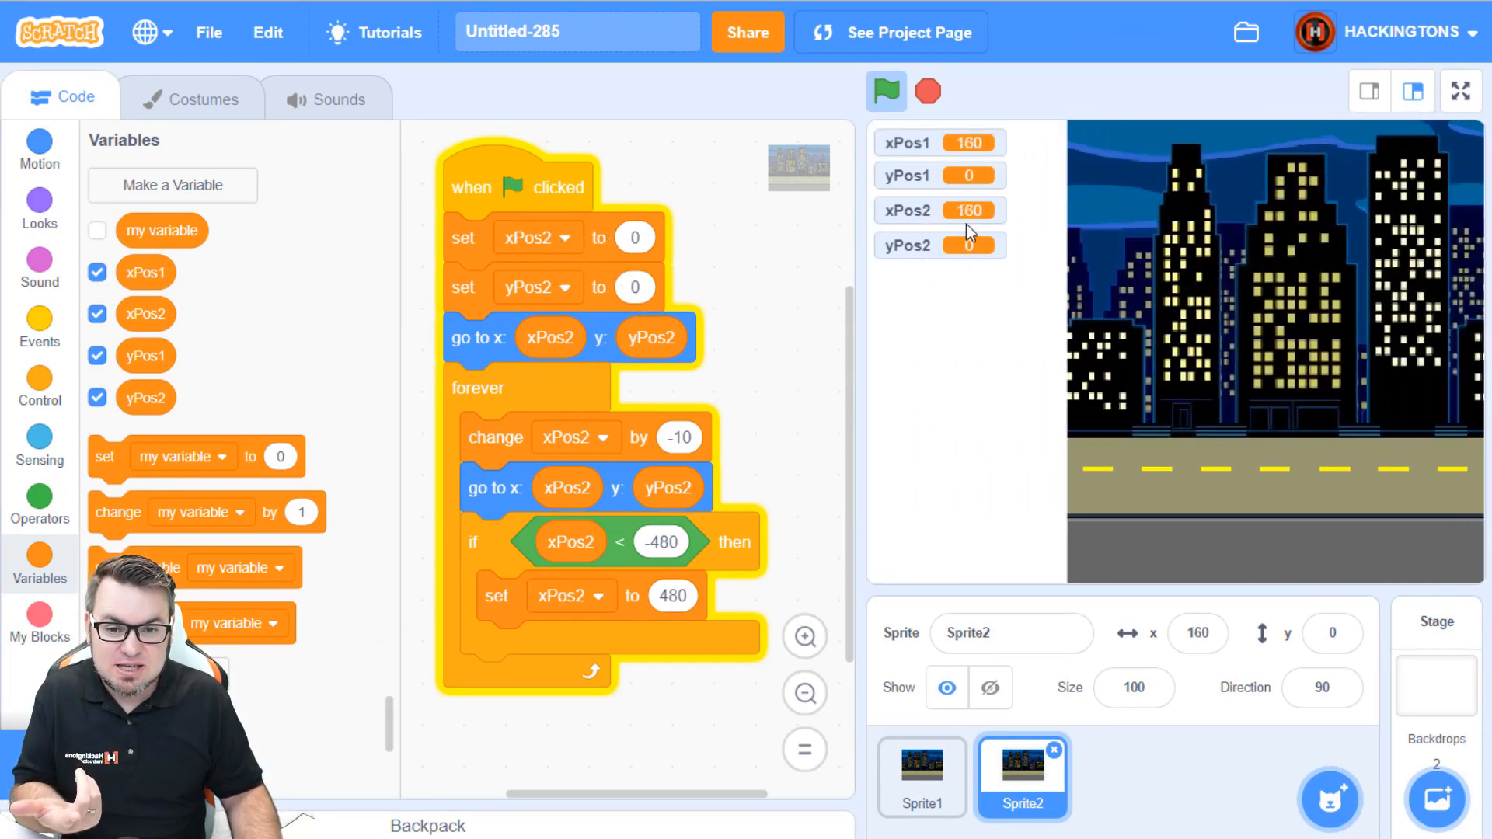
click(884, 92)
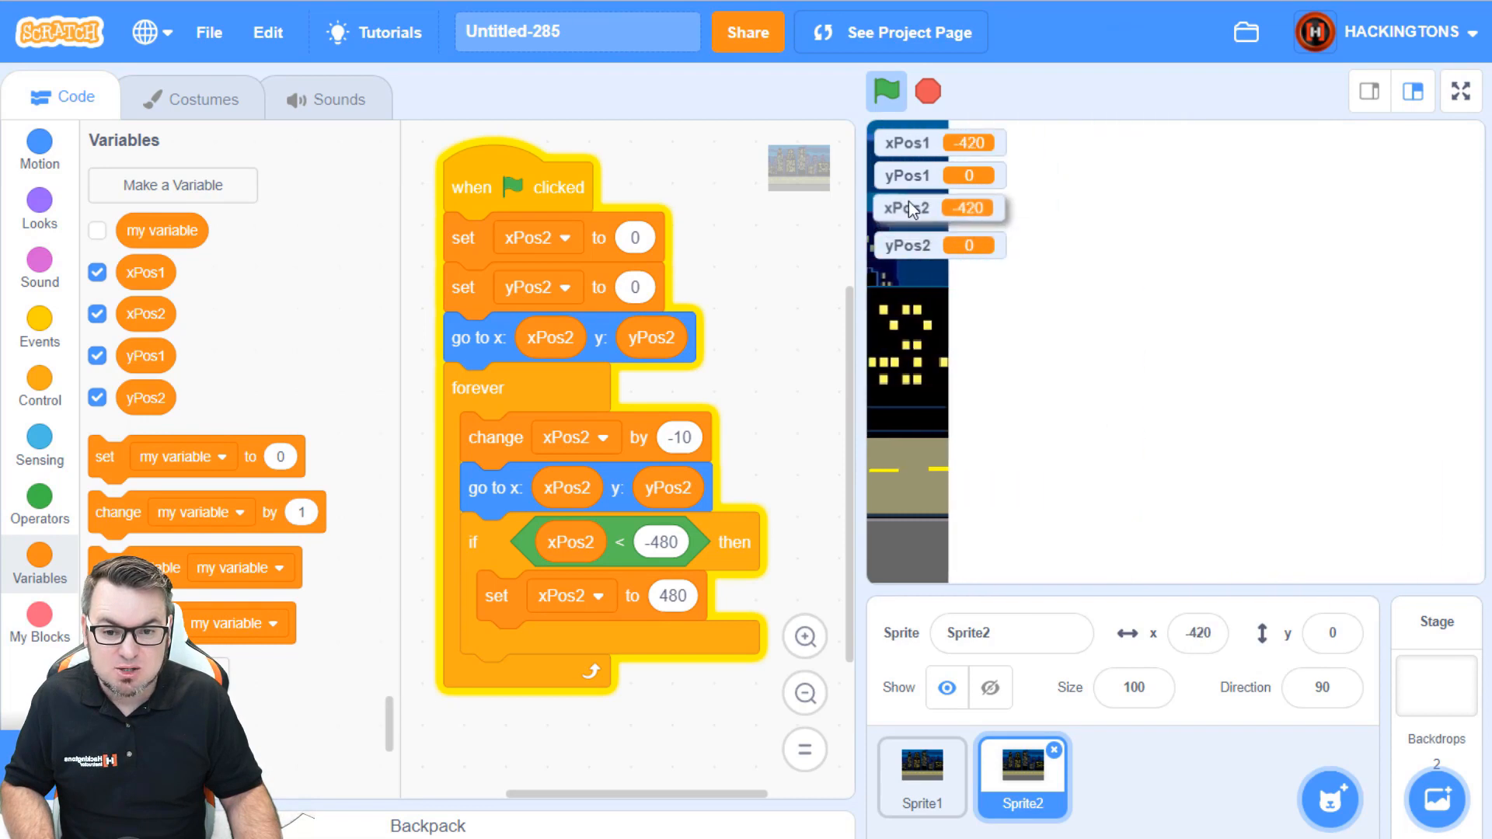
click(884, 91)
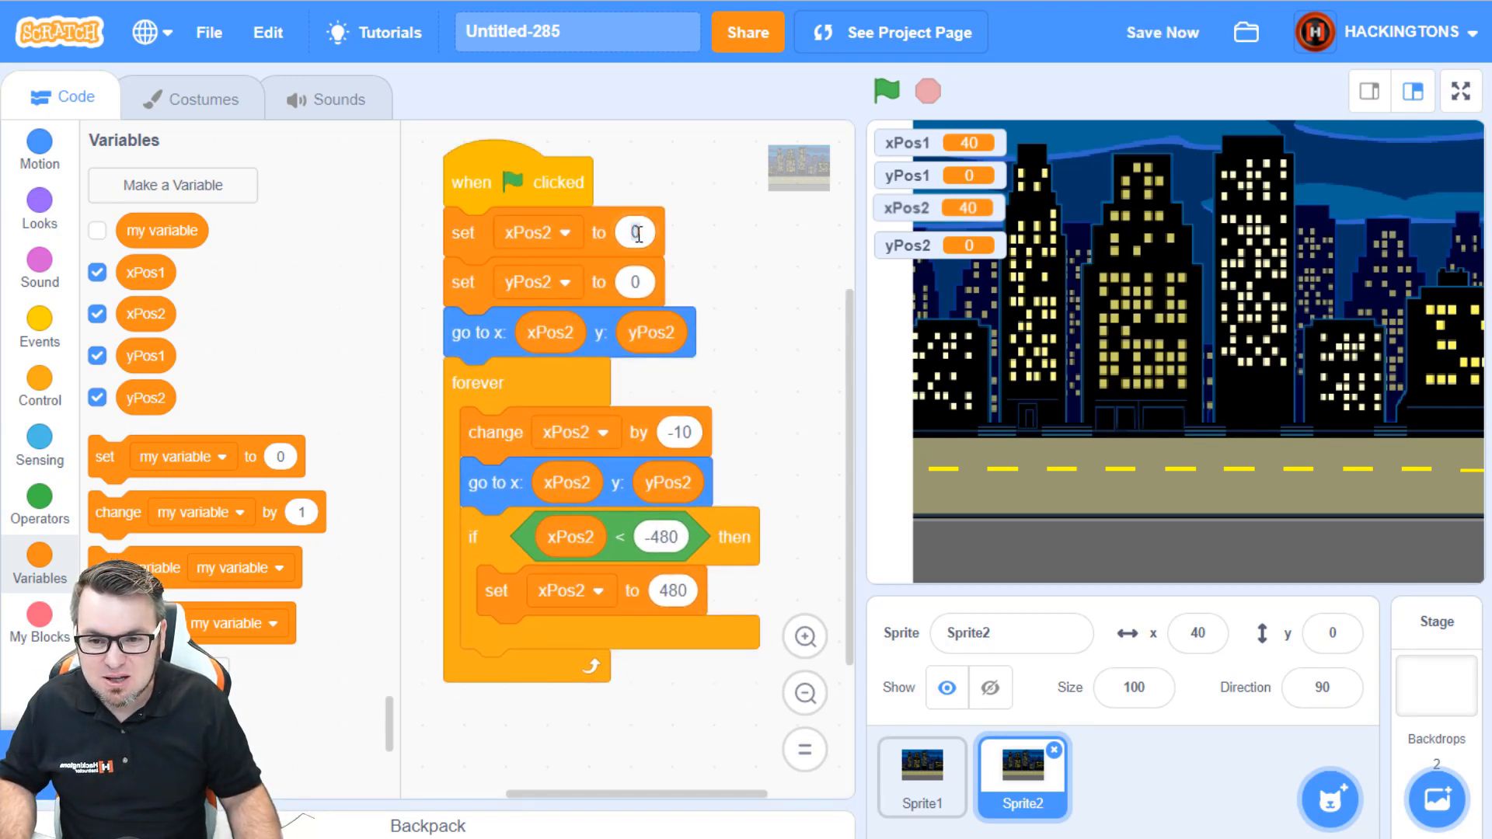
Step: Start xPos2 at 480 instead of 0 and rerun so the two cities scroll offset by 480
text(480)
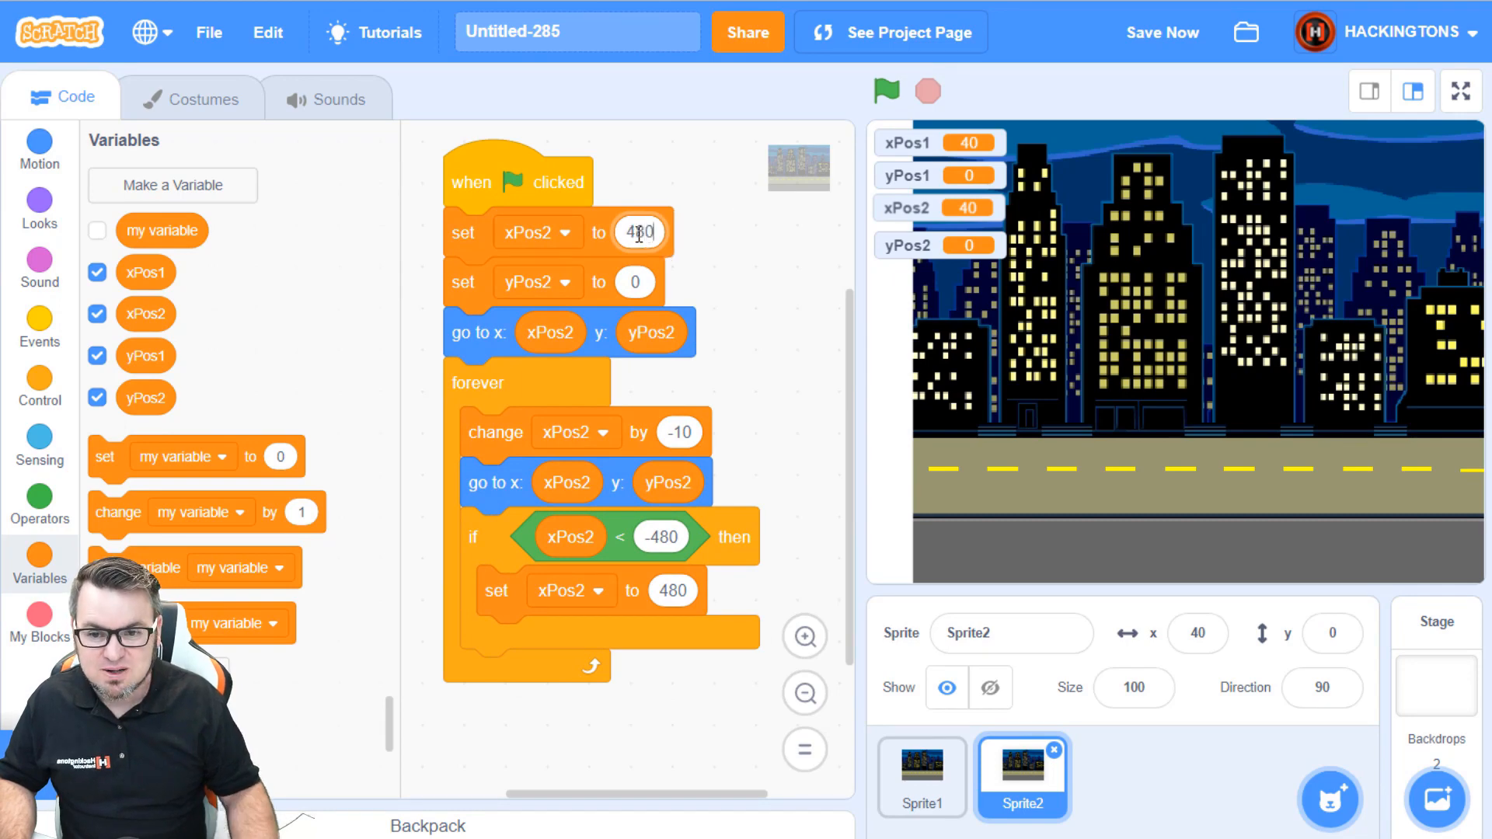
click(884, 92)
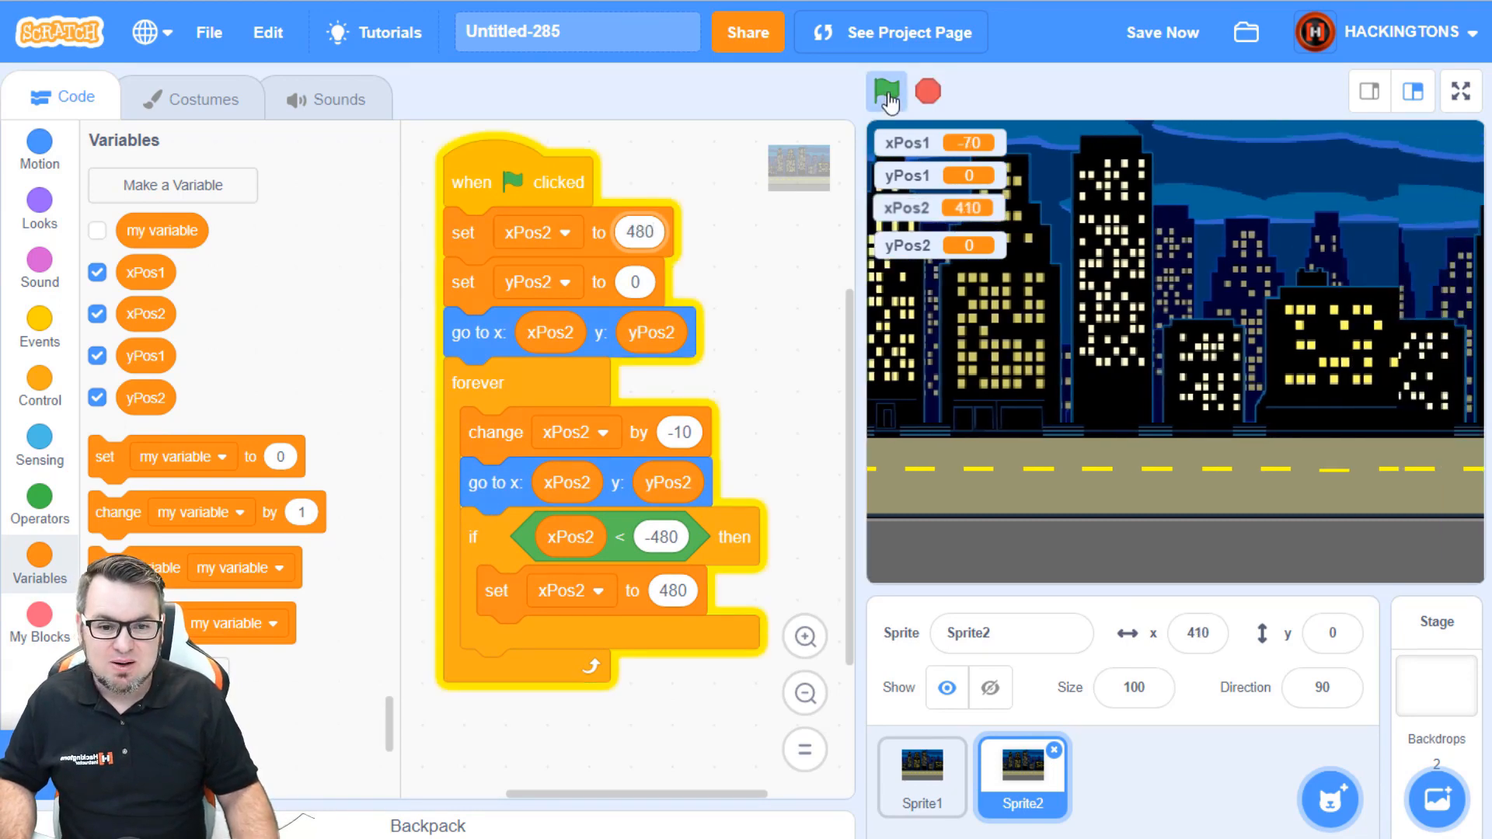
click(885, 92)
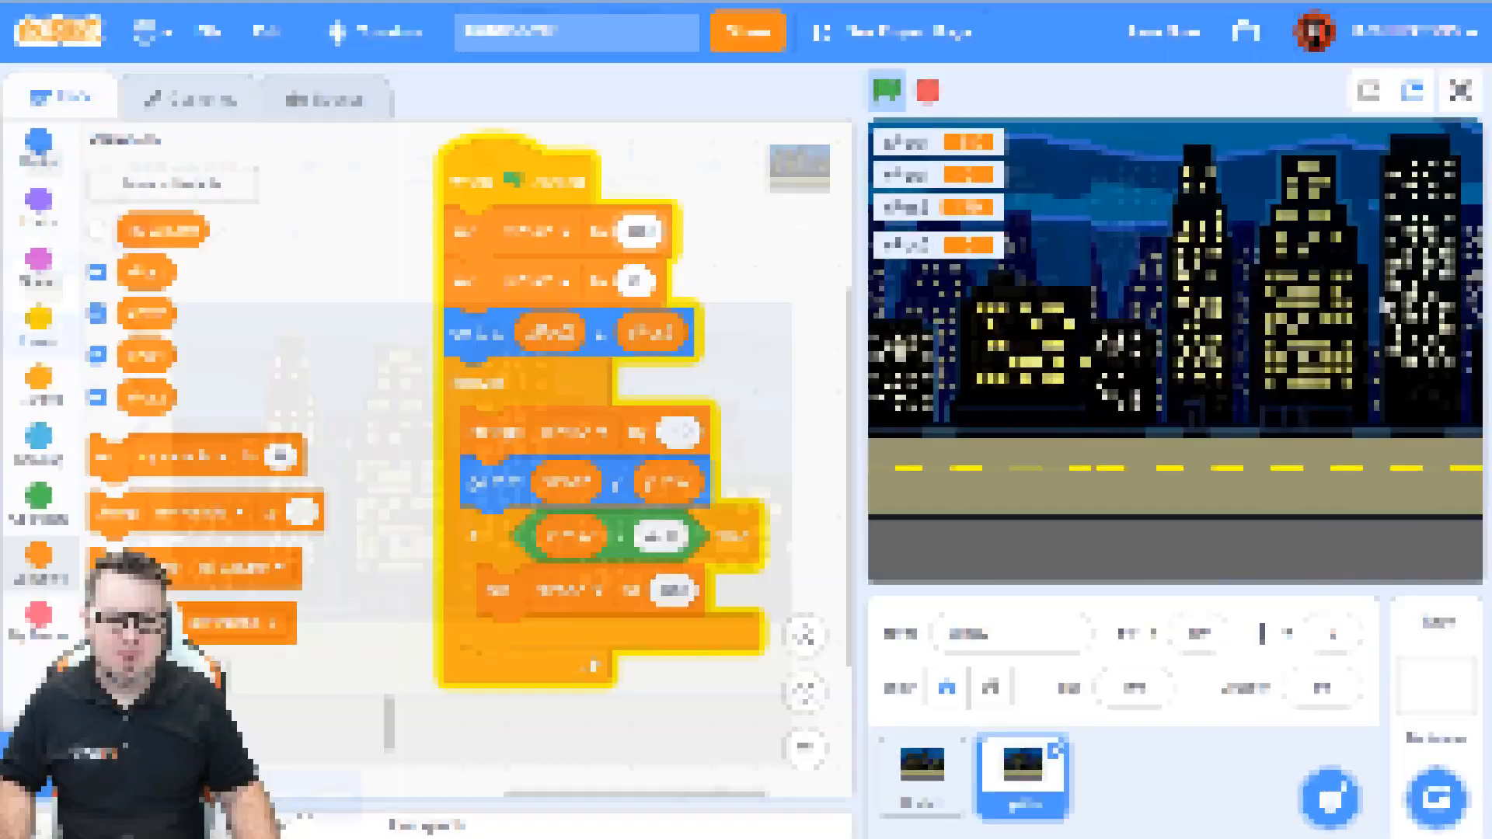
Step: View Sprite2's costumes, run and stop the project revealing a seam between the city pictures
click(201, 96)
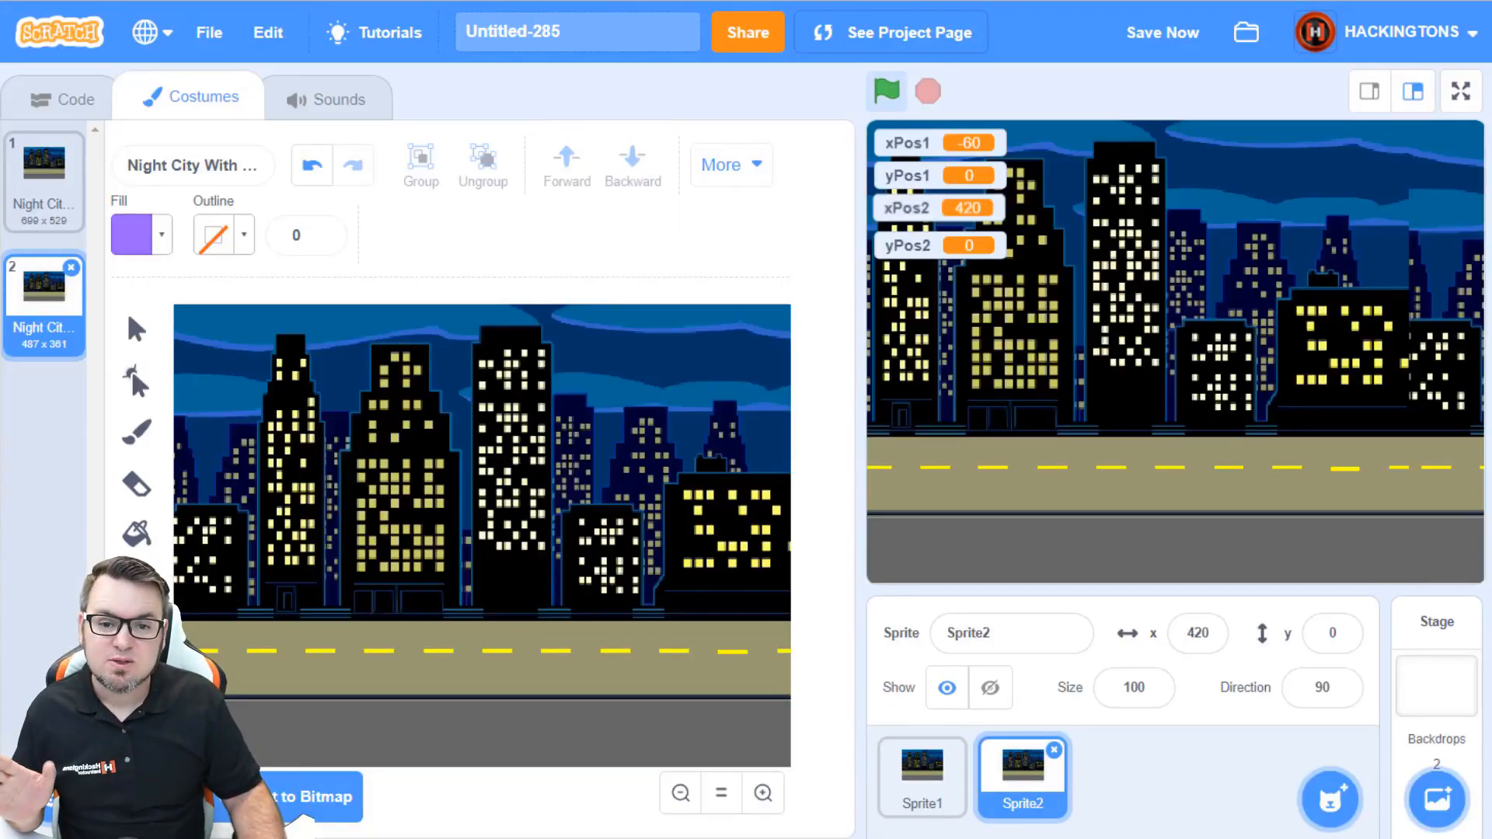
click(885, 92)
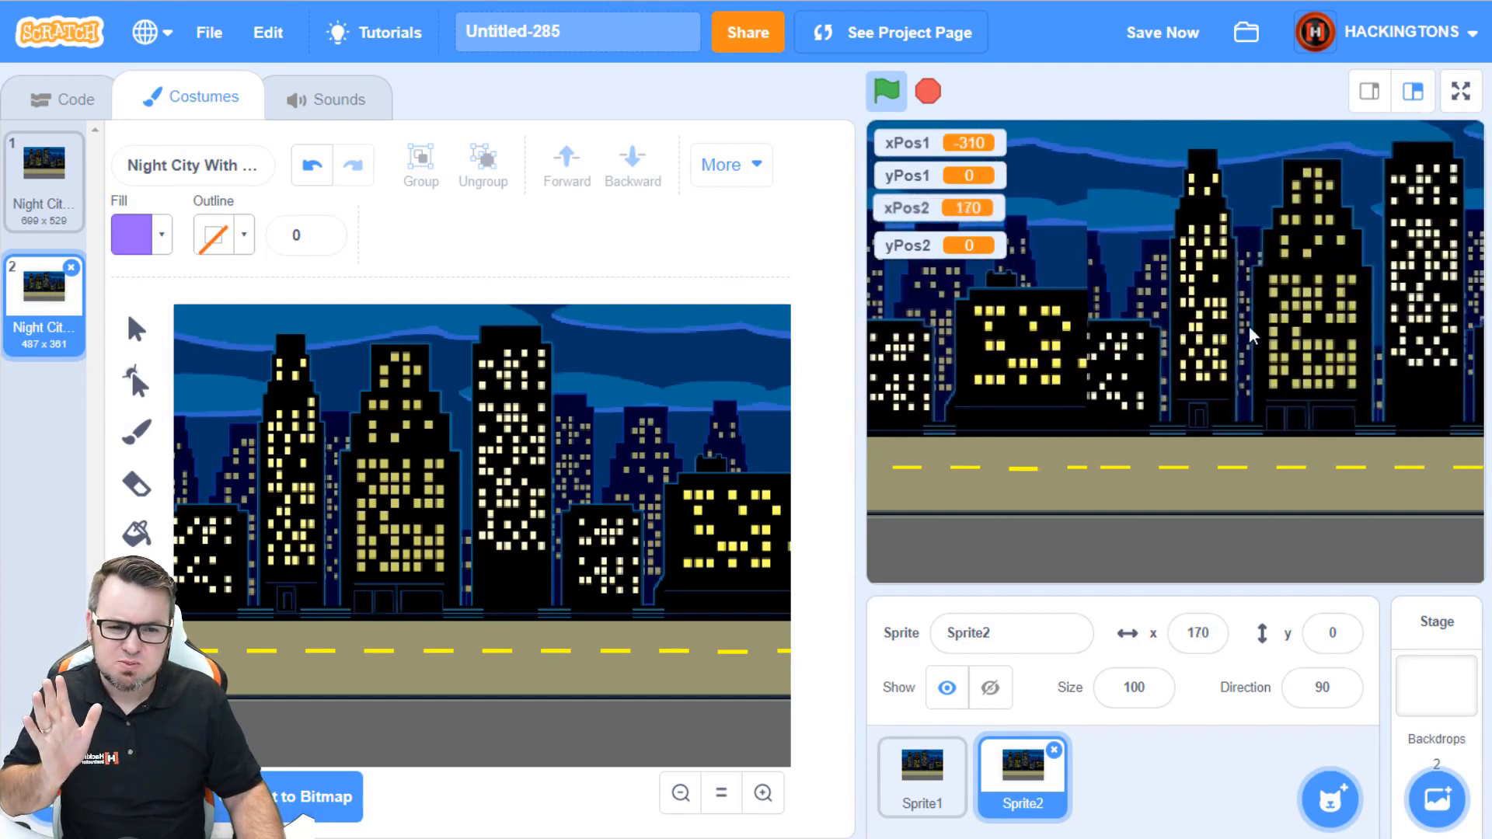
click(885, 92)
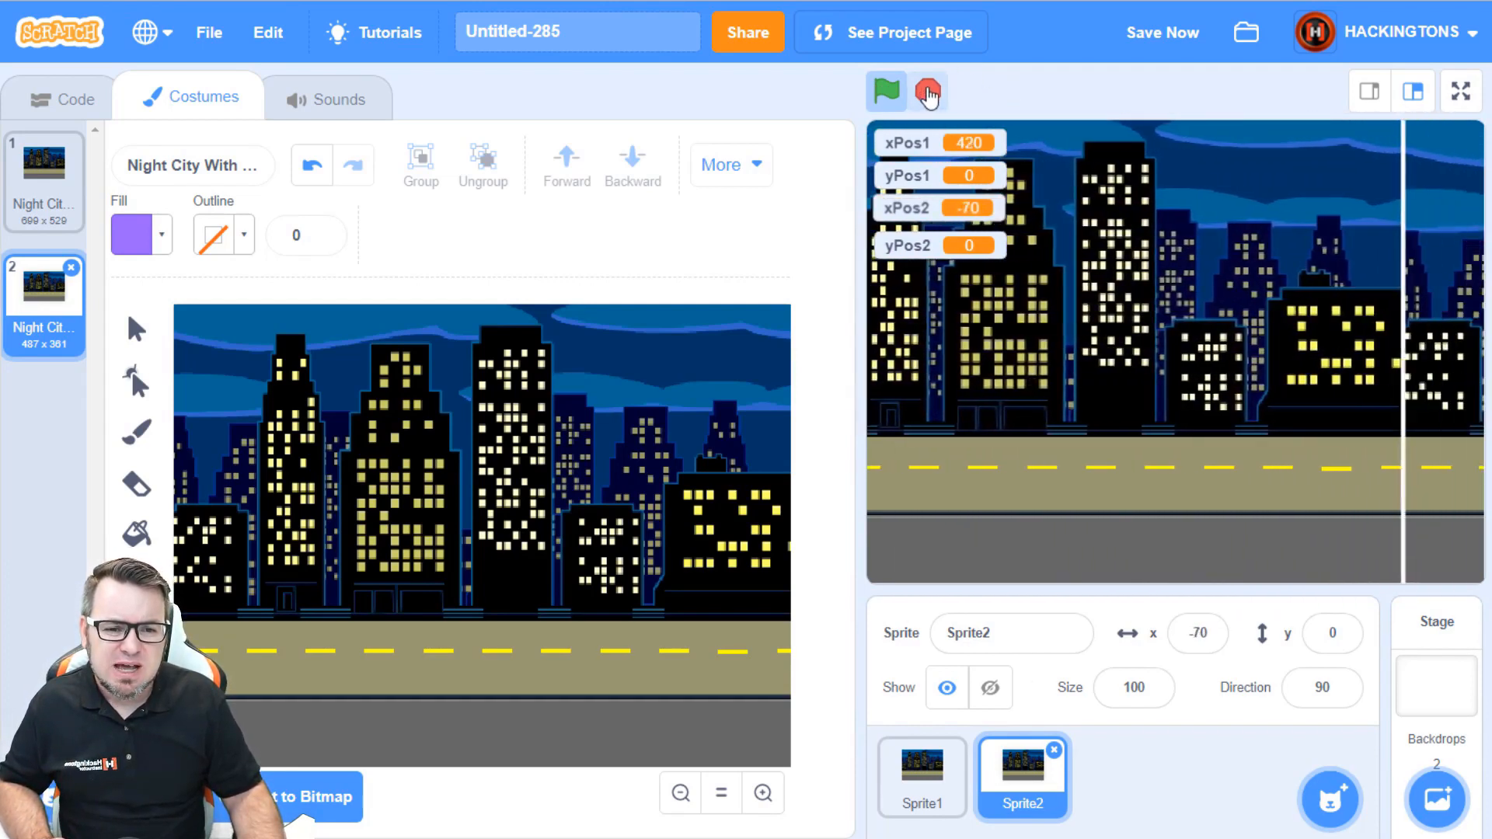
click(884, 92)
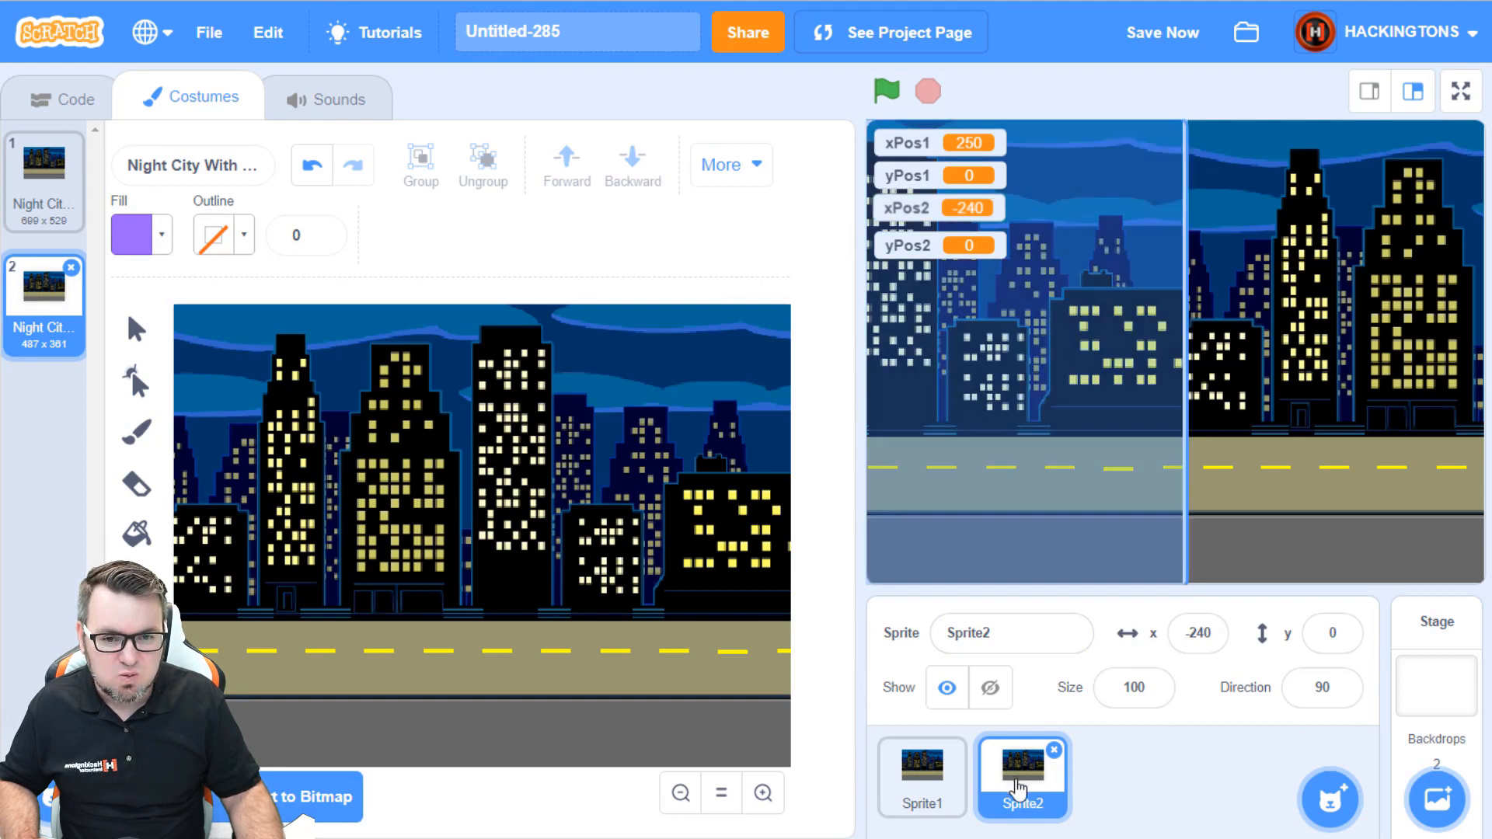
click(922, 776)
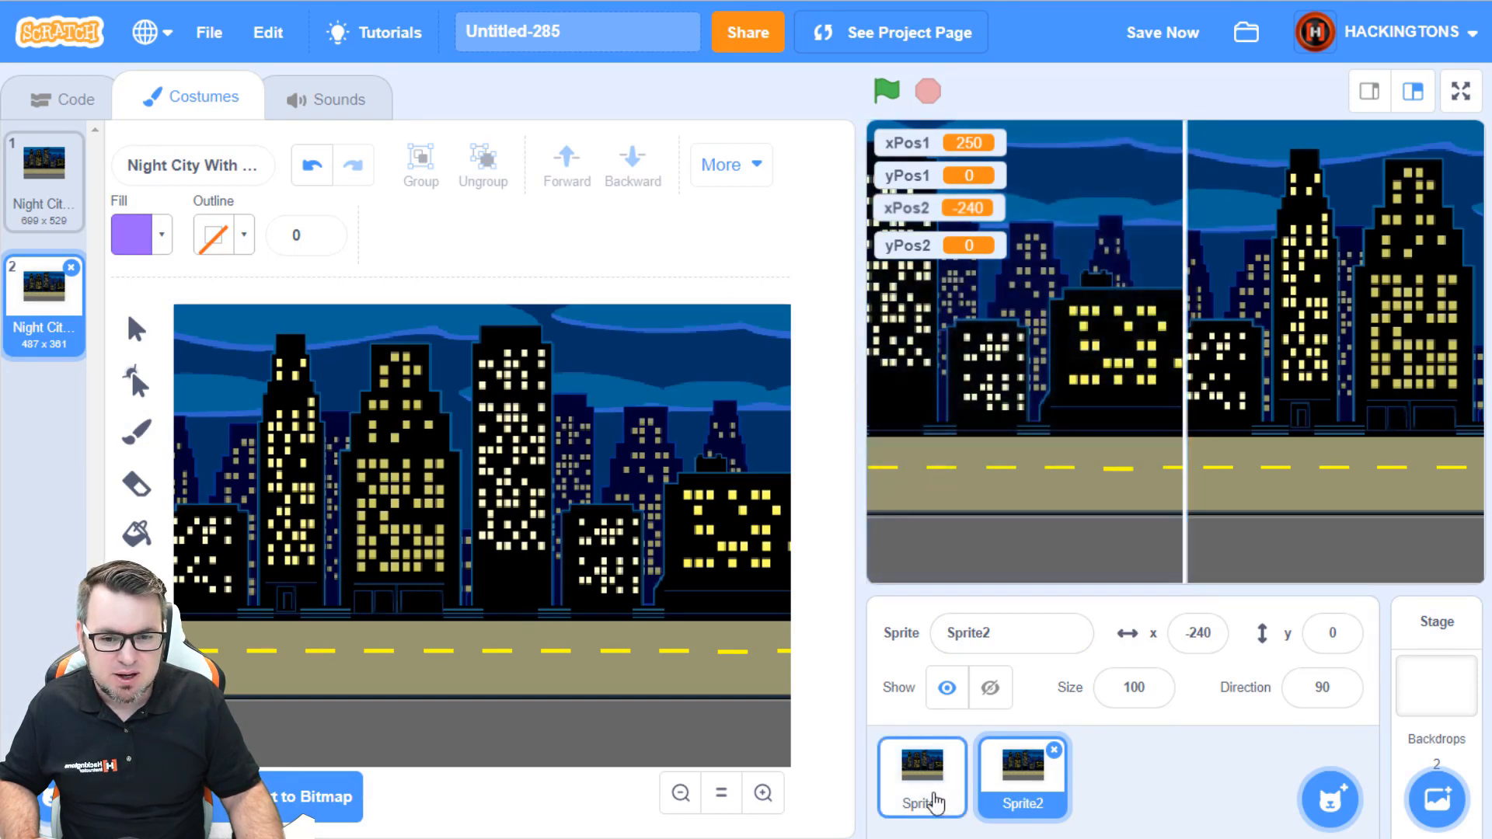
click(1023, 776)
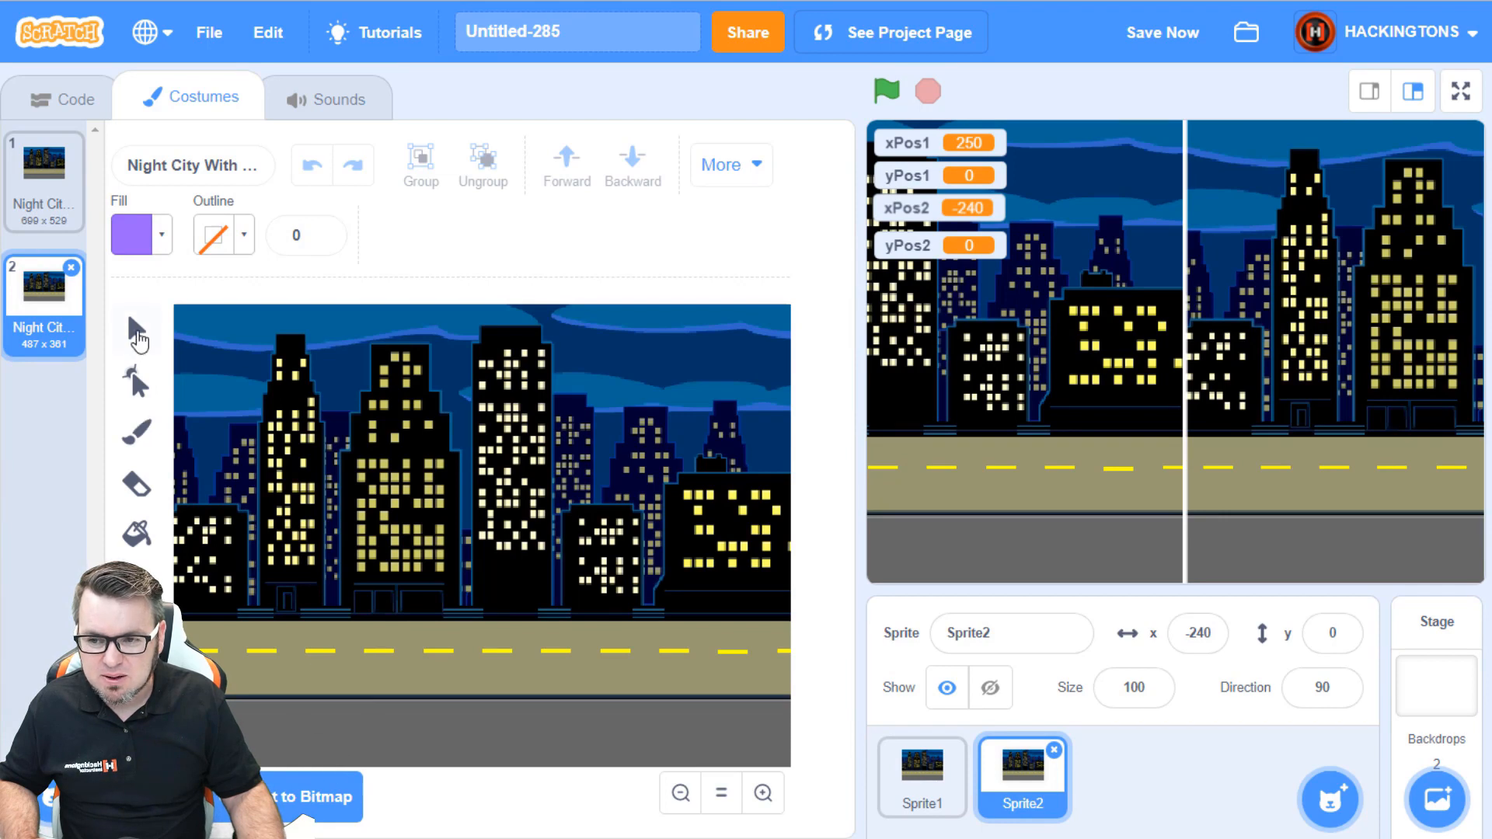
Step: With the Select tool chosen, rerun the scrolling test repeatedly, then go back to Sprite2's code
click(137, 329)
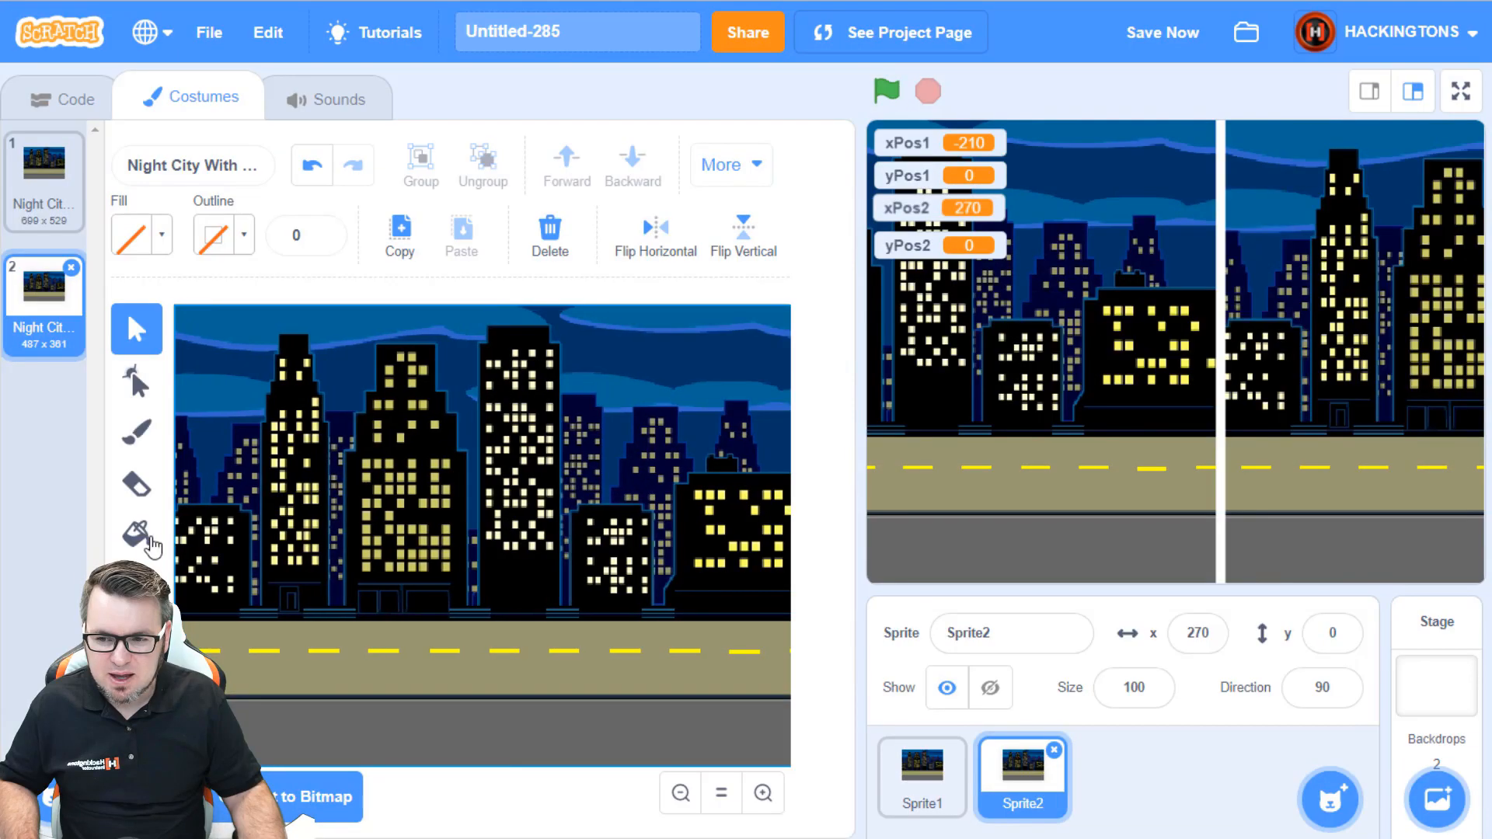
click(884, 92)
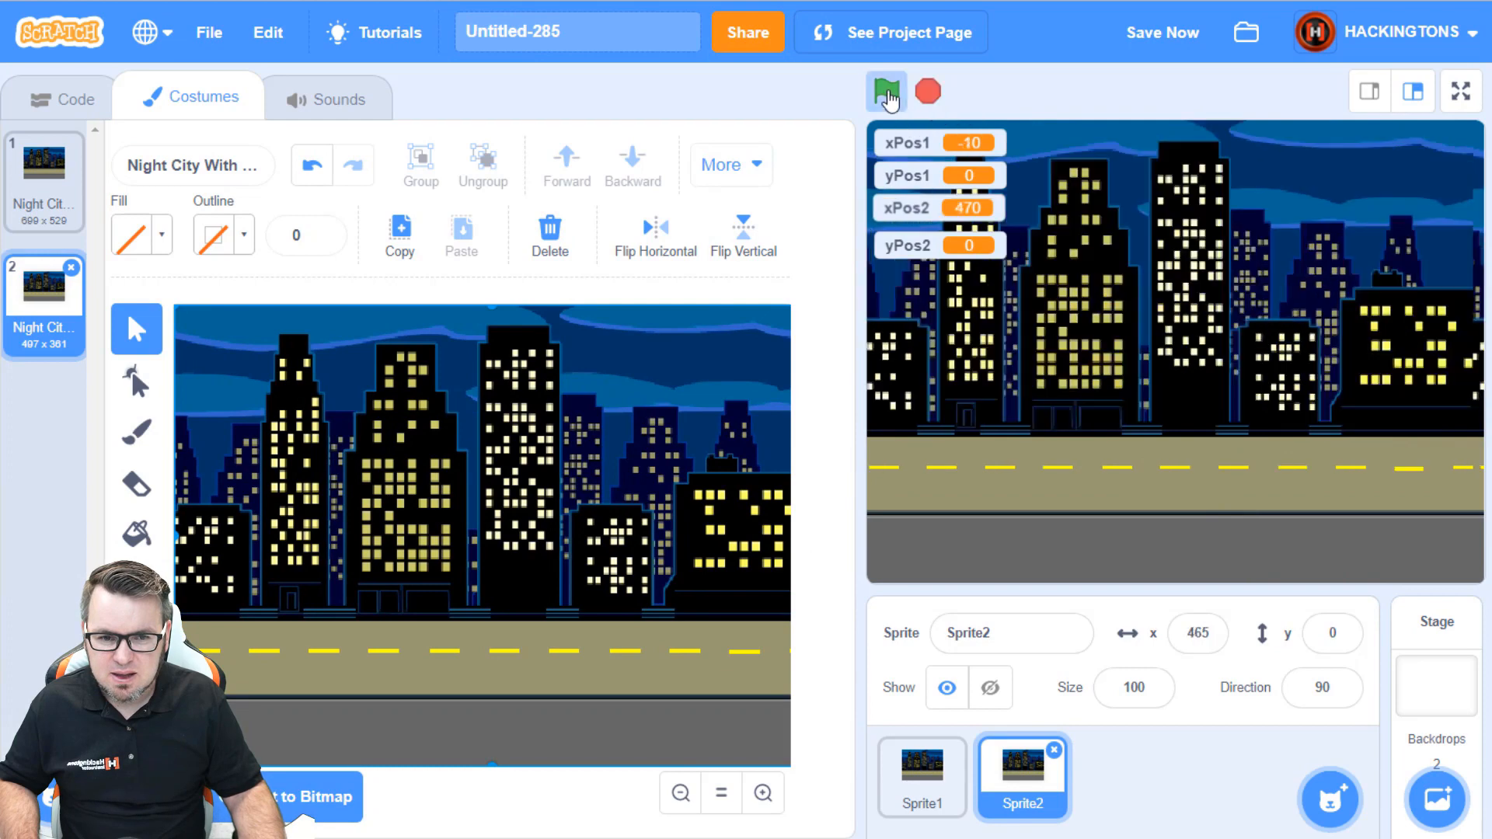
click(885, 91)
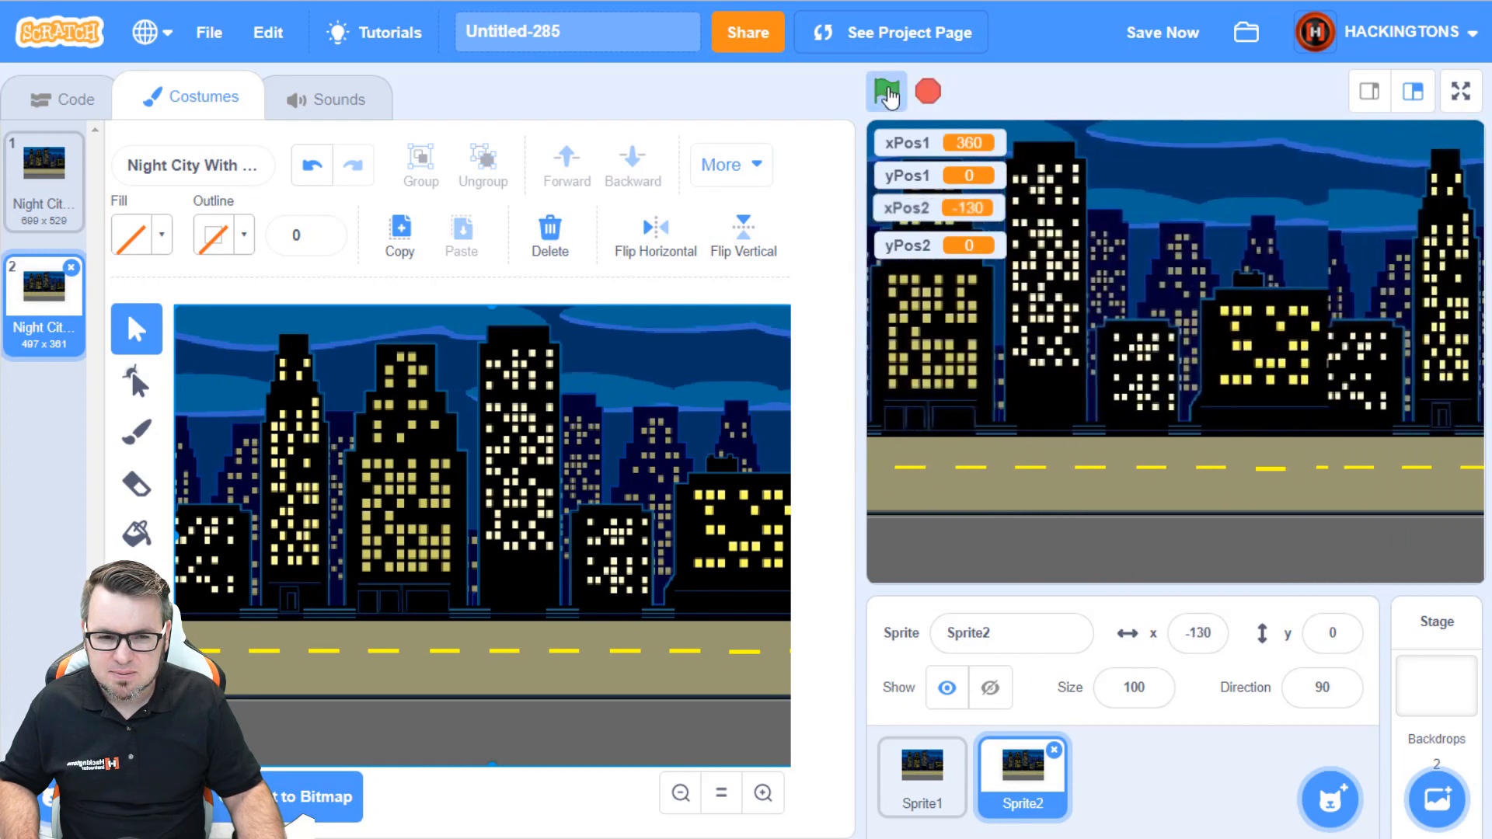
click(885, 92)
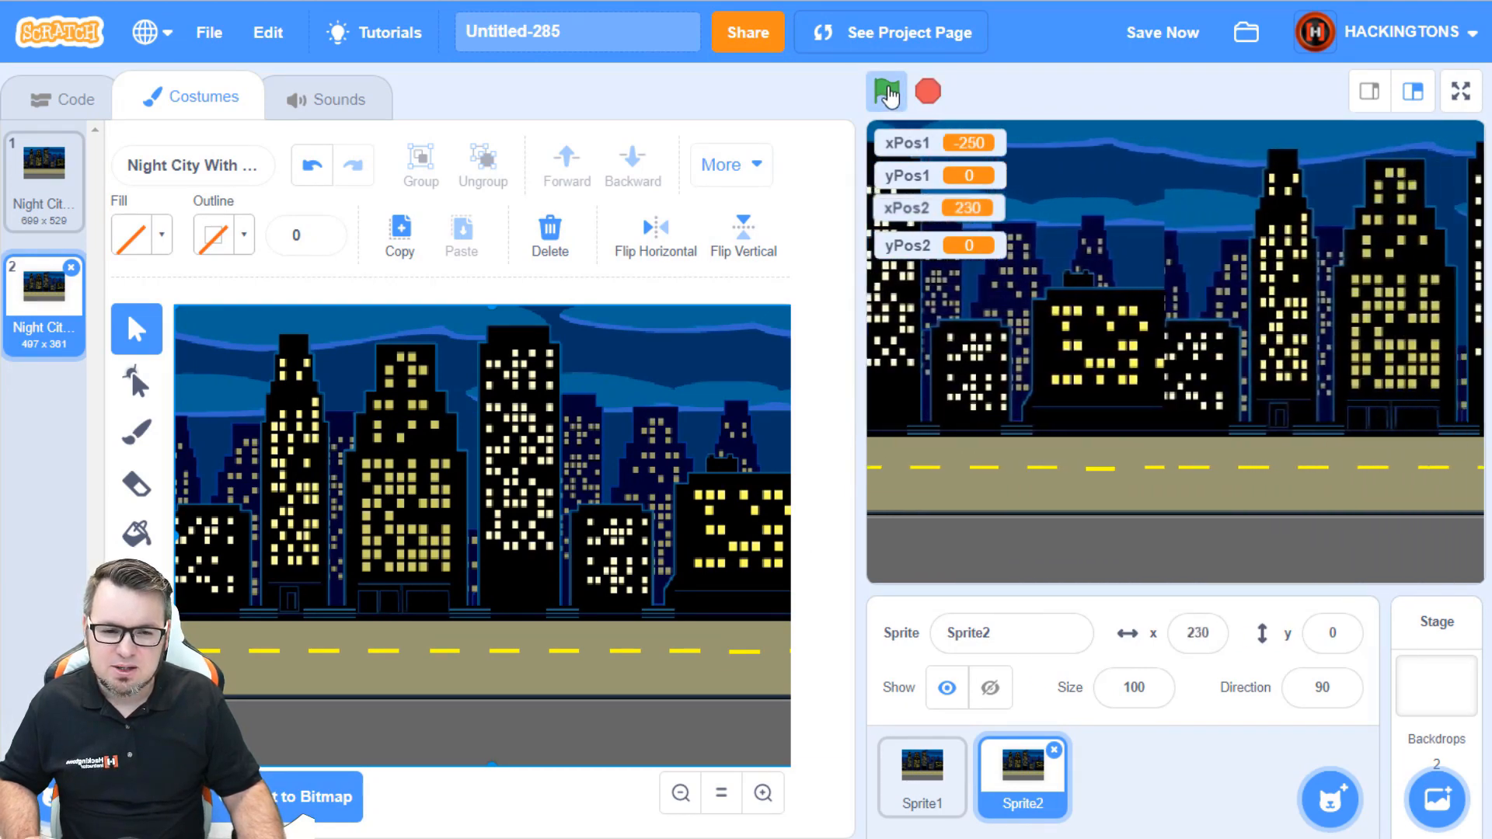
click(885, 92)
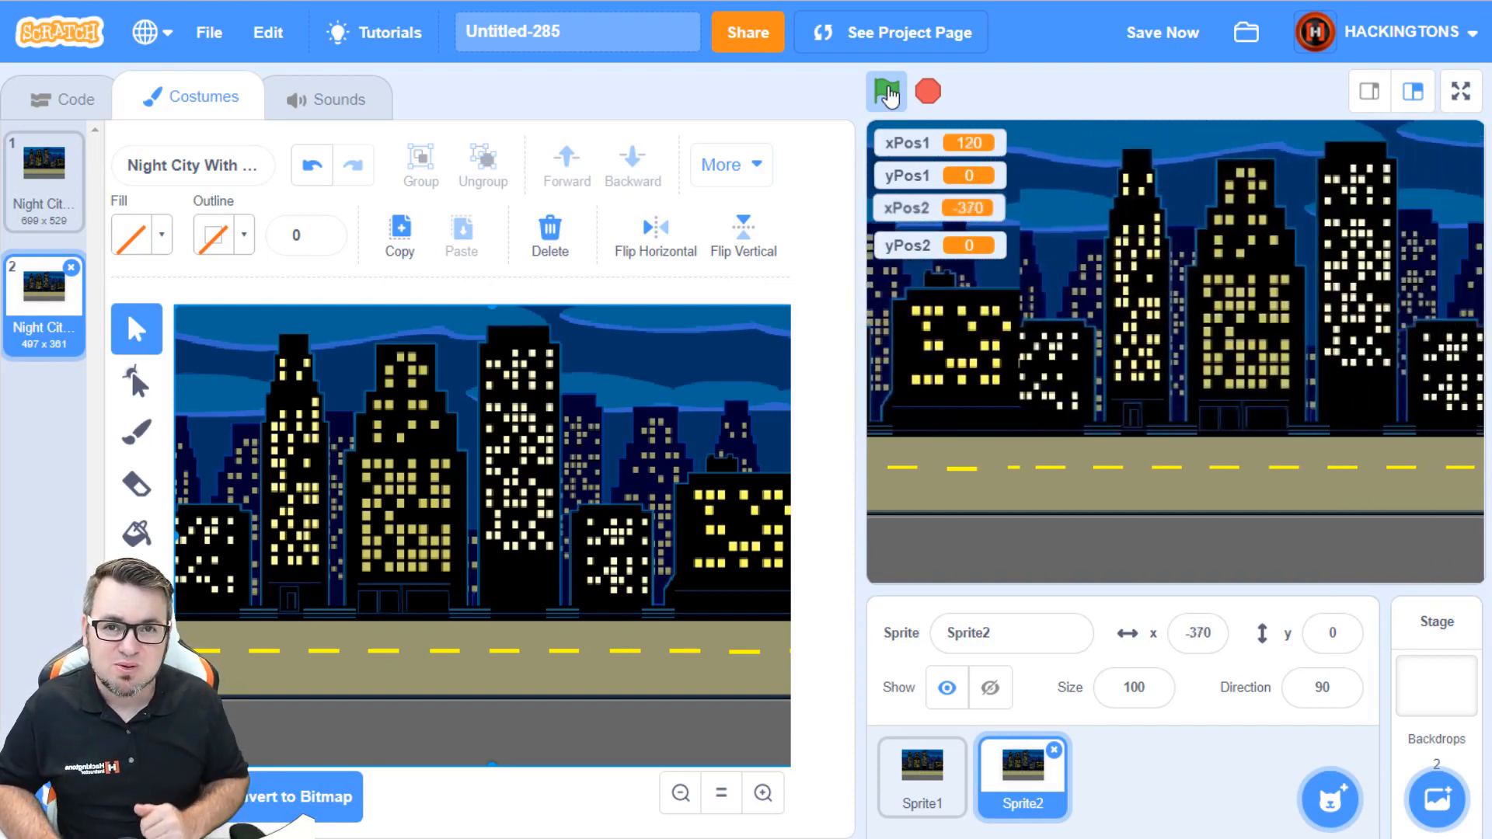
click(885, 91)
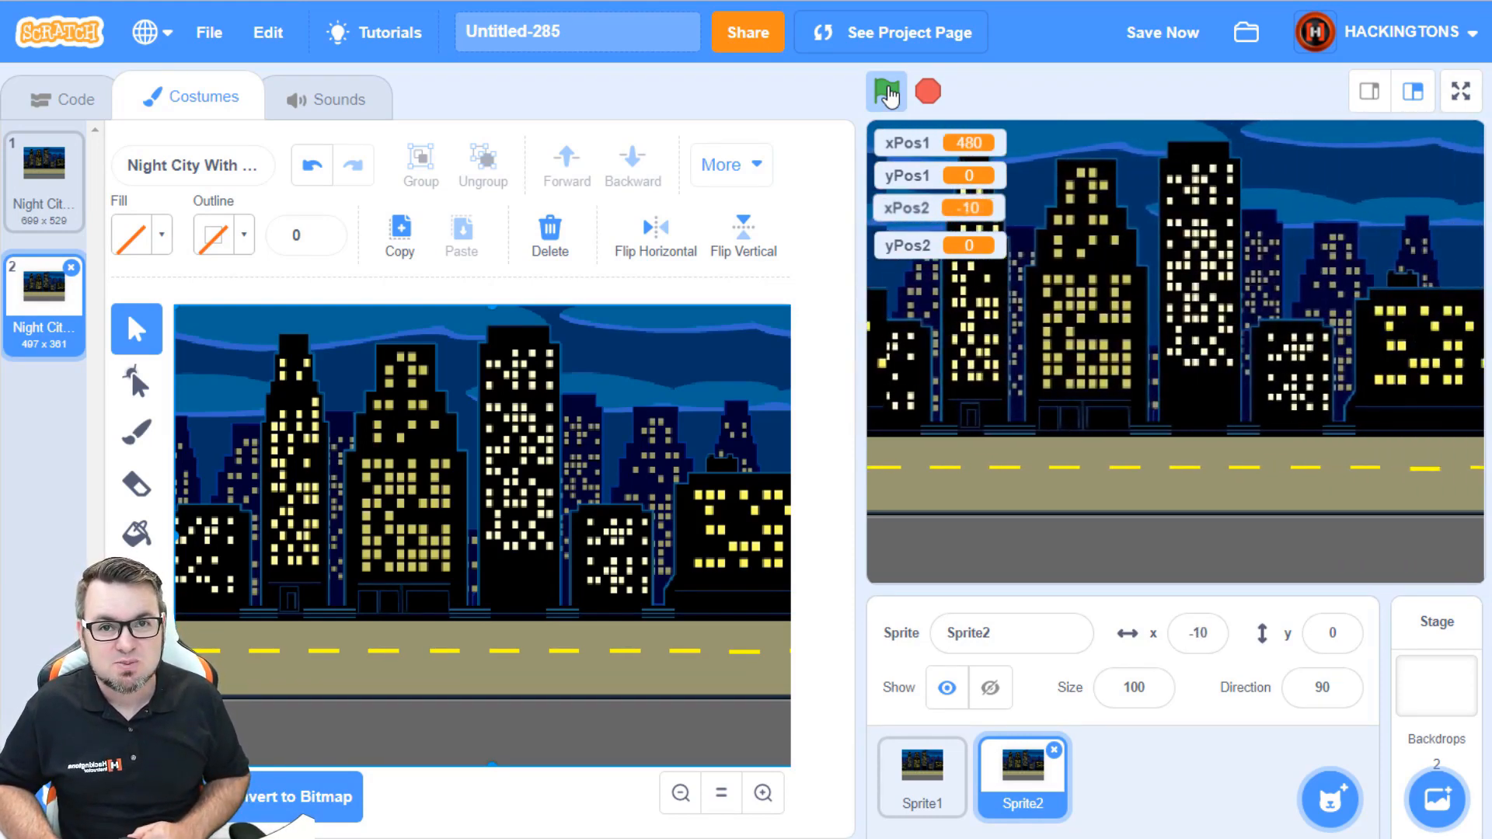
click(885, 92)
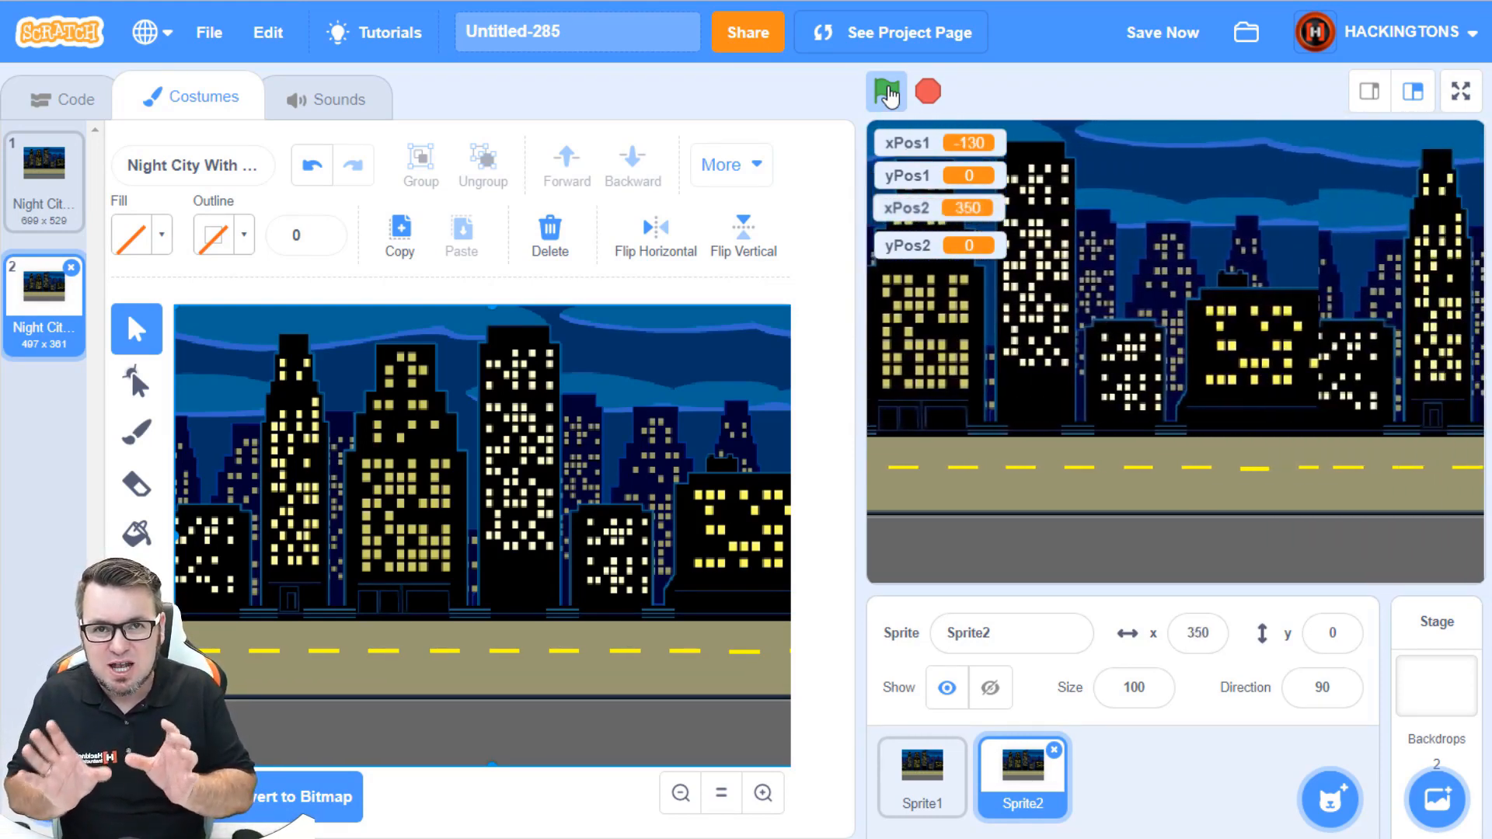
click(884, 92)
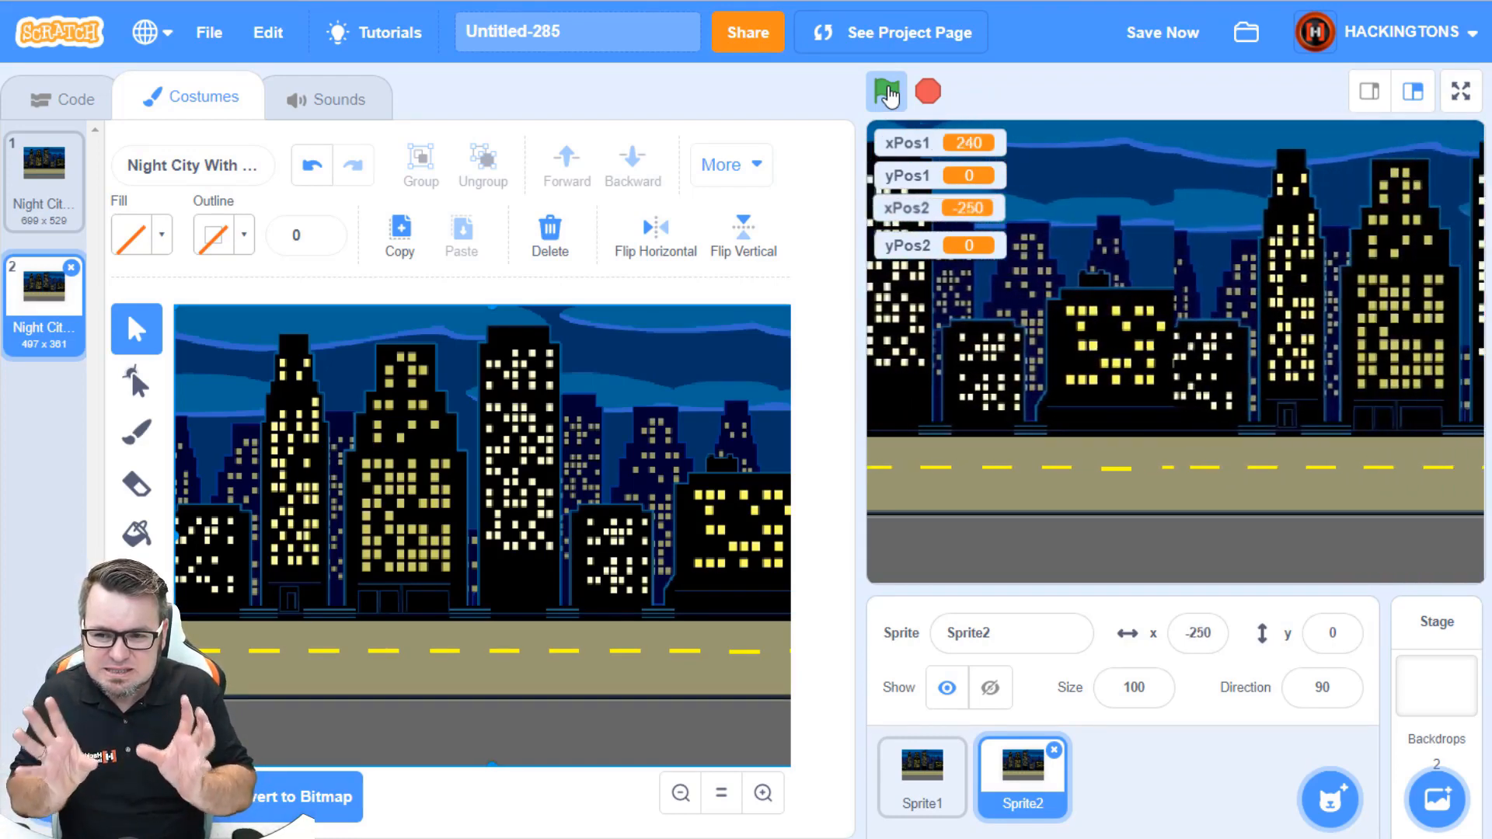
click(884, 91)
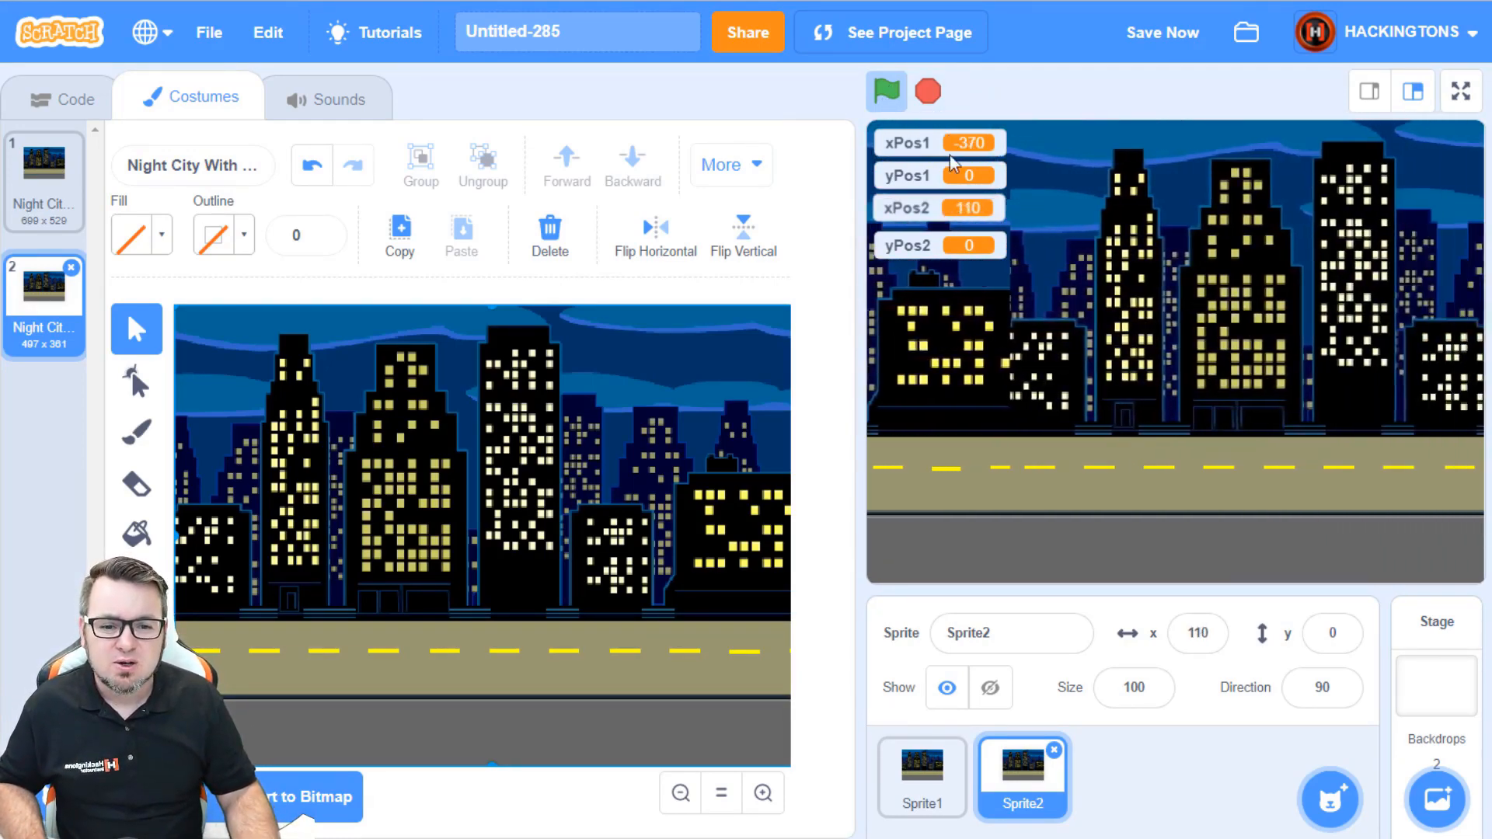
click(76, 97)
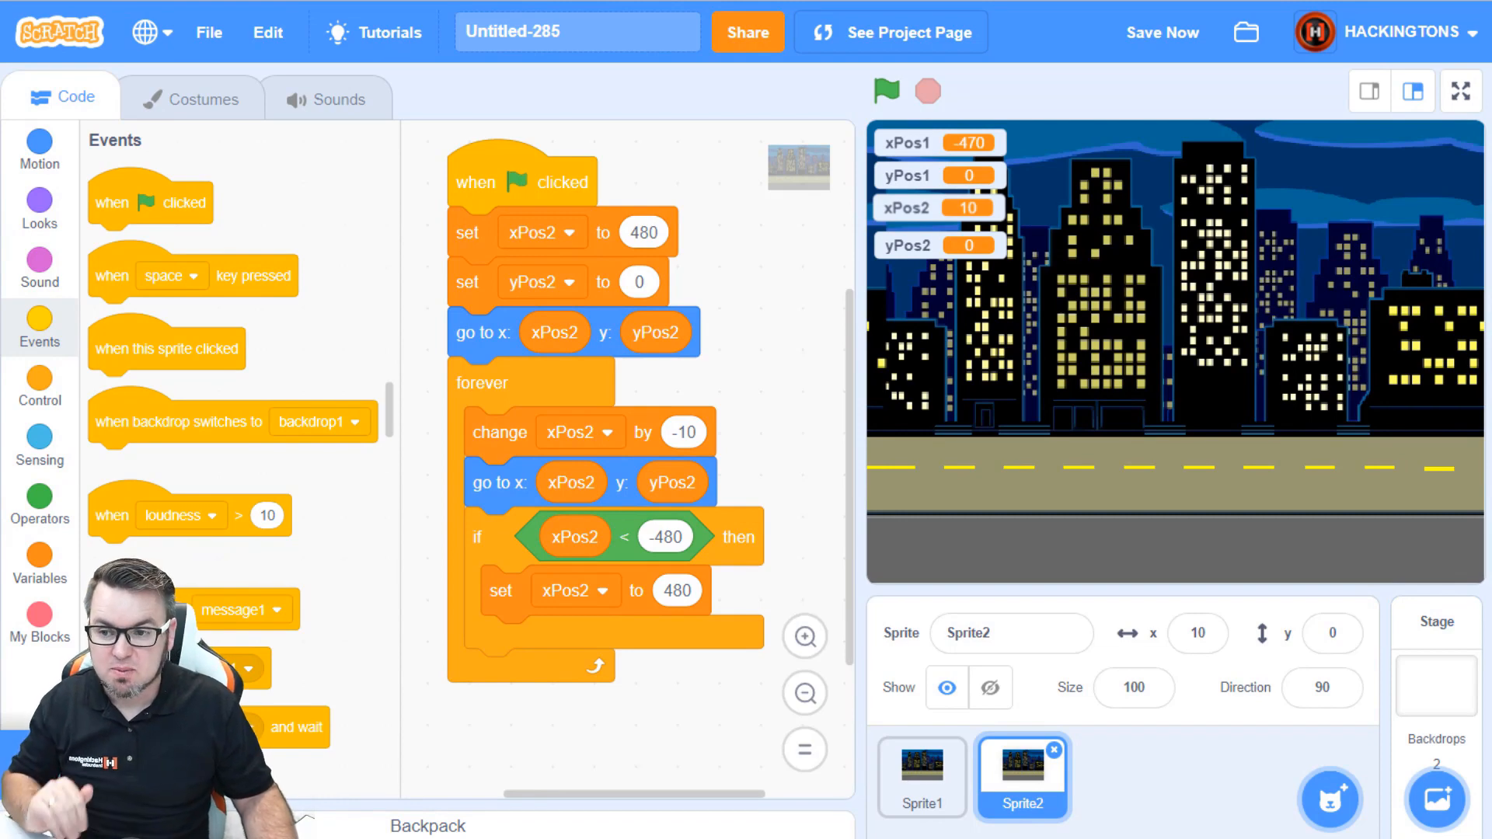
Step: From Looks, place a 'go forward 1 layers' block under Sprite2's green-flag start and choose its direction
click(41, 207)
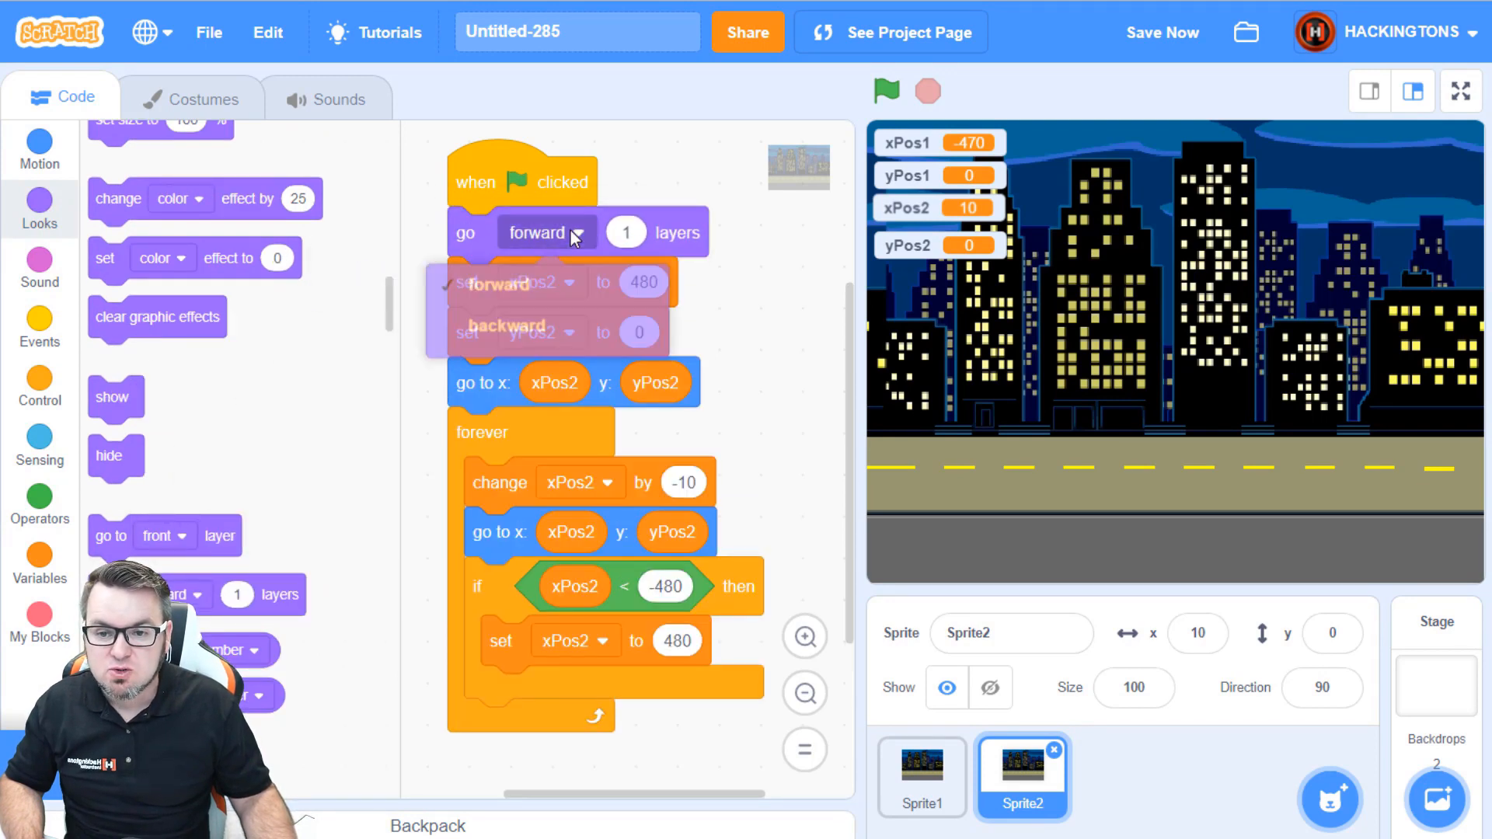
click(509, 331)
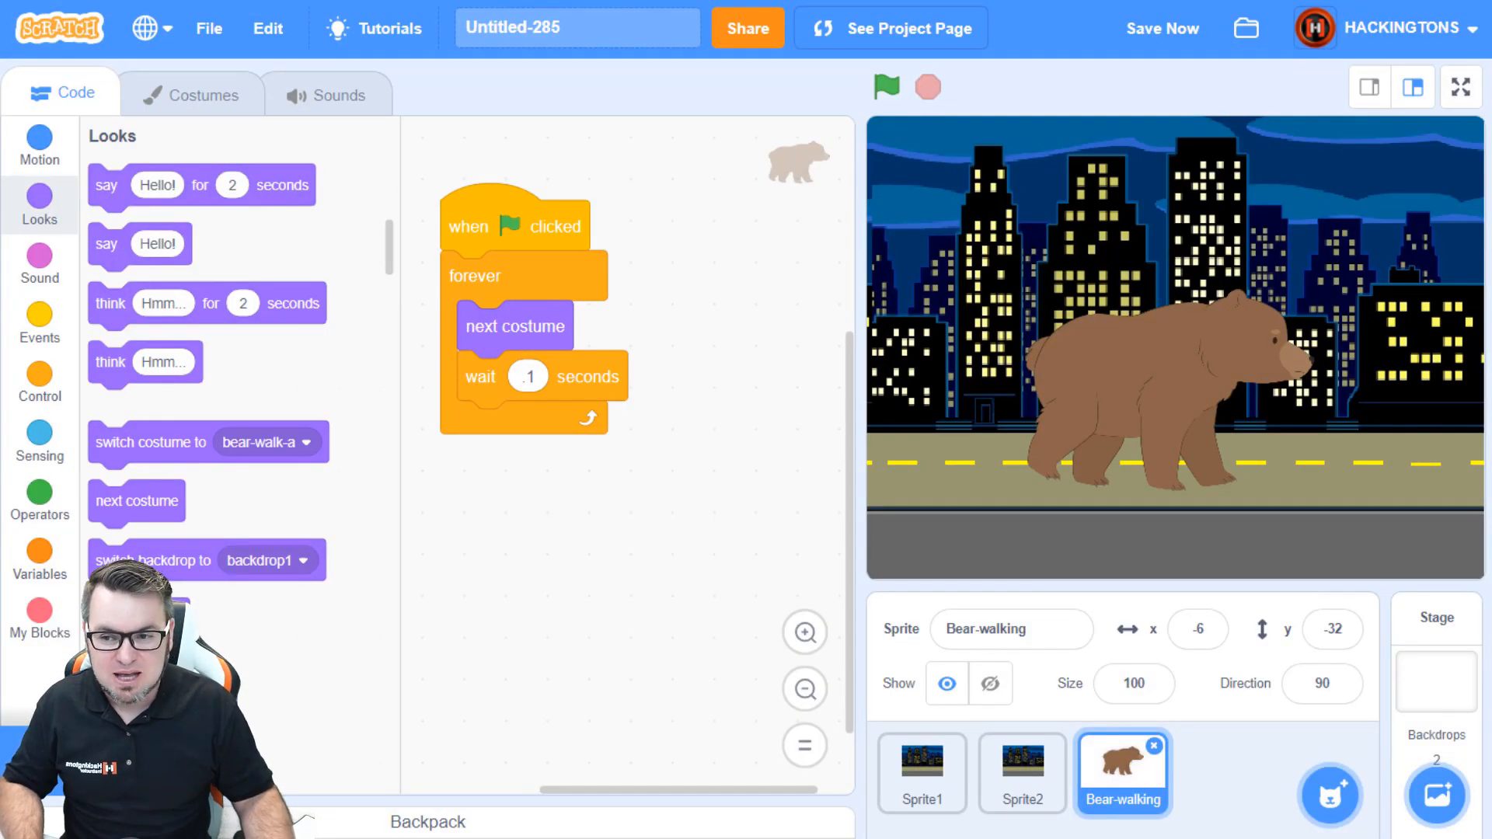
click(200, 95)
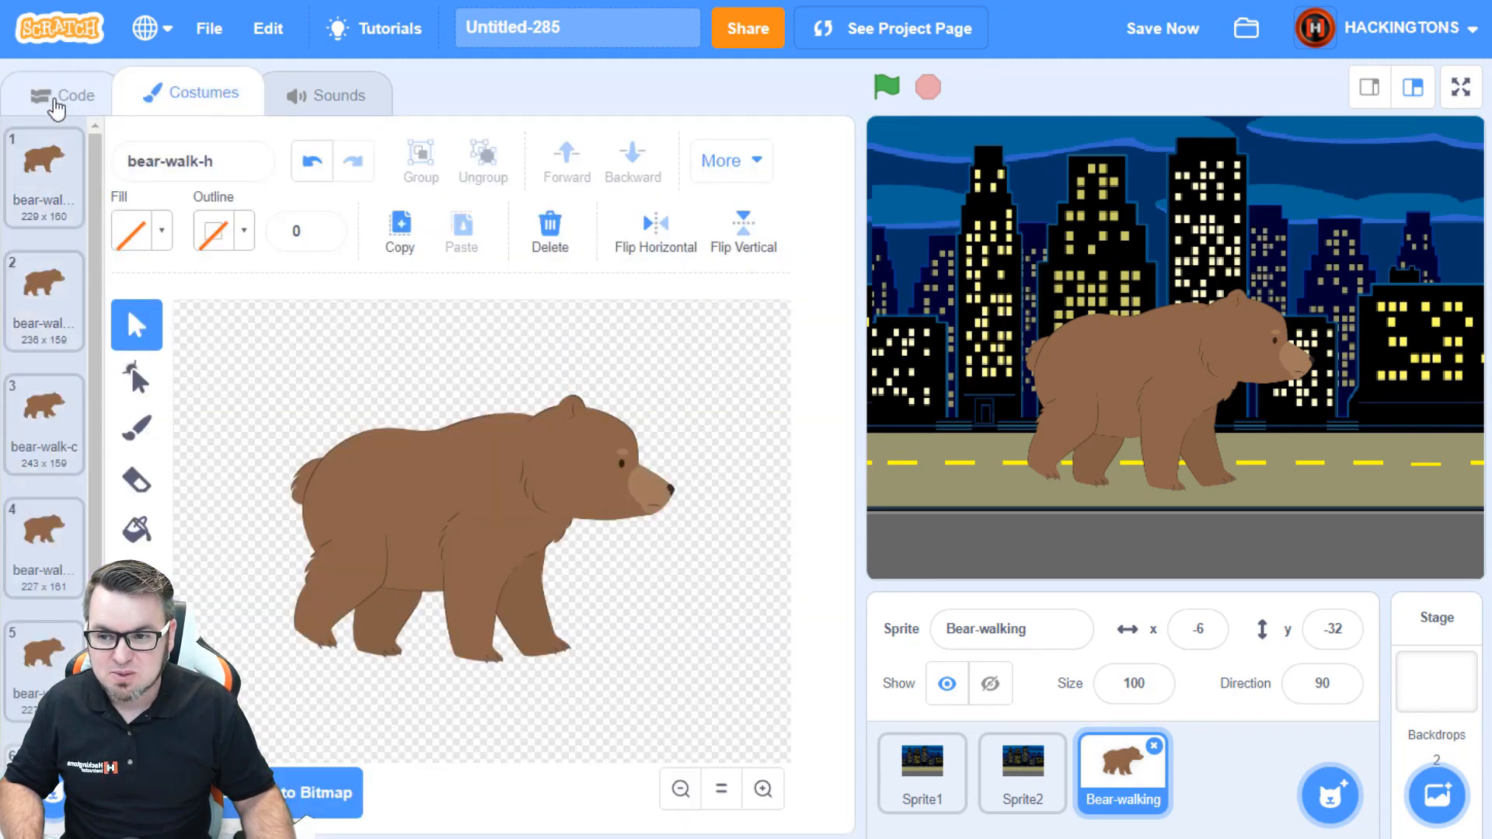
click(66, 95)
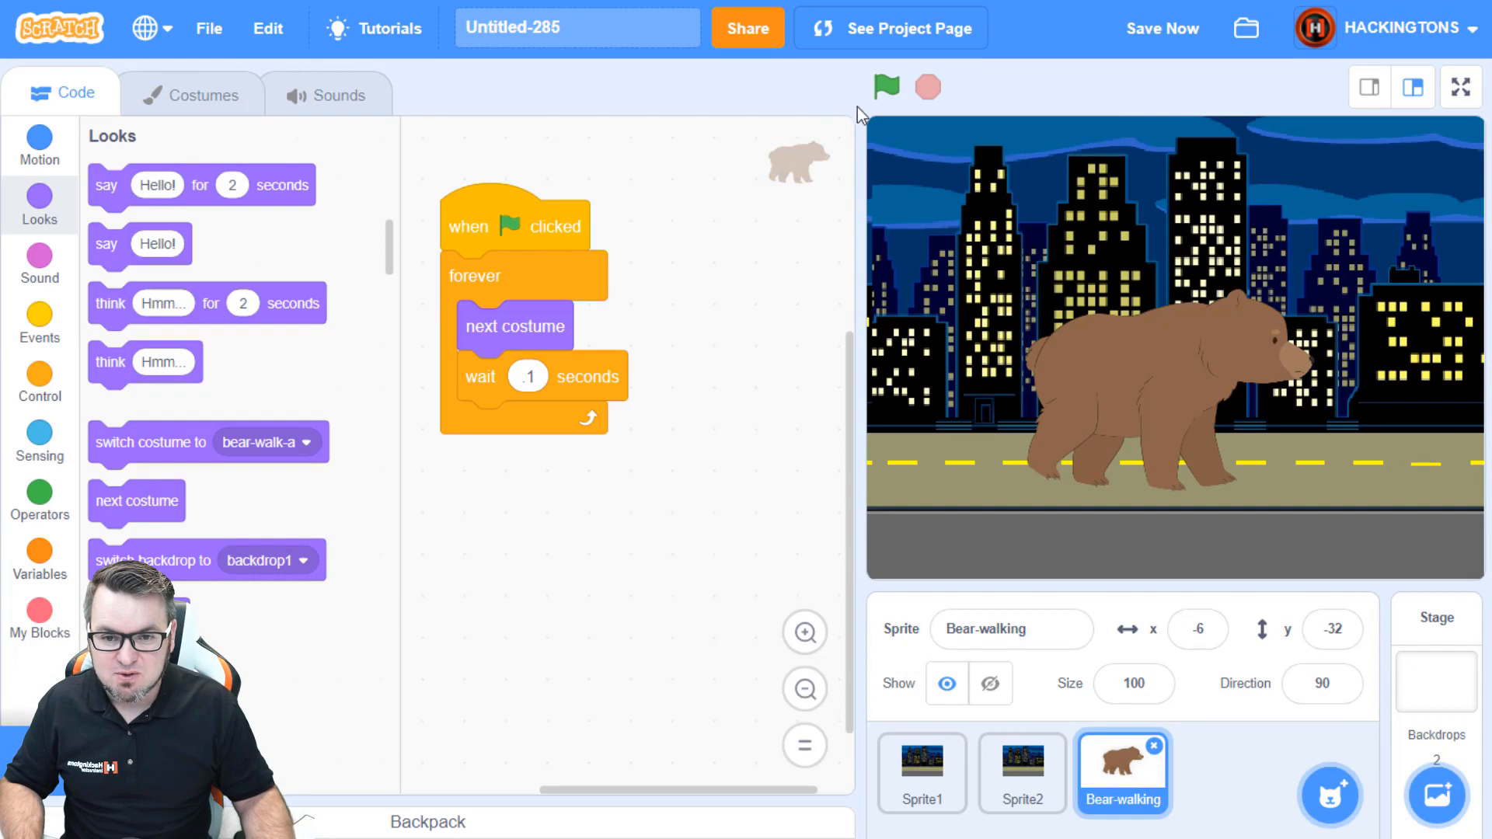
click(884, 87)
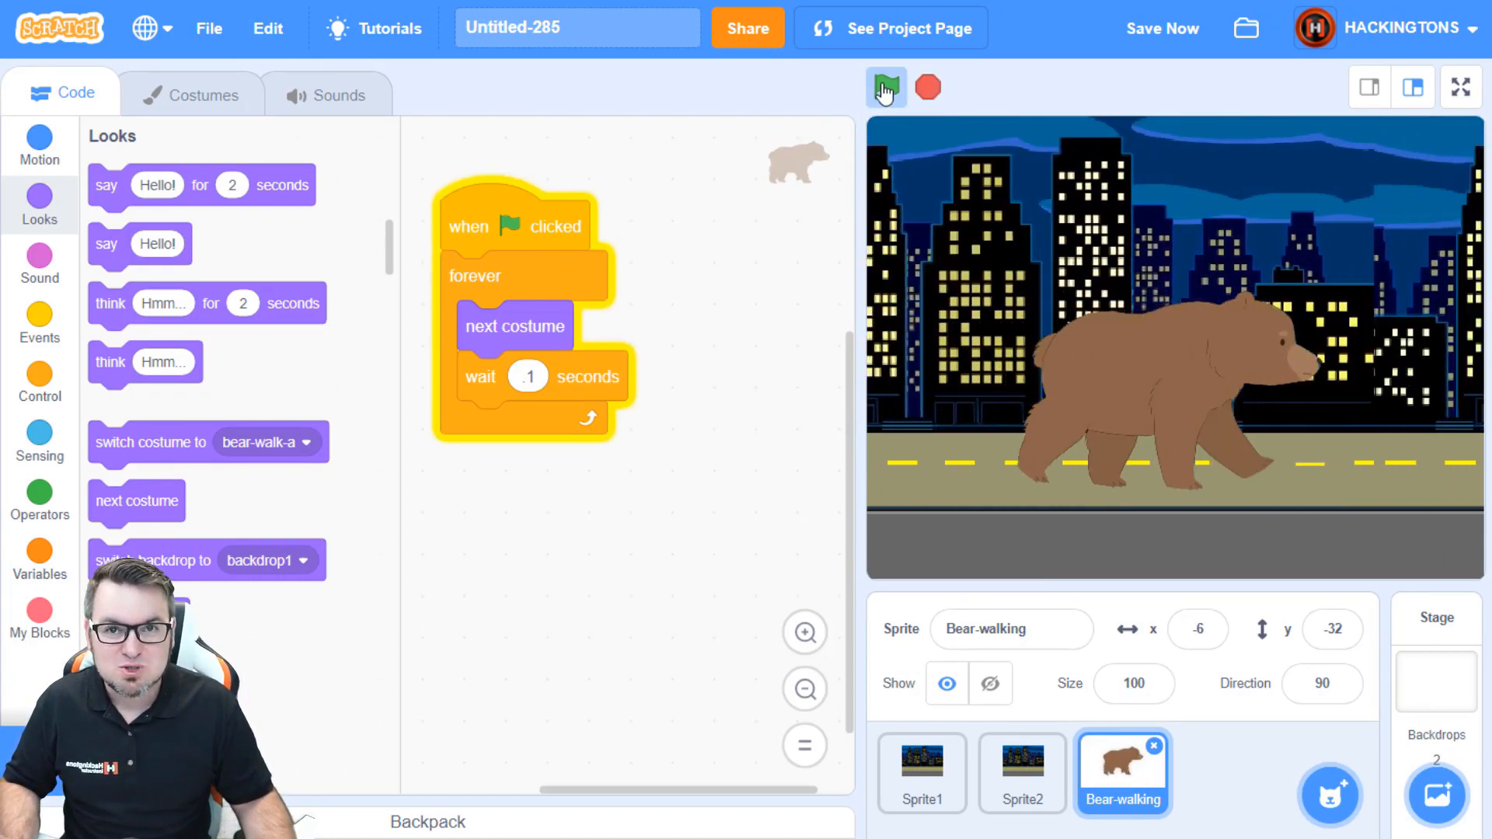
click(885, 87)
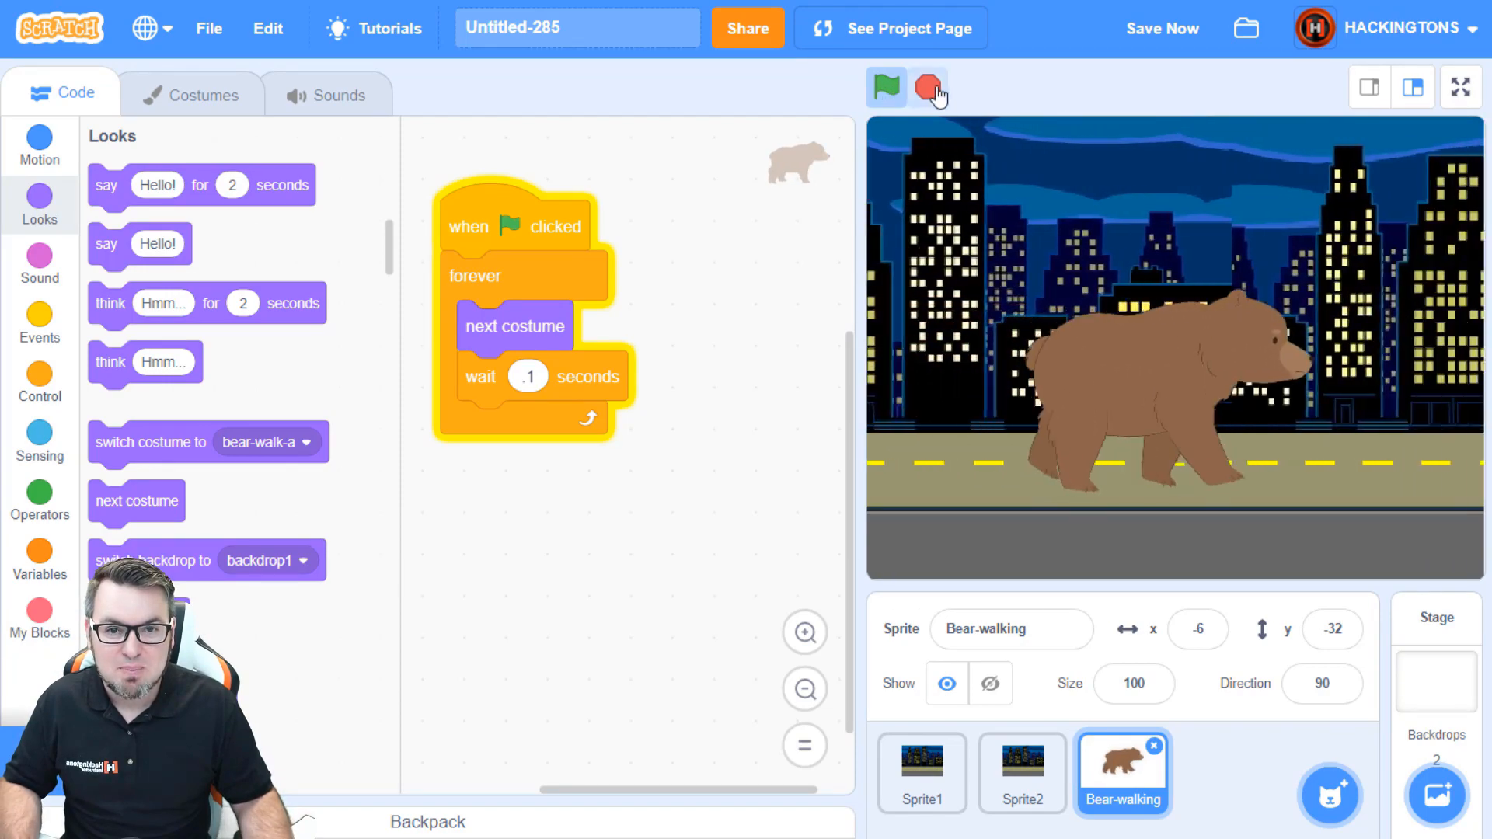